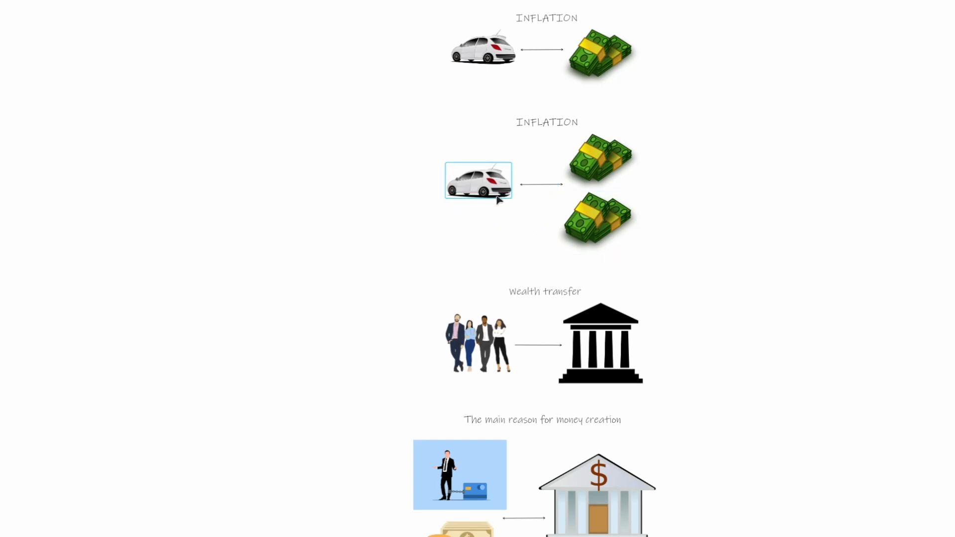
Select the car illustration, added money stack, second INFLATION title and Wealth transfer title
left_click(597, 219)
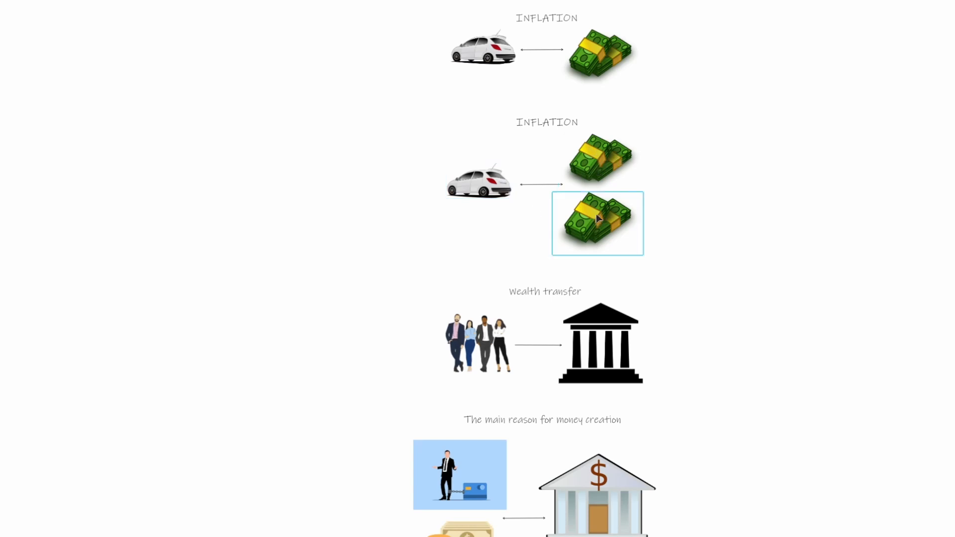
left_click(547, 122)
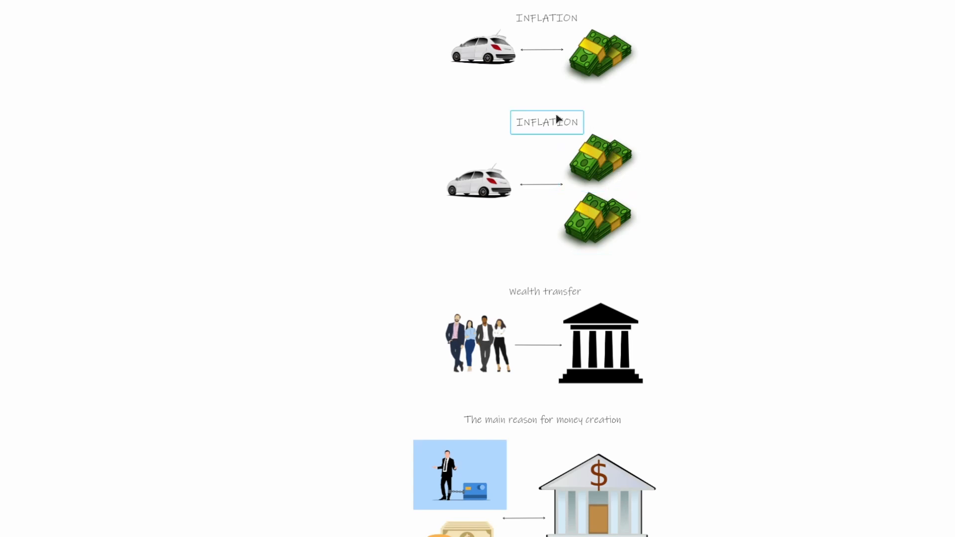
left_click(544, 291)
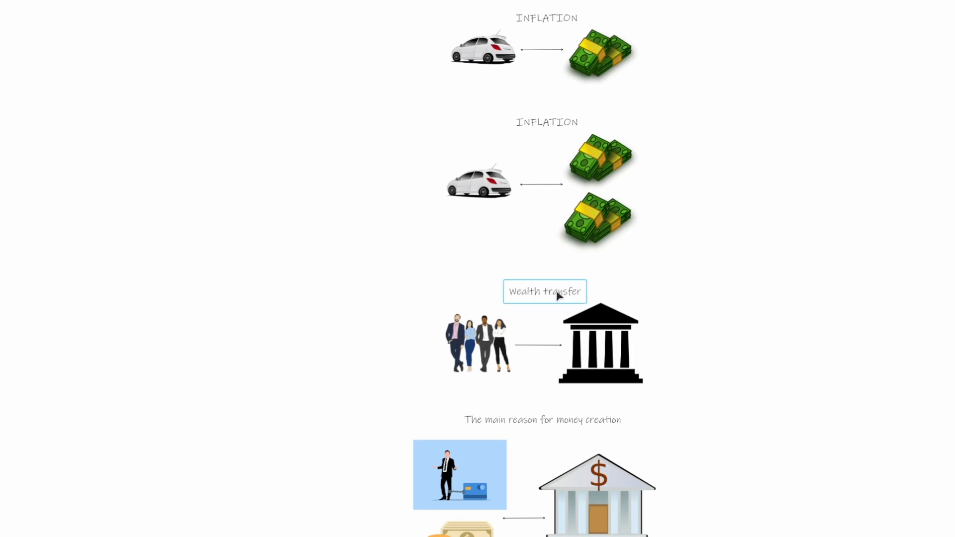
left_click(478, 343)
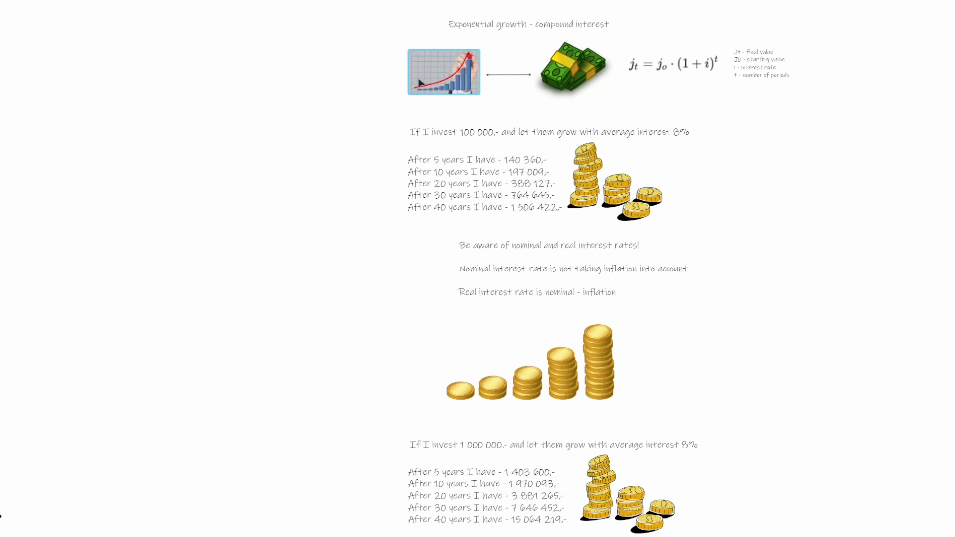
mouse_move(414, 92)
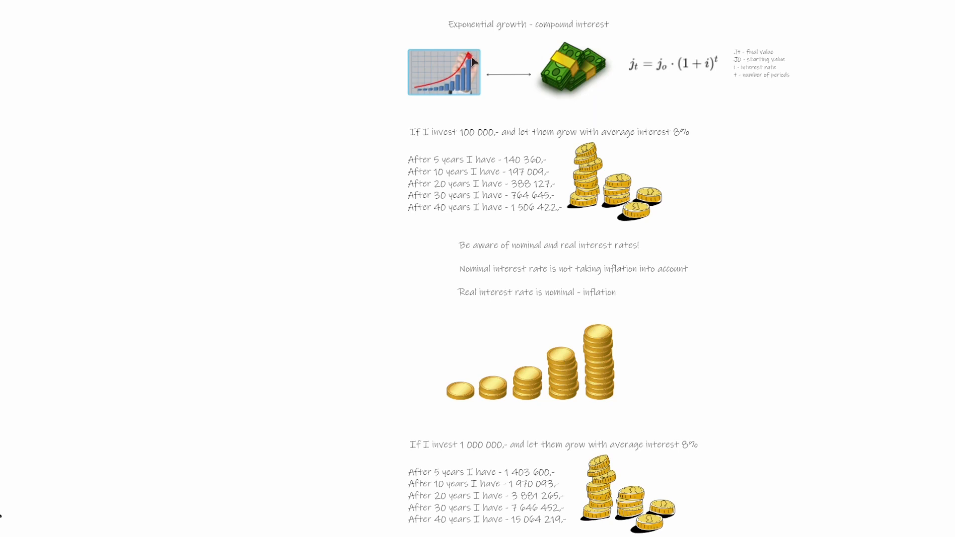
mouse_move(488, 92)
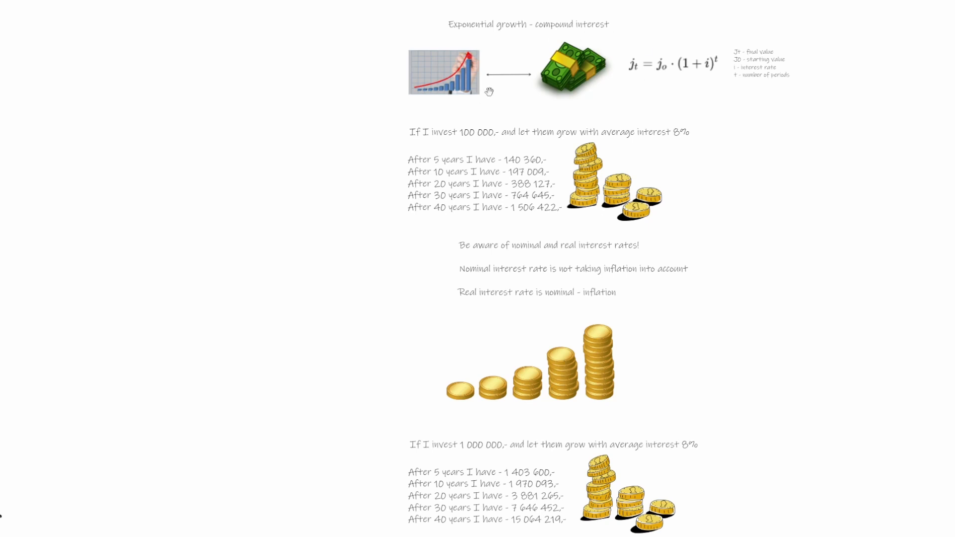
mouse_move(674, 89)
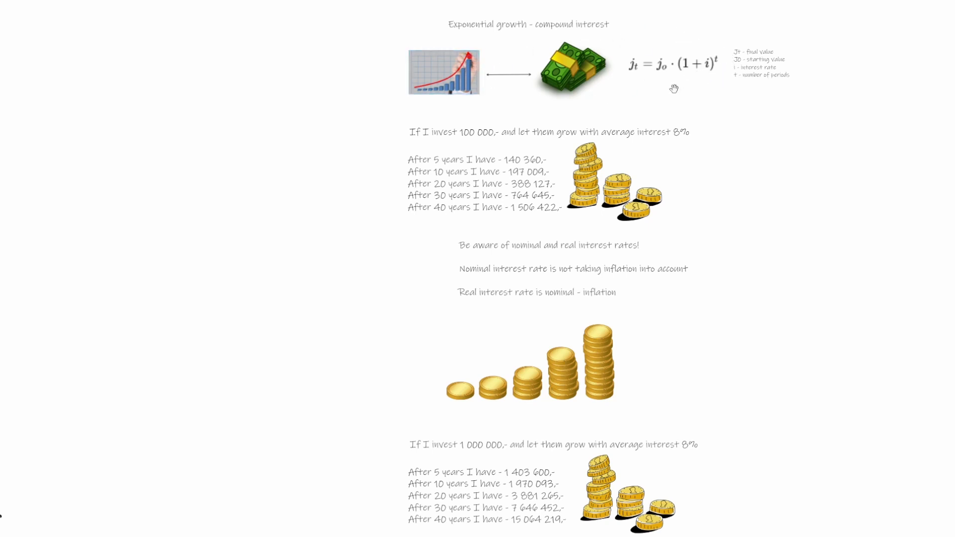
mouse_move(675, 38)
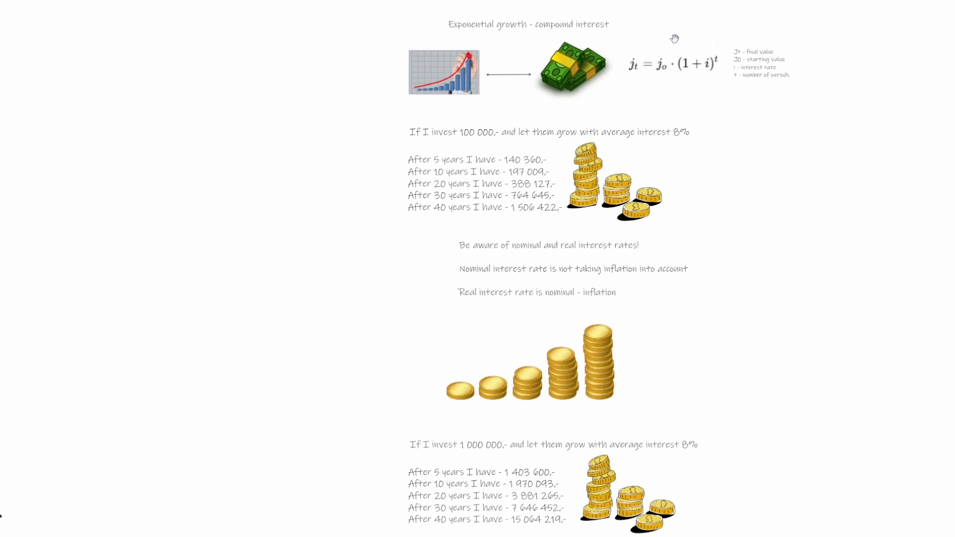
mouse_move(718, 38)
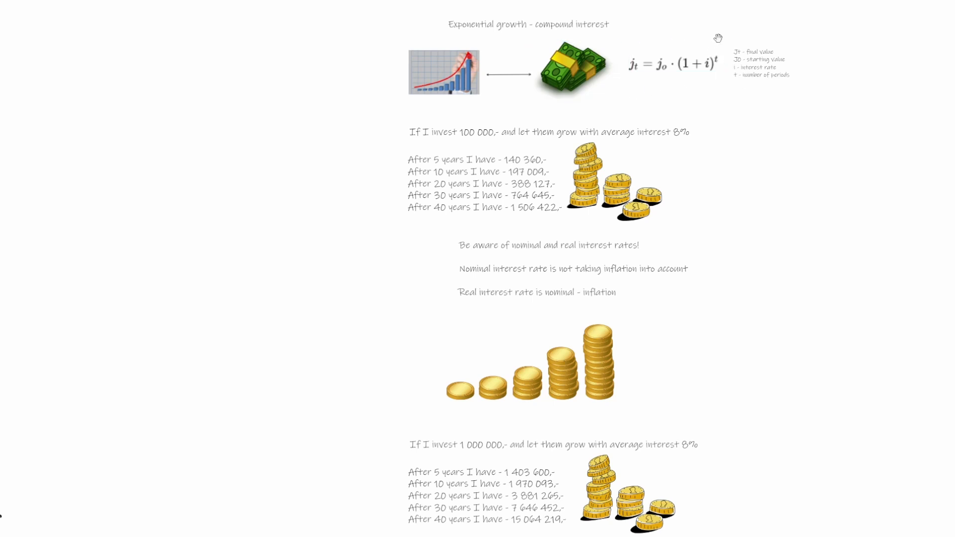
mouse_move(635, 78)
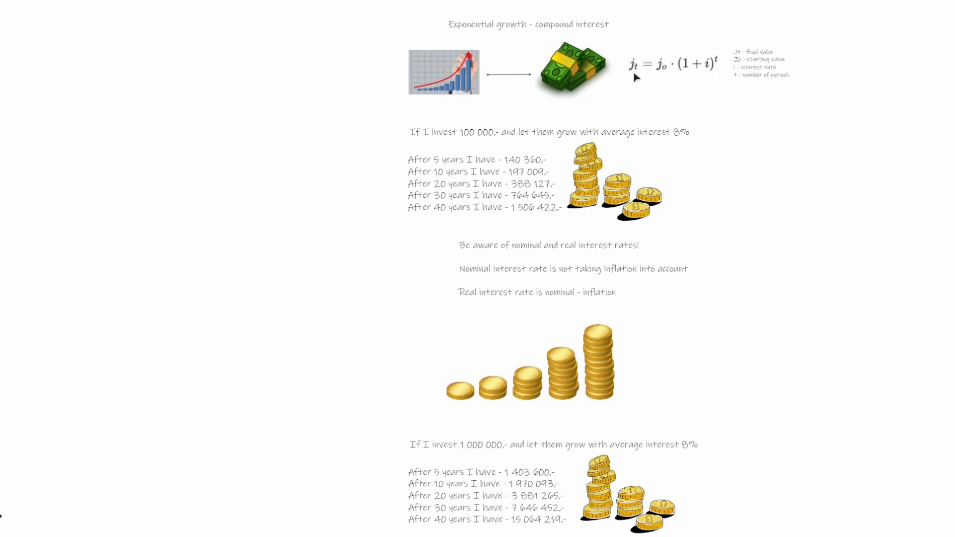
Select the compound interest formula
left_click(673, 63)
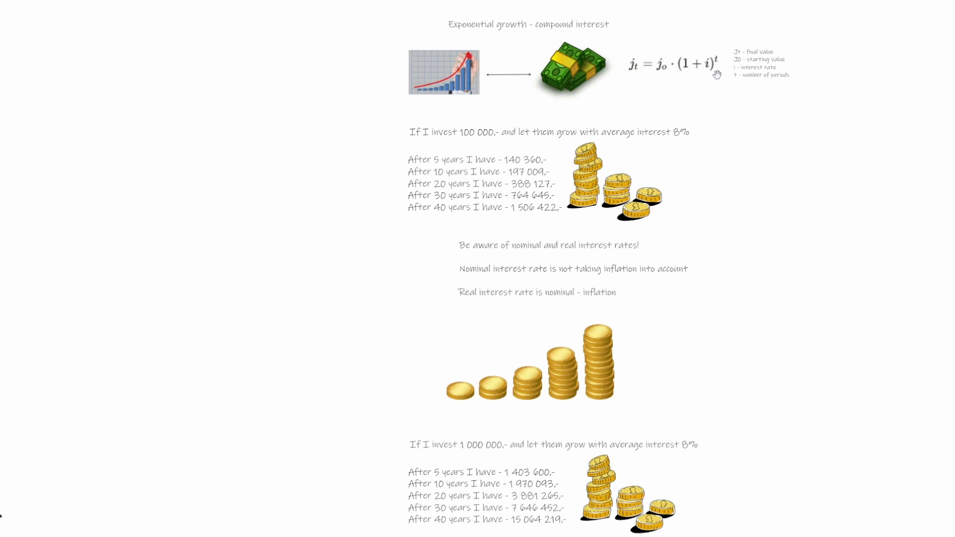
left_click(673, 63)
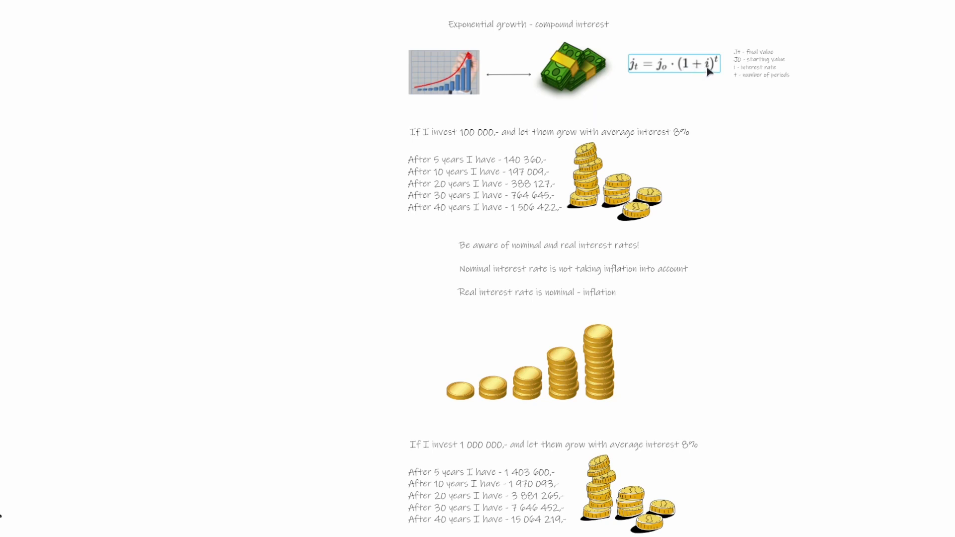
mouse_move(722, 60)
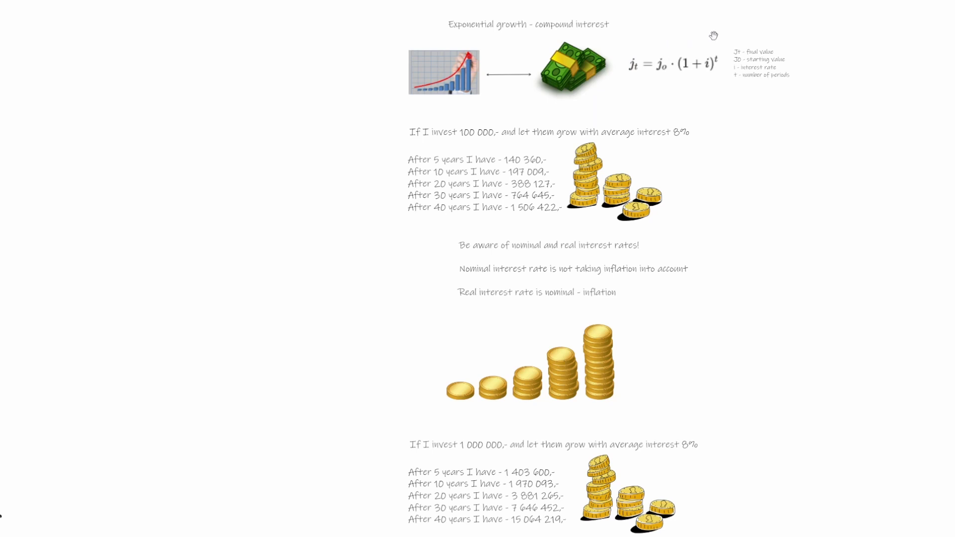
mouse_move(718, 49)
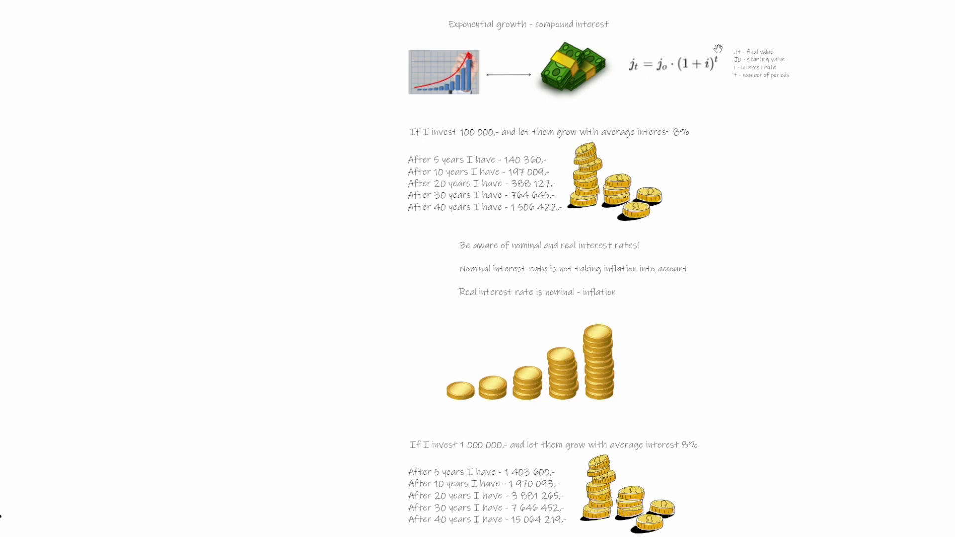
left_click(673, 63)
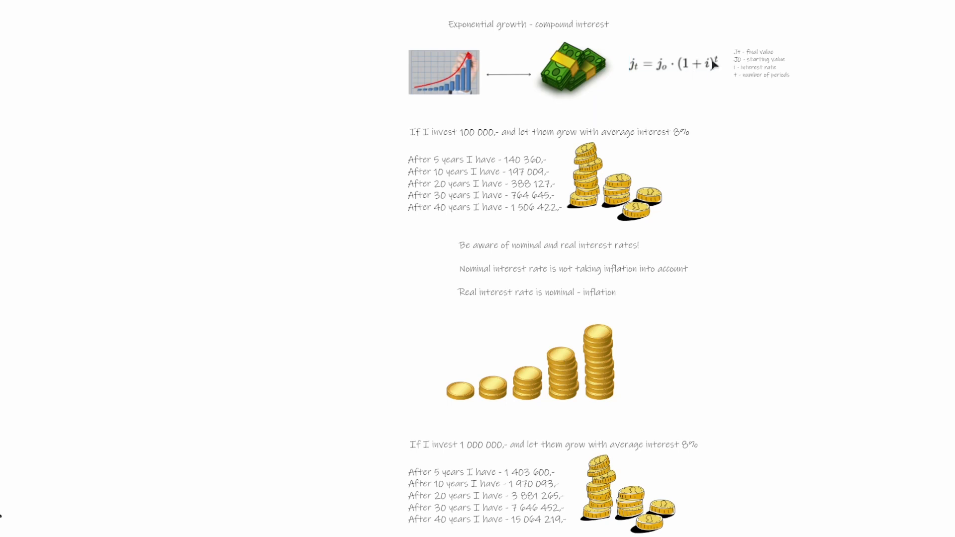
left_click(673, 63)
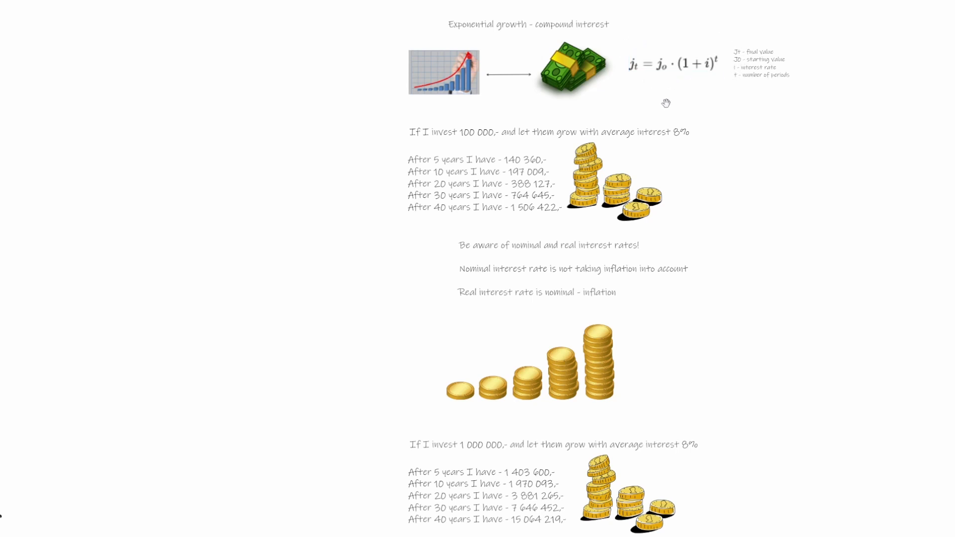
mouse_move(713, 141)
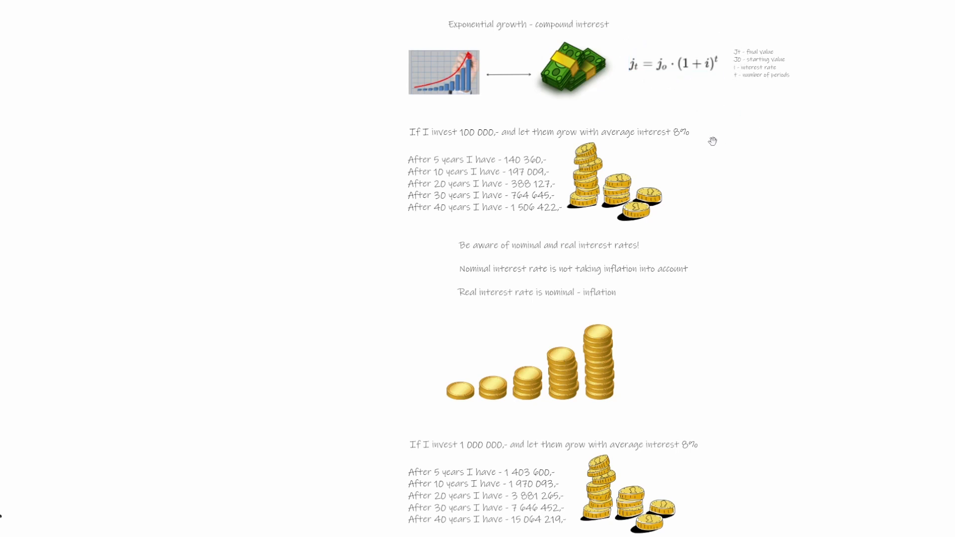
mouse_move(742, 138)
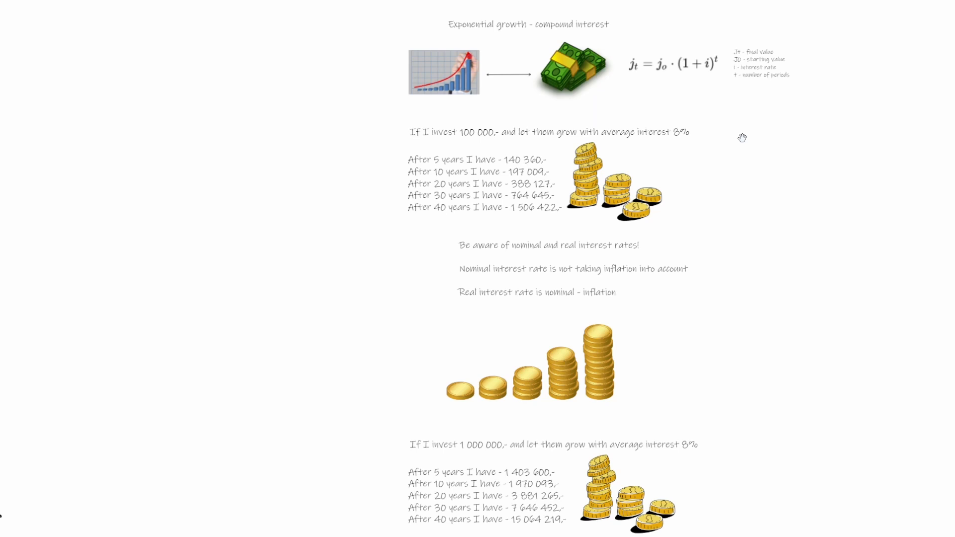
mouse_move(392, 158)
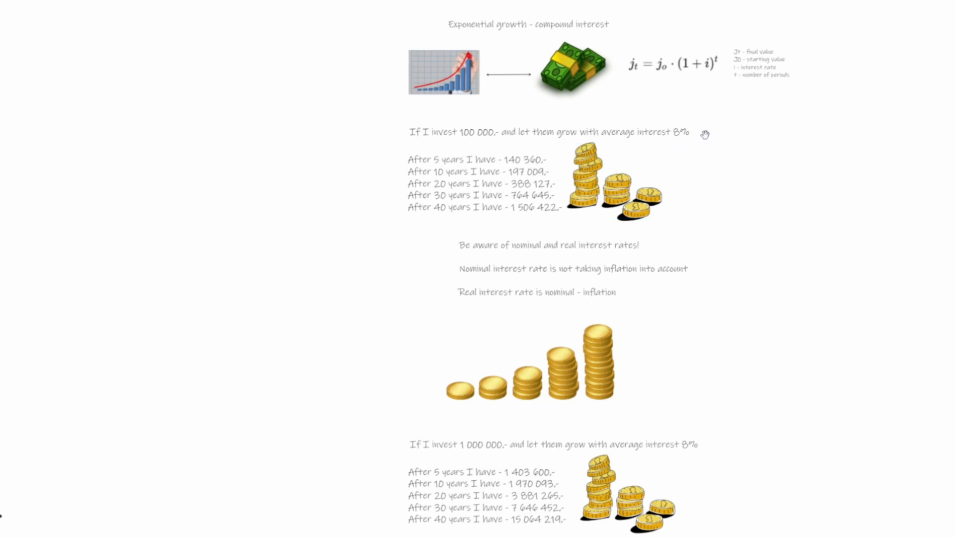
left_click(549, 132)
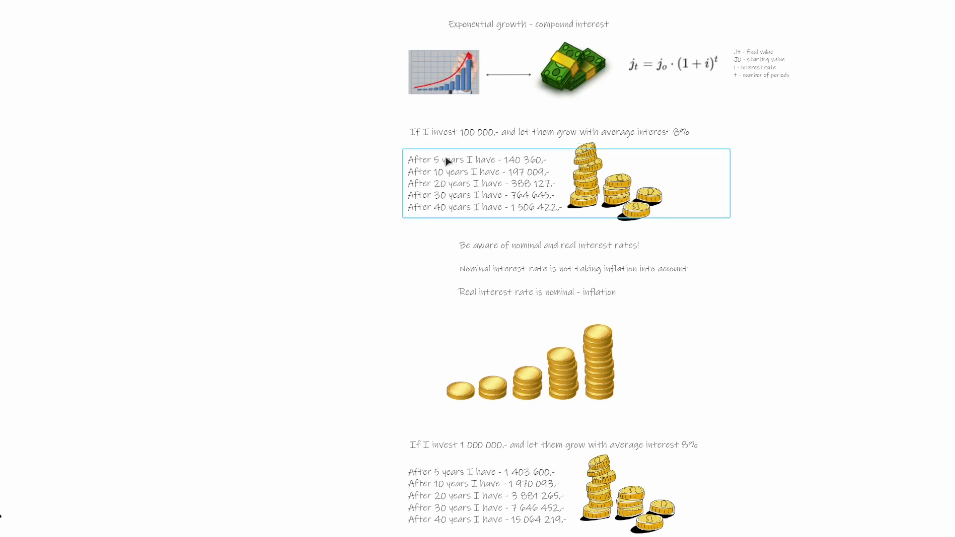
mouse_move(521, 169)
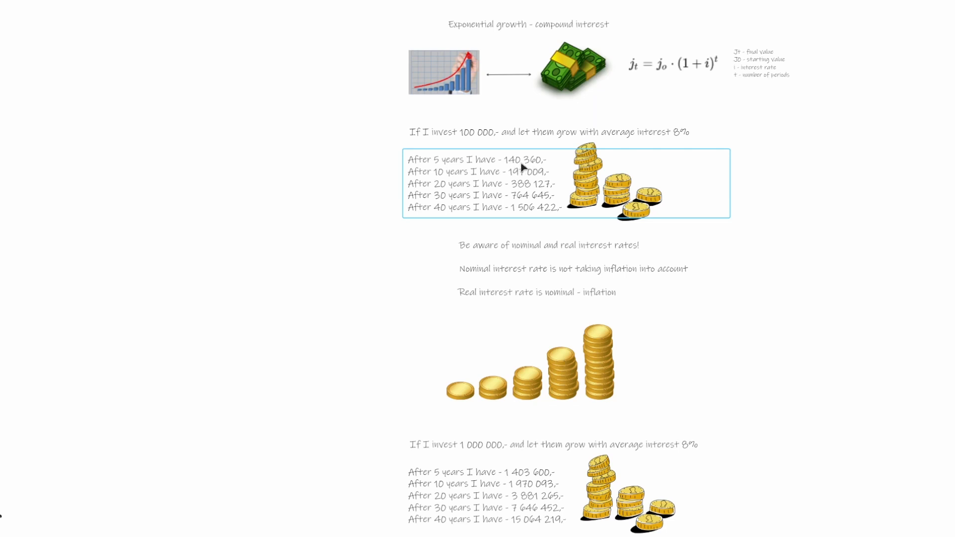
mouse_move(494, 177)
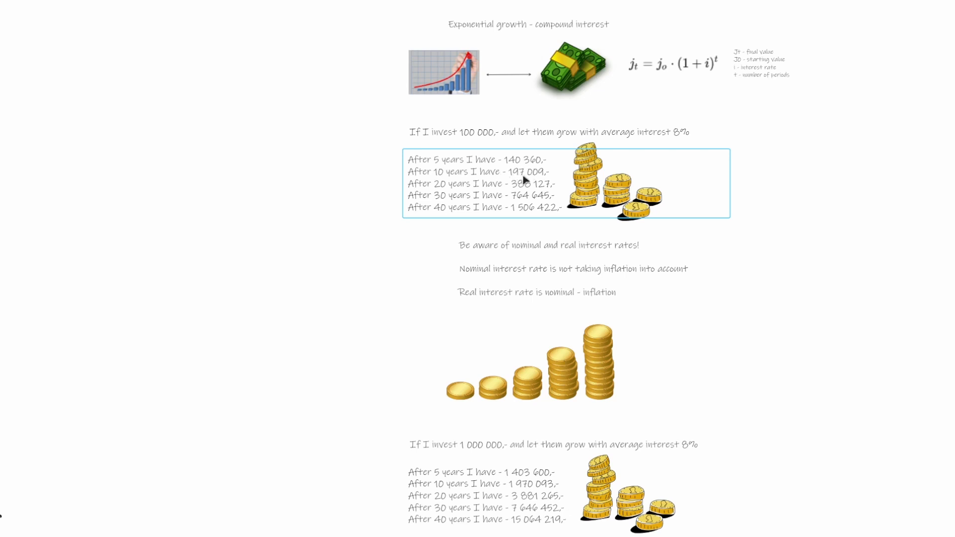
mouse_move(443, 187)
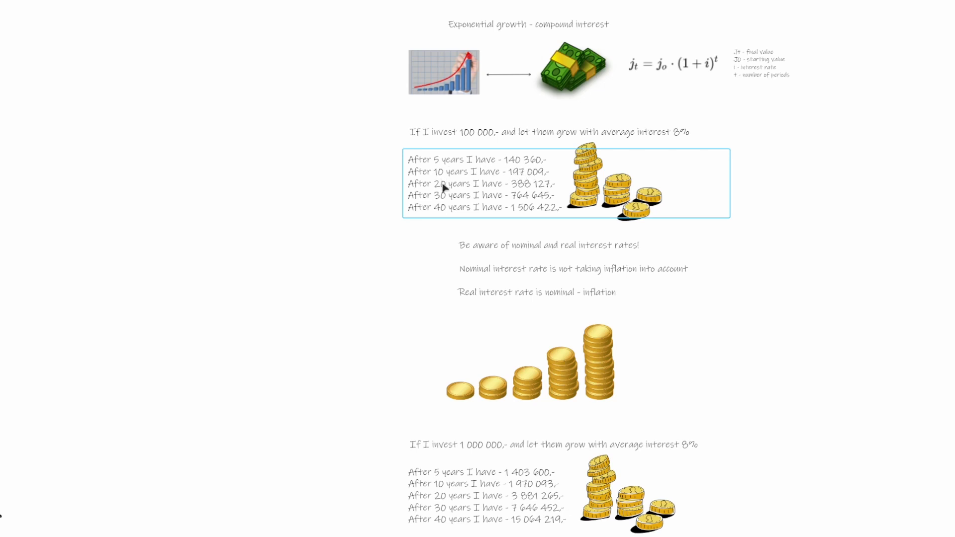
mouse_move(505, 213)
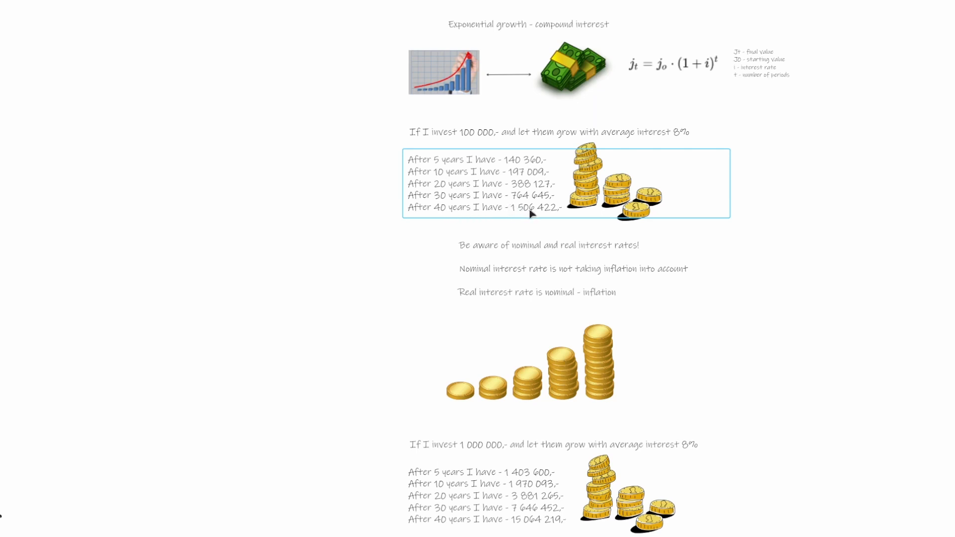
mouse_move(571, 220)
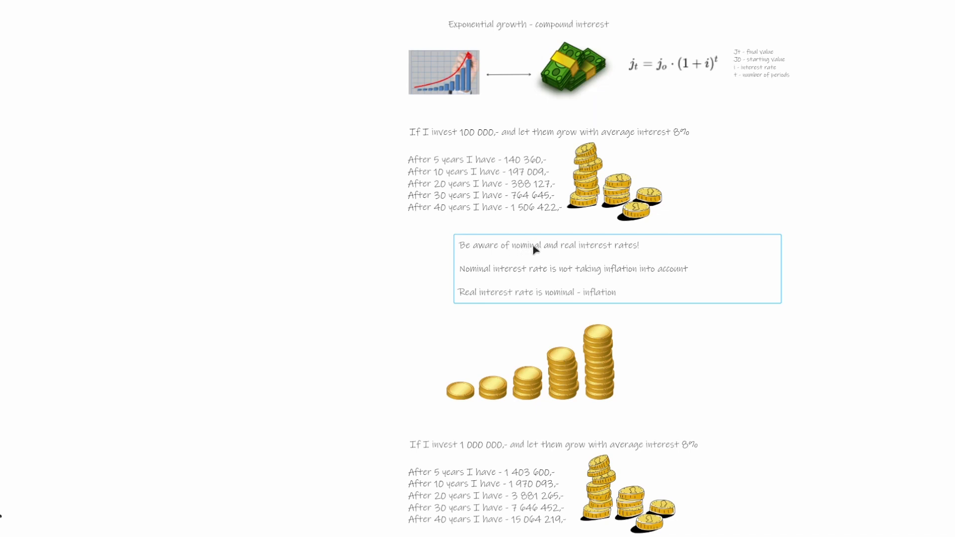
mouse_move(597, 254)
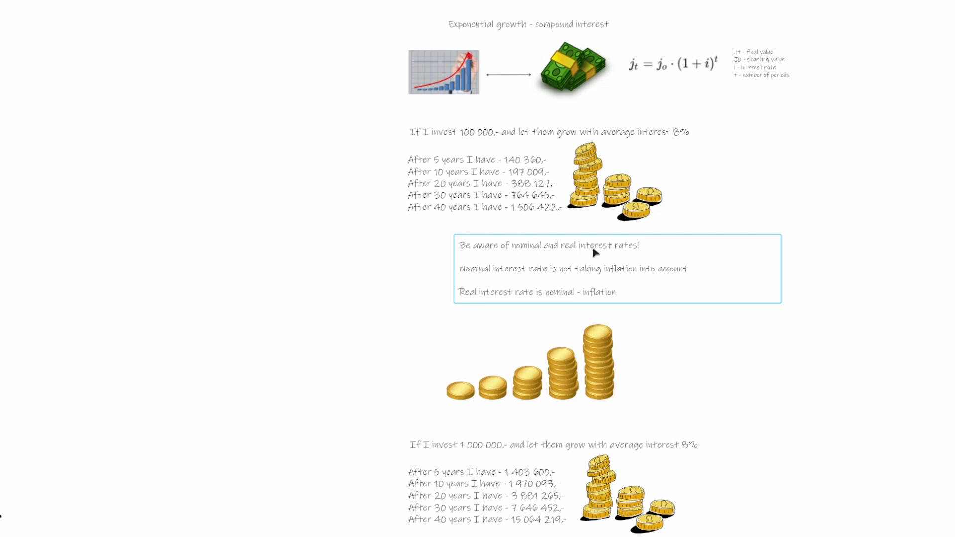
mouse_move(508, 274)
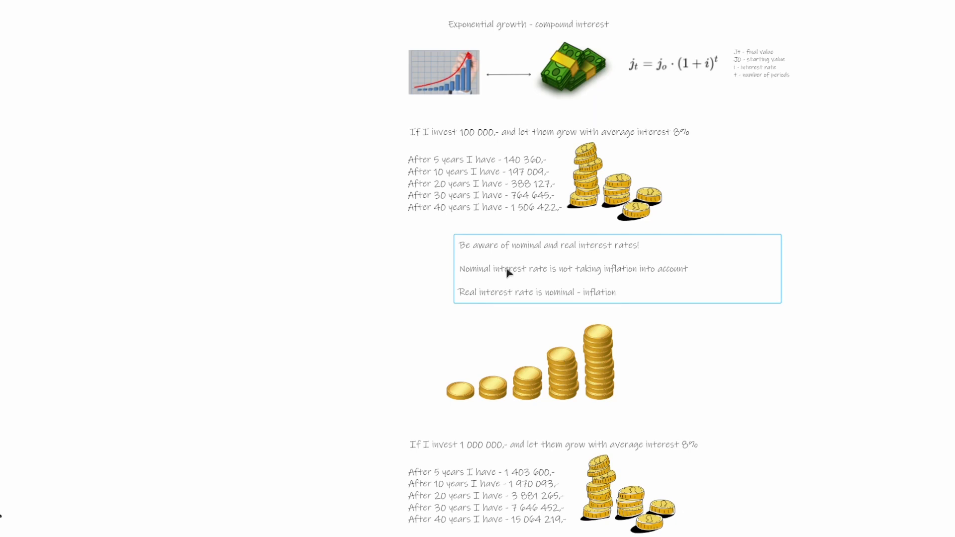
mouse_move(518, 270)
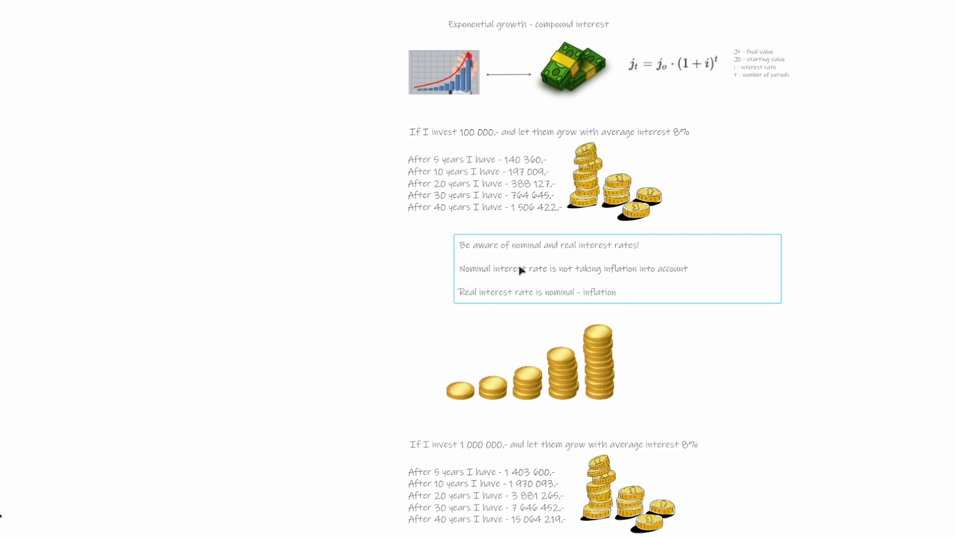
mouse_move(662, 274)
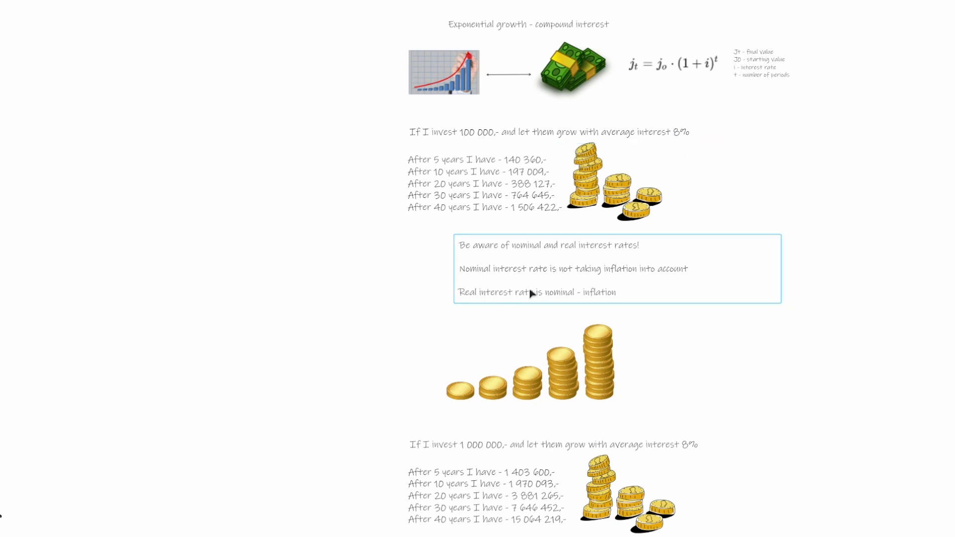
mouse_move(531, 303)
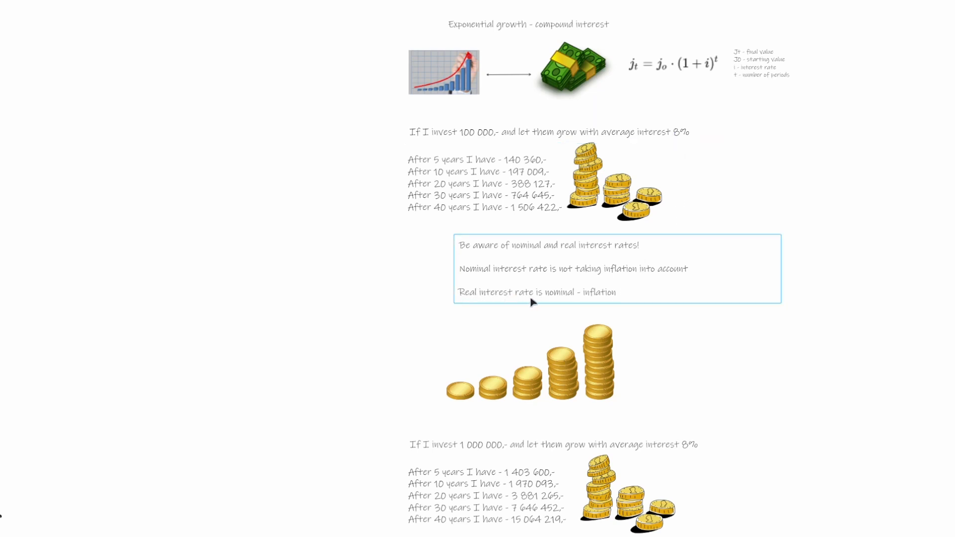
mouse_move(565, 295)
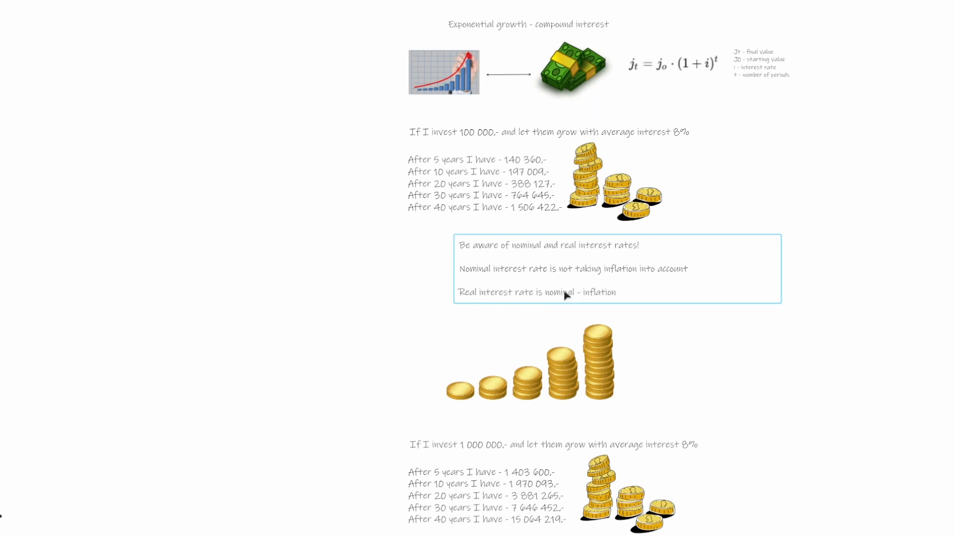
mouse_move(599, 249)
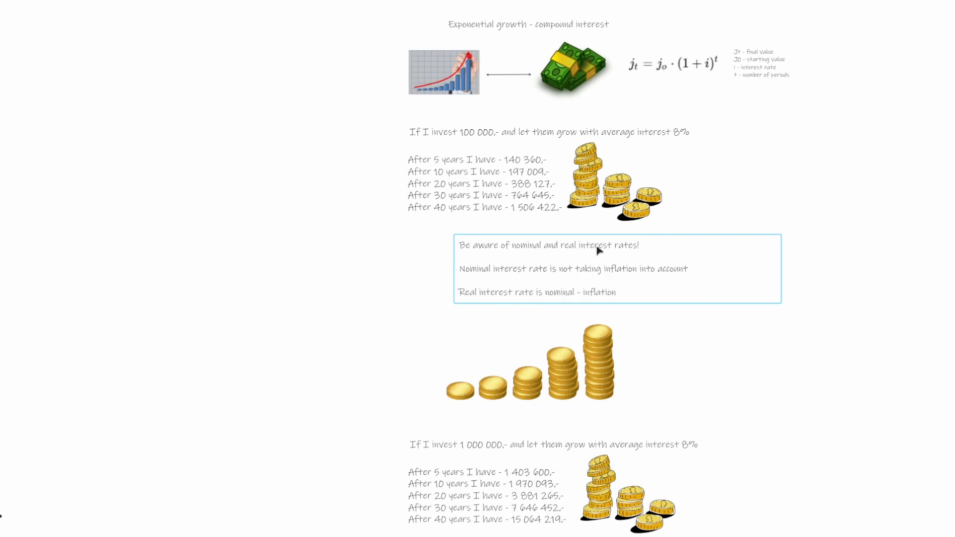
Highlight the 1 000 000 investment heading and its block of growth results
scroll("down", 3)
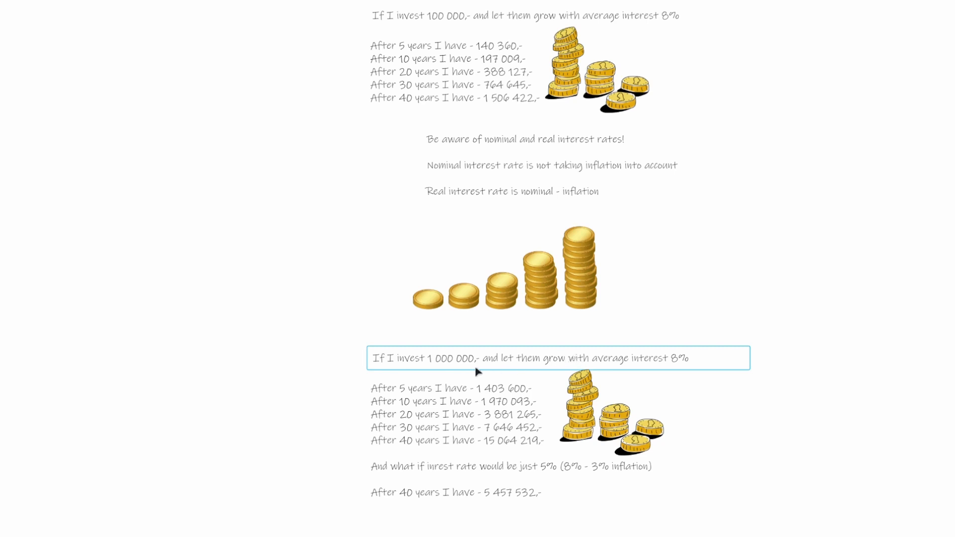
left_click(451, 428)
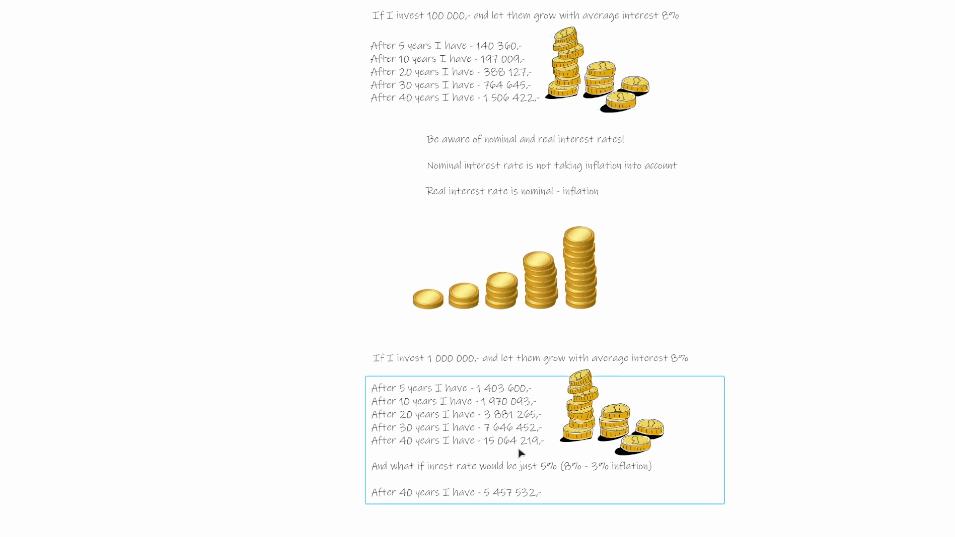
mouse_move(506, 466)
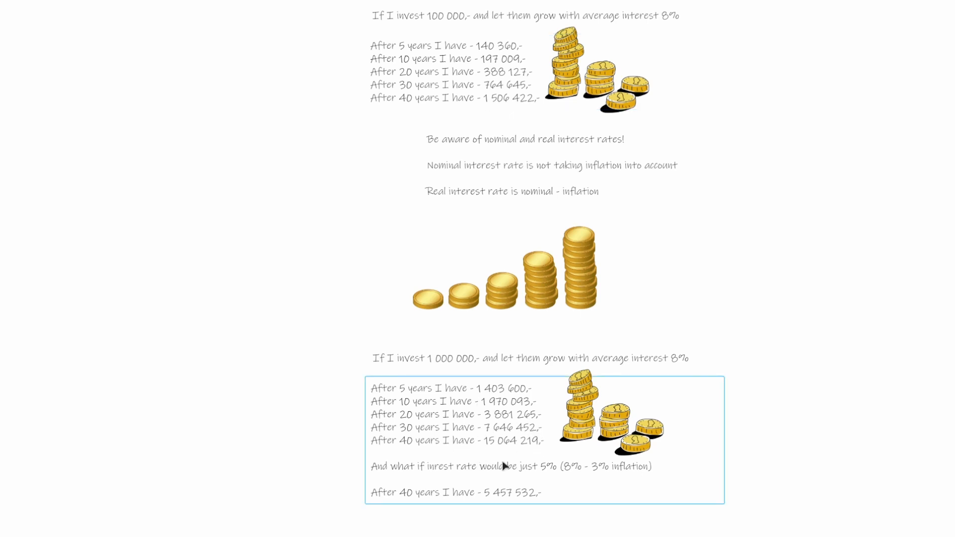
mouse_move(508, 436)
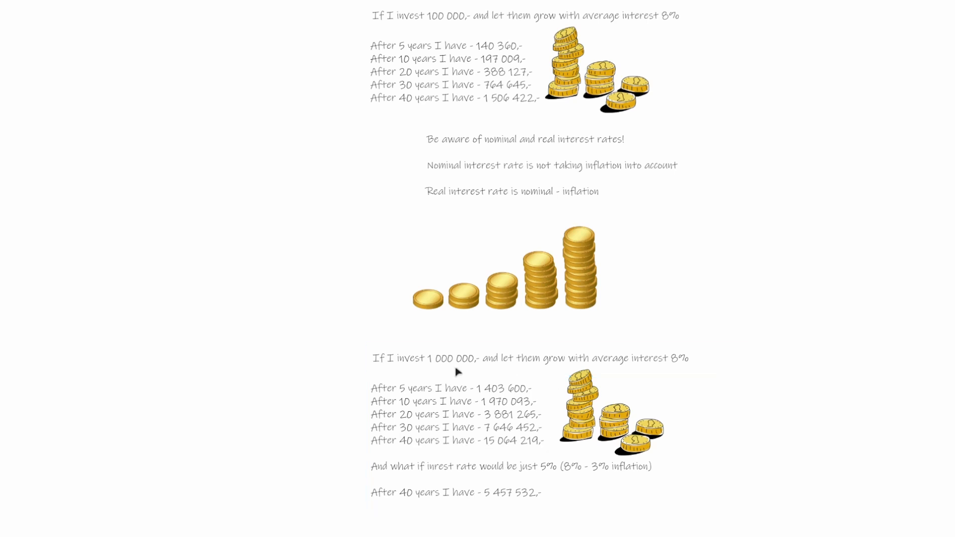
left_click(558, 358)
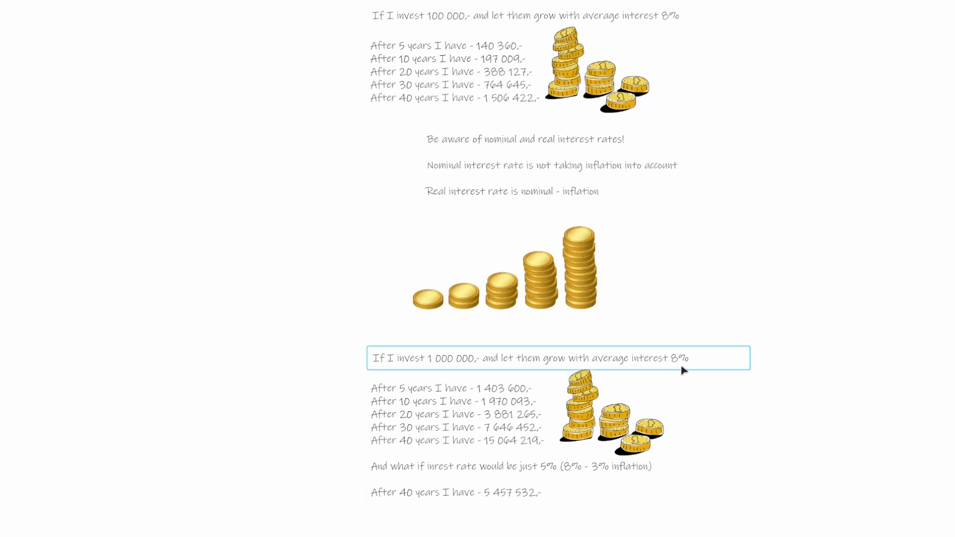
left_click(480, 458)
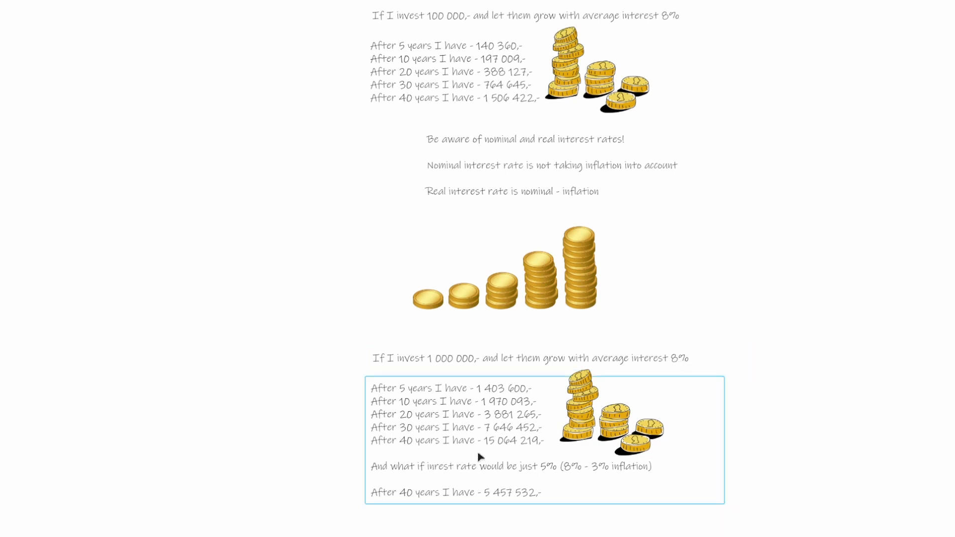
mouse_move(485, 449)
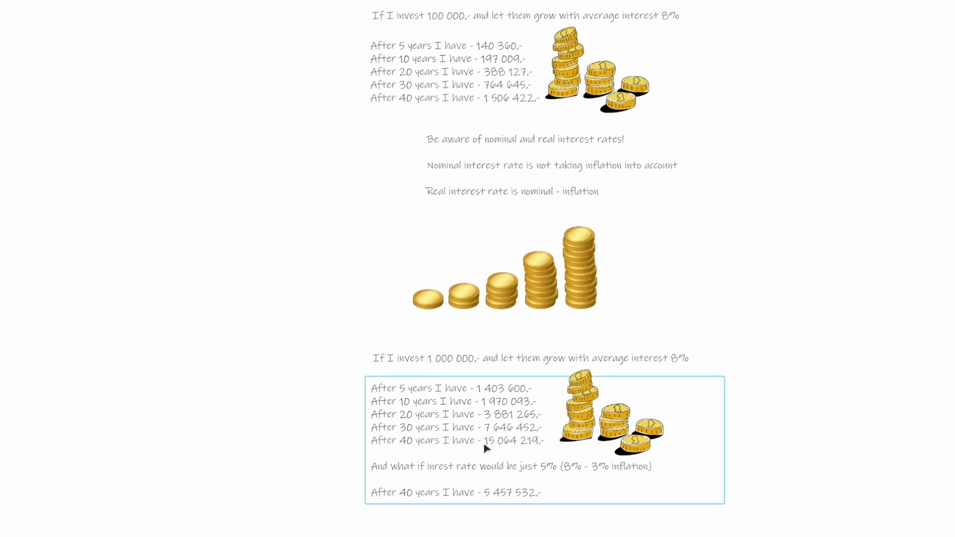
mouse_move(529, 447)
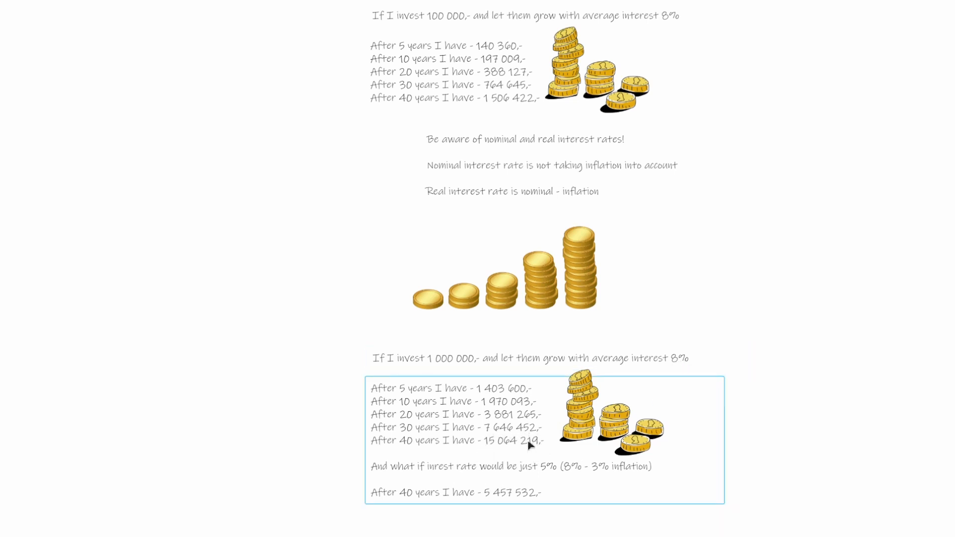
mouse_move(514, 453)
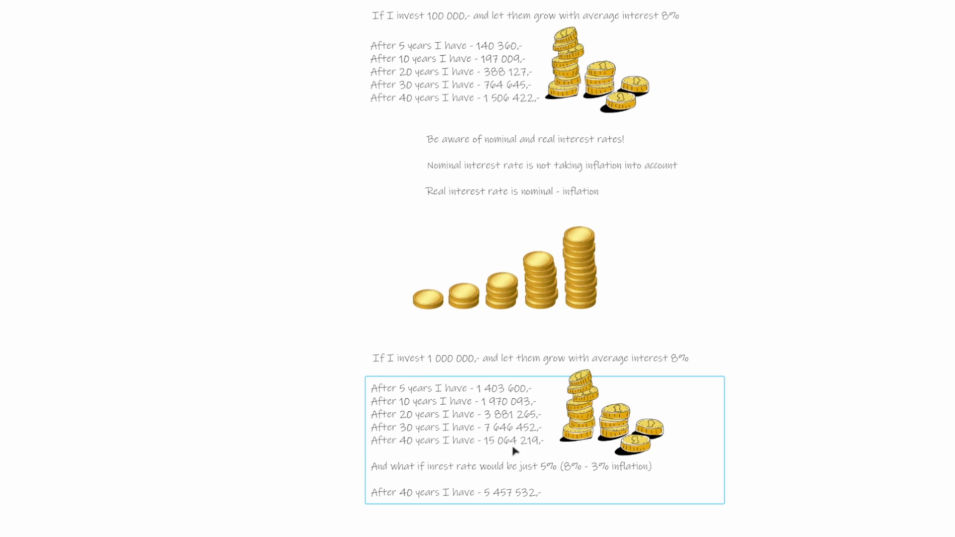
mouse_move(533, 456)
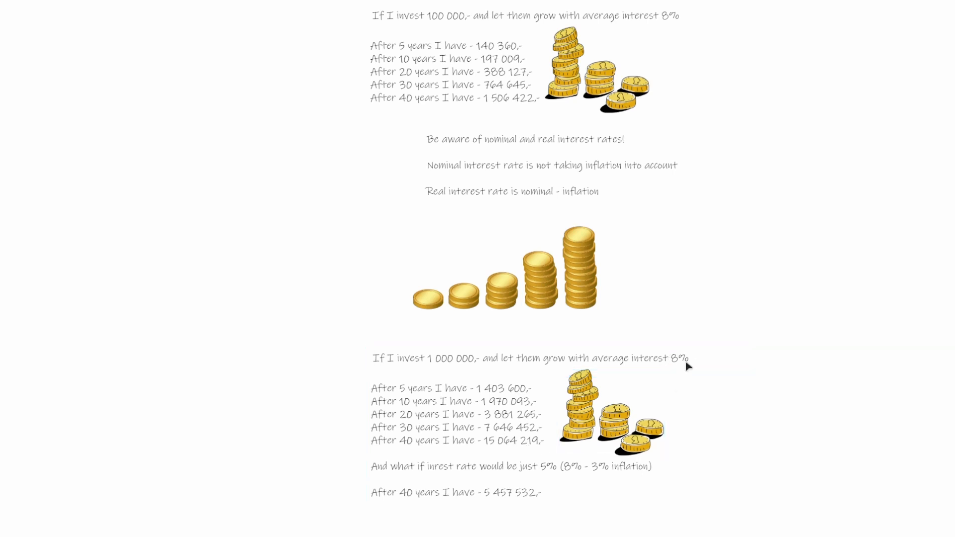
left_click(530, 358)
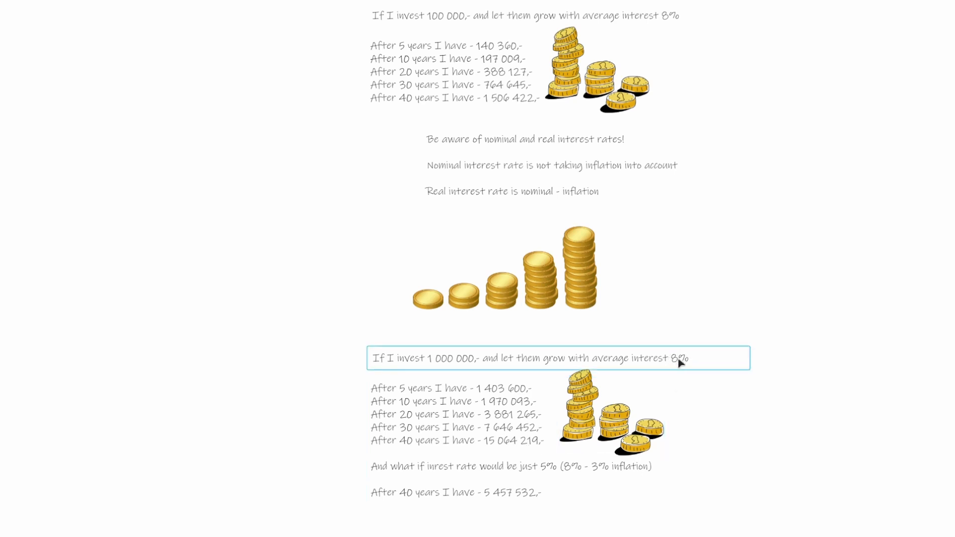
left_click(614, 473)
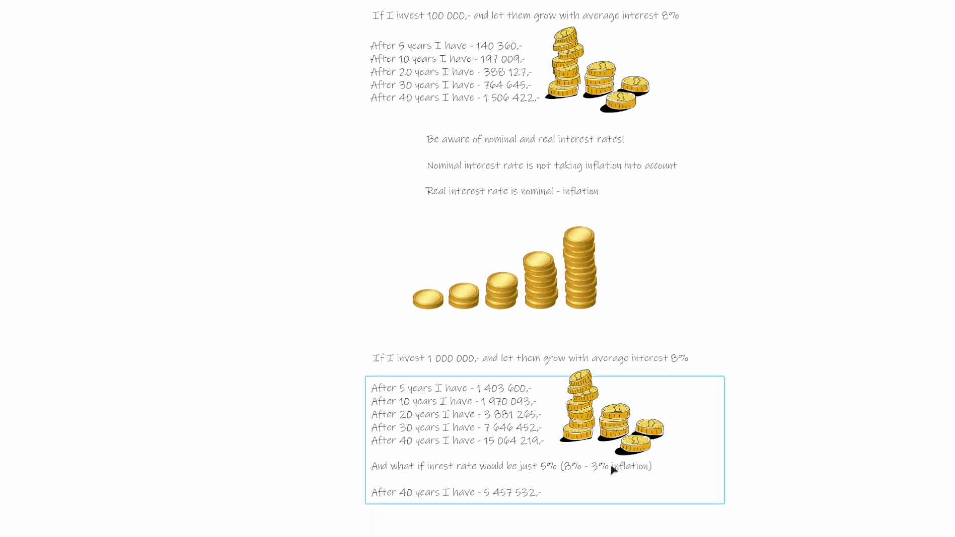
mouse_move(517, 449)
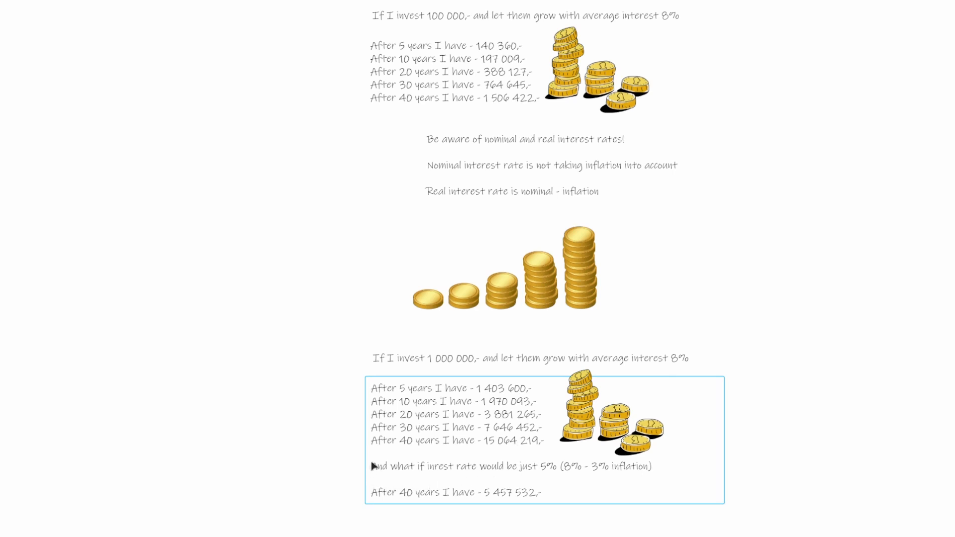
mouse_move(497, 481)
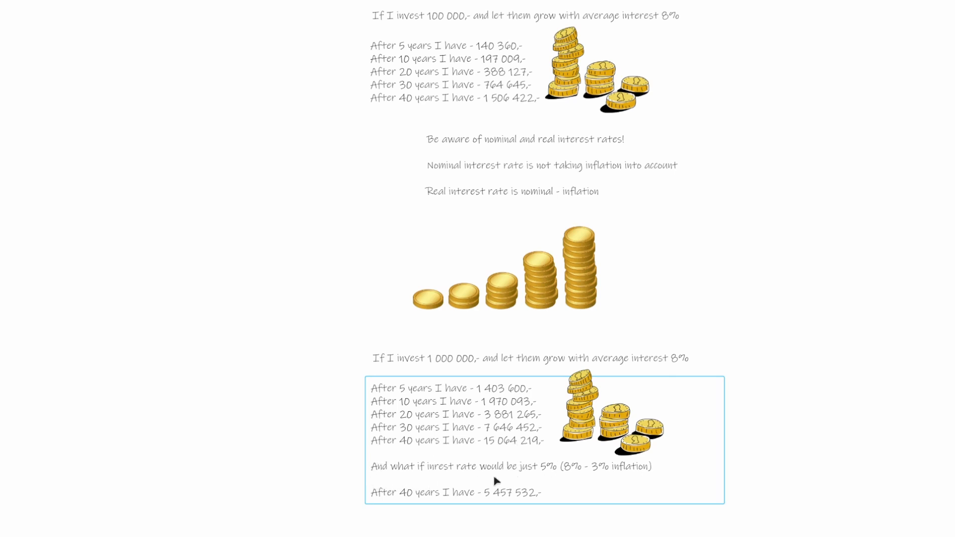
mouse_move(611, 477)
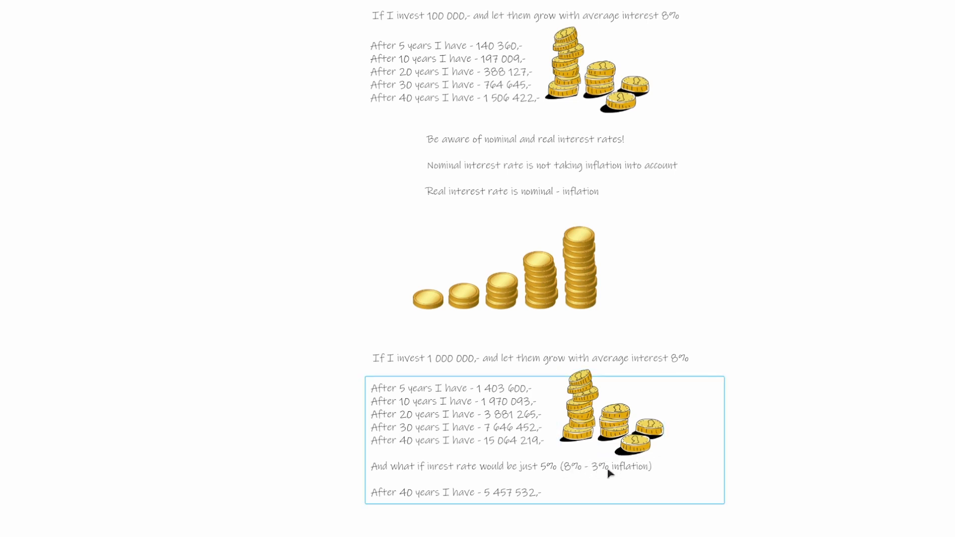
mouse_move(539, 466)
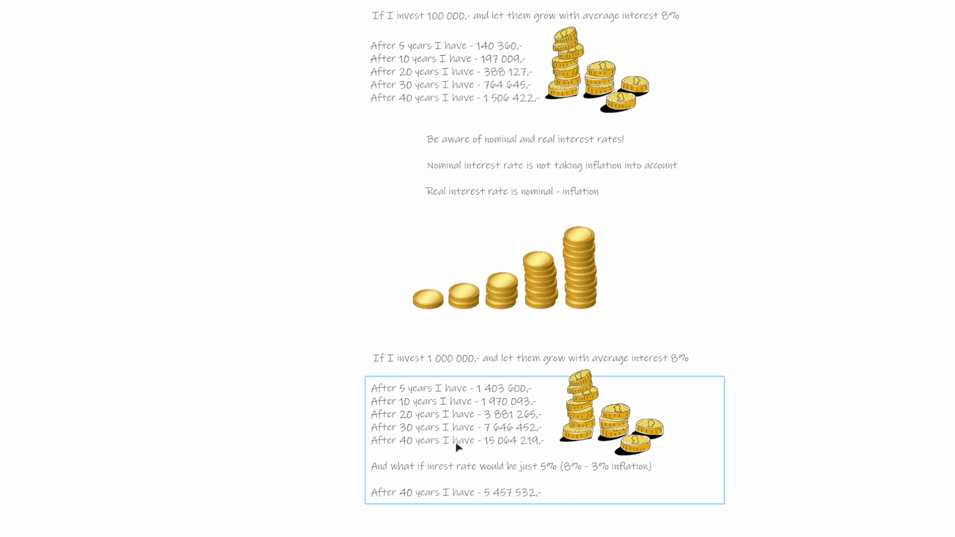
mouse_move(519, 445)
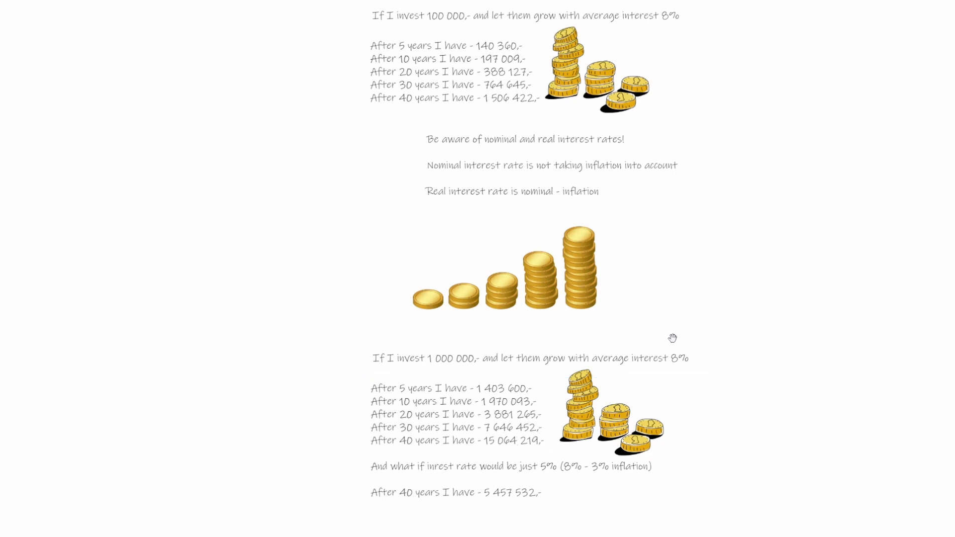
Highlight the growth results including the 5% case
left_click(548, 358)
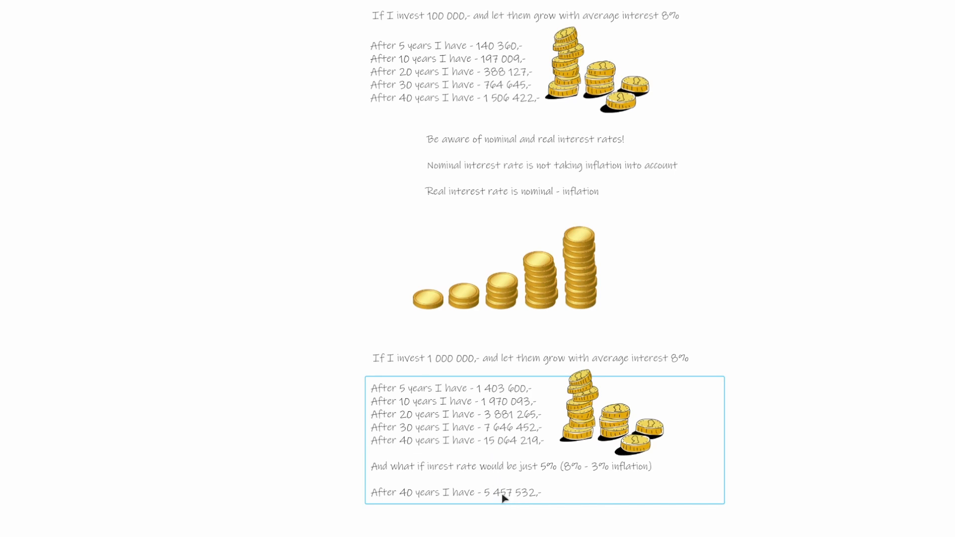
mouse_move(546, 473)
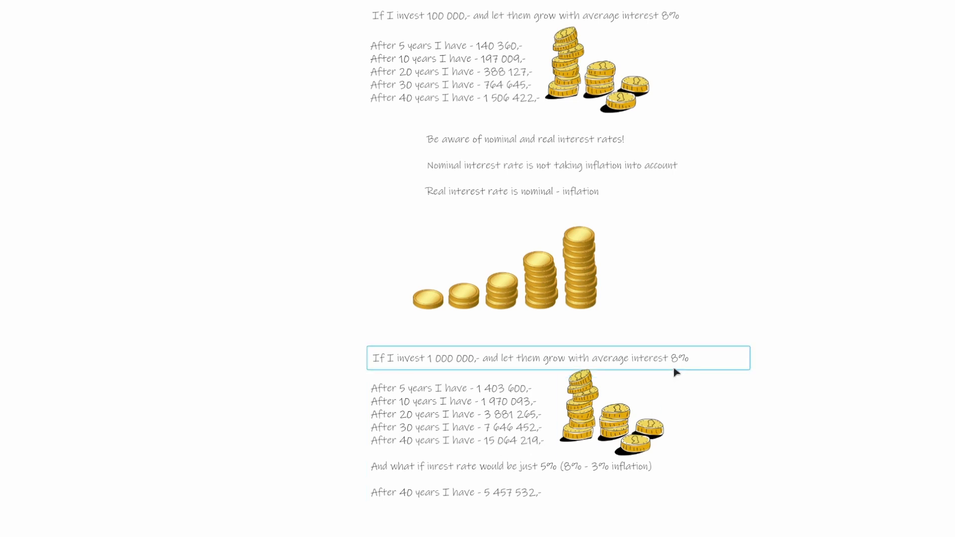
left_click(511, 469)
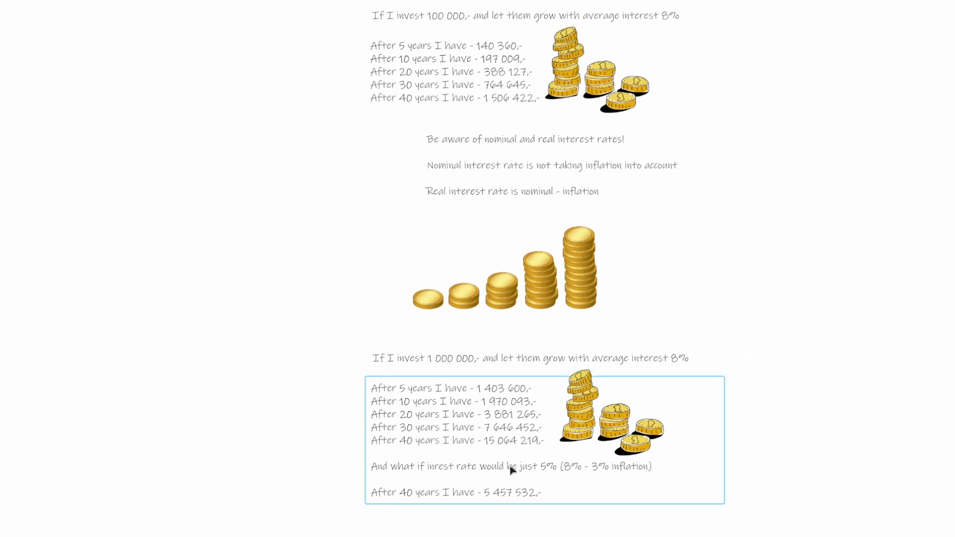
mouse_move(507, 465)
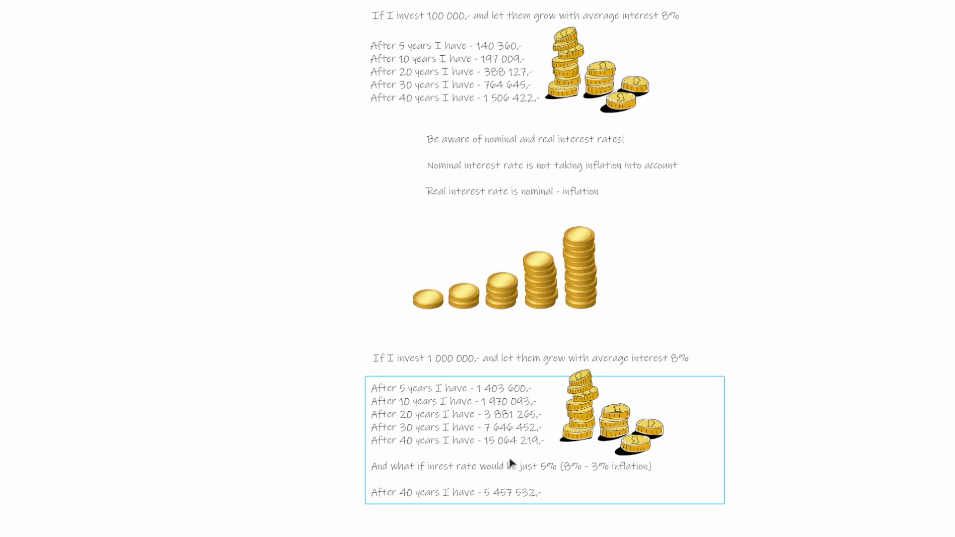
mouse_move(506, 506)
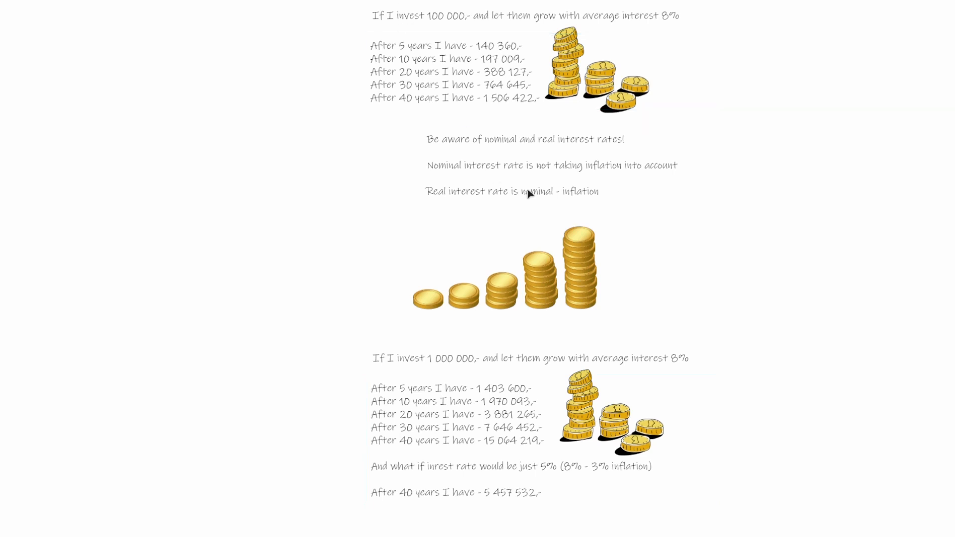
scroll("up", 3)
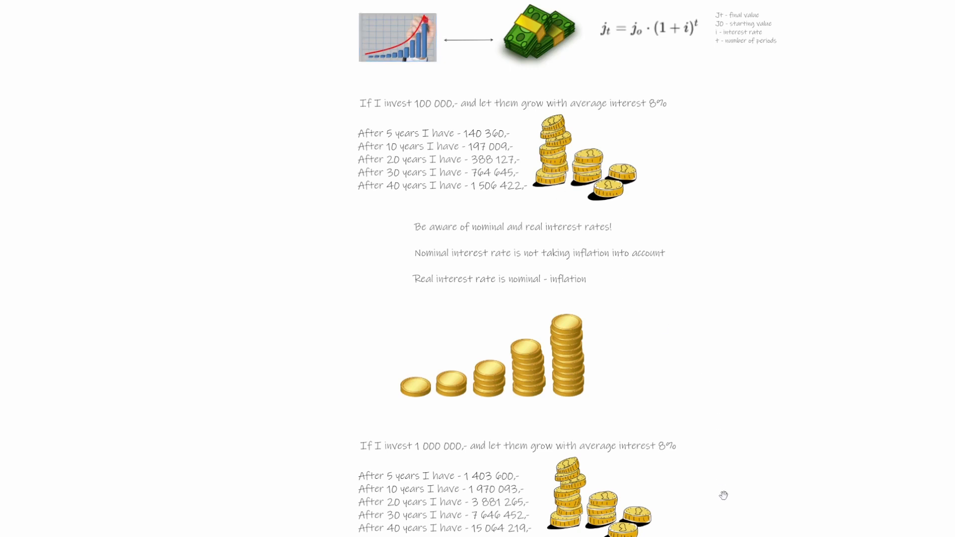
scroll("down", 3)
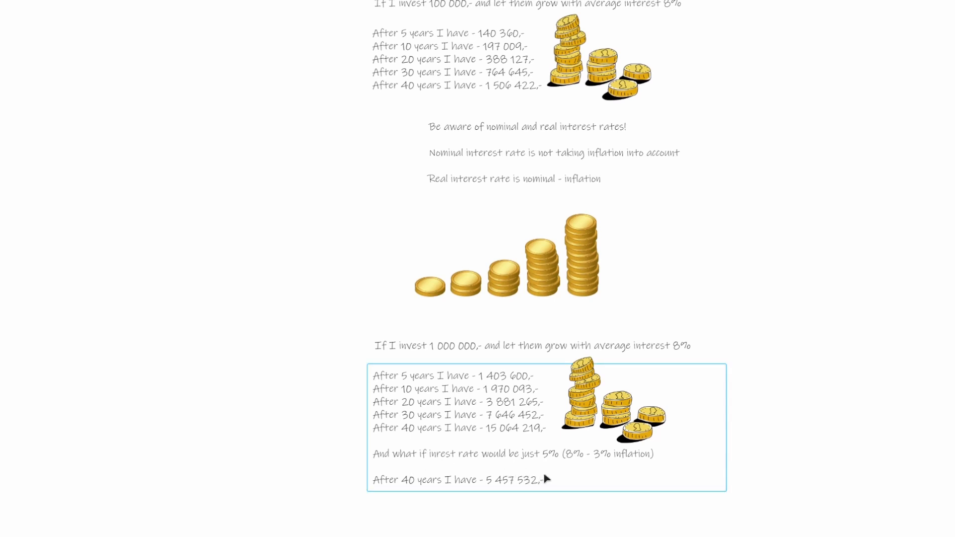
mouse_move(484, 427)
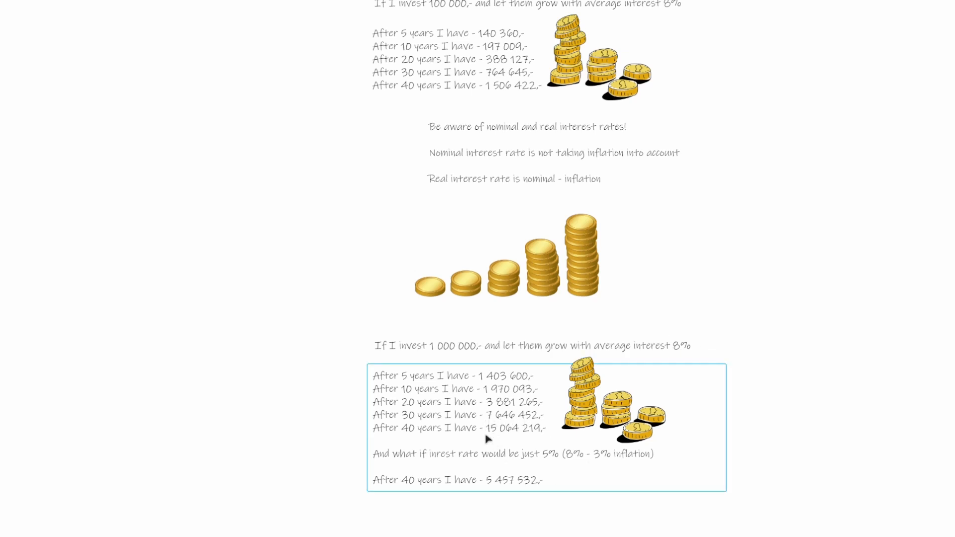
mouse_move(528, 440)
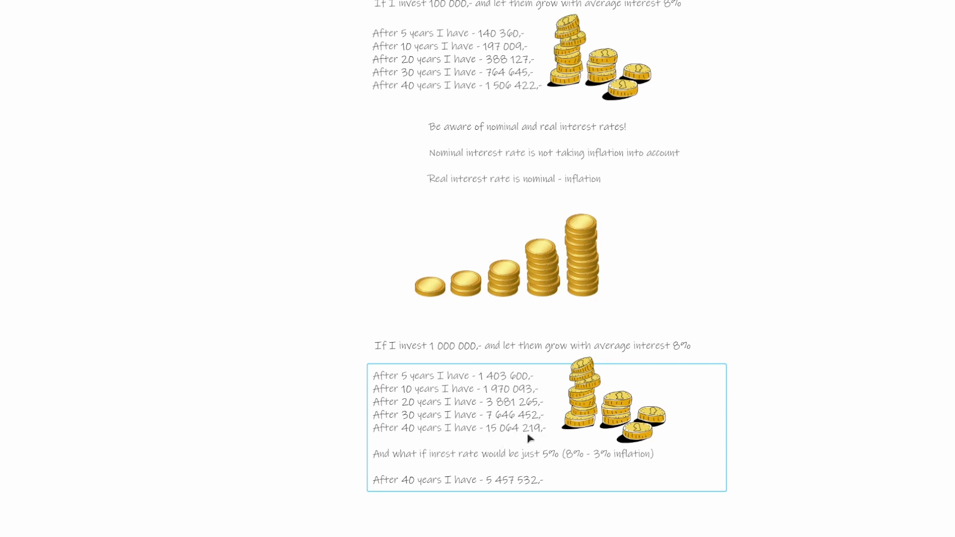
mouse_move(510, 462)
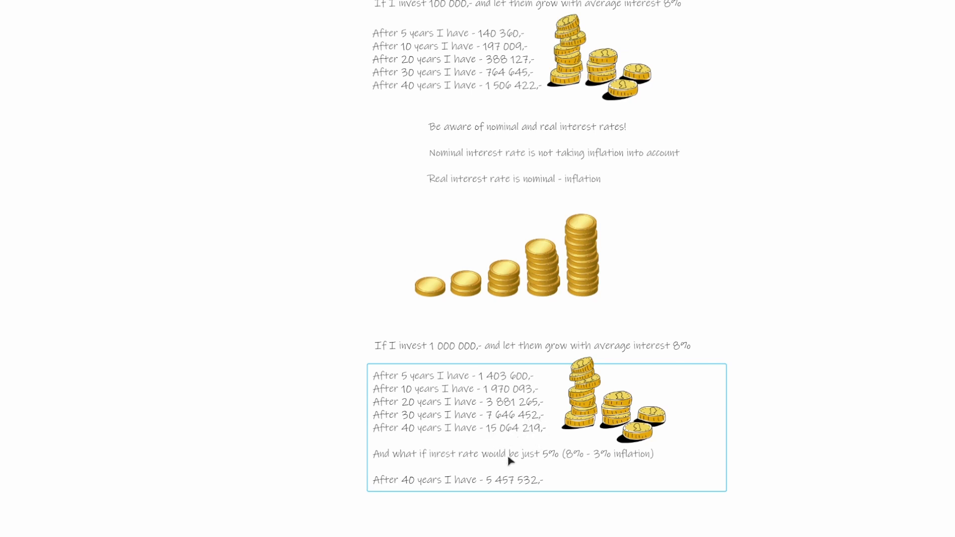
mouse_move(525, 423)
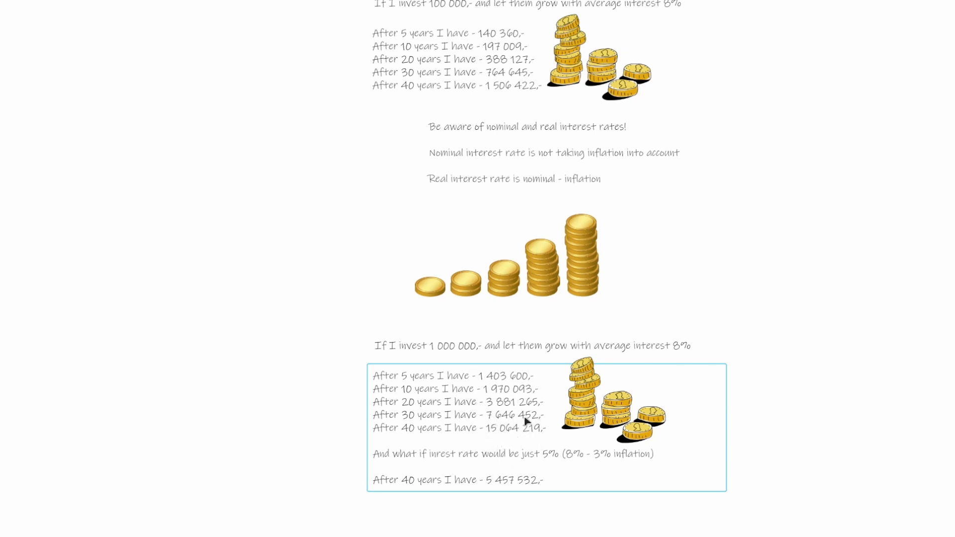
mouse_move(521, 426)
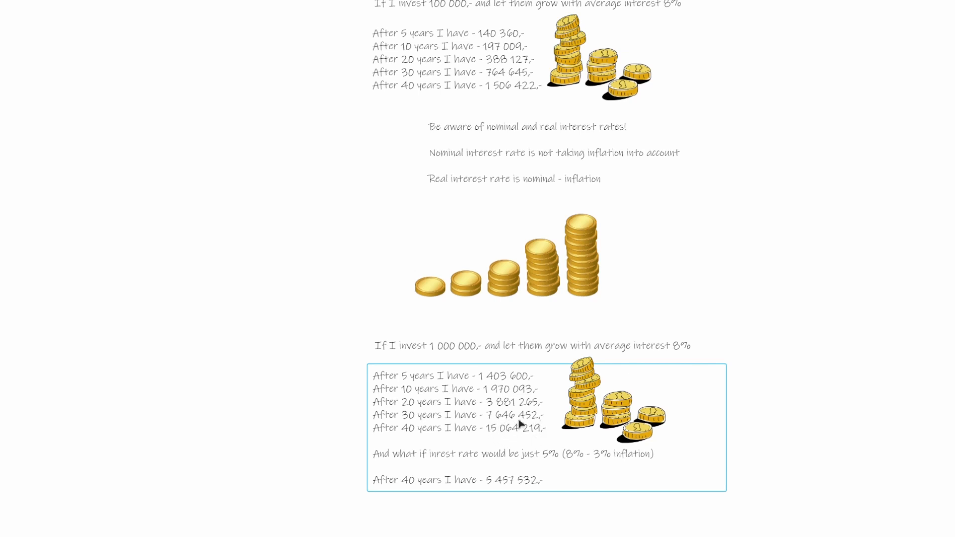
mouse_move(491, 480)
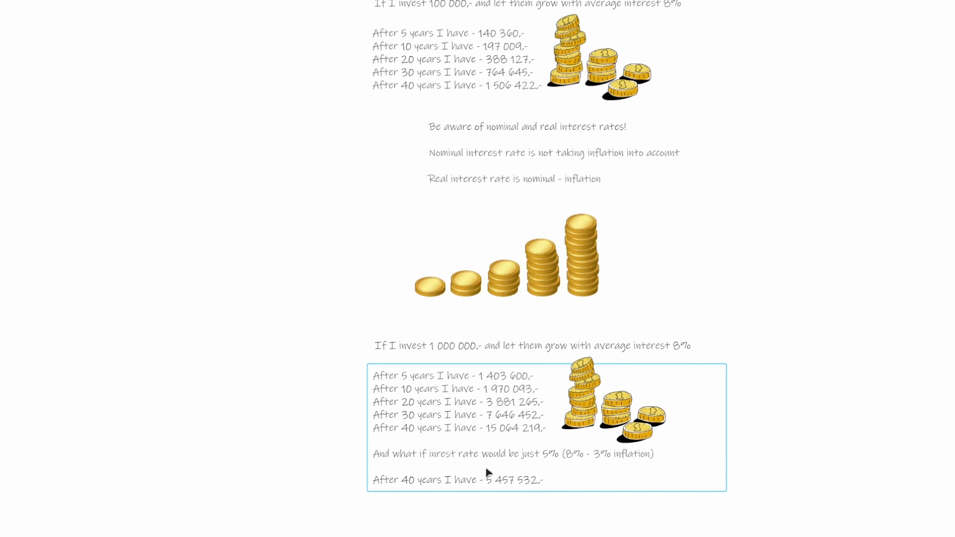
mouse_move(493, 488)
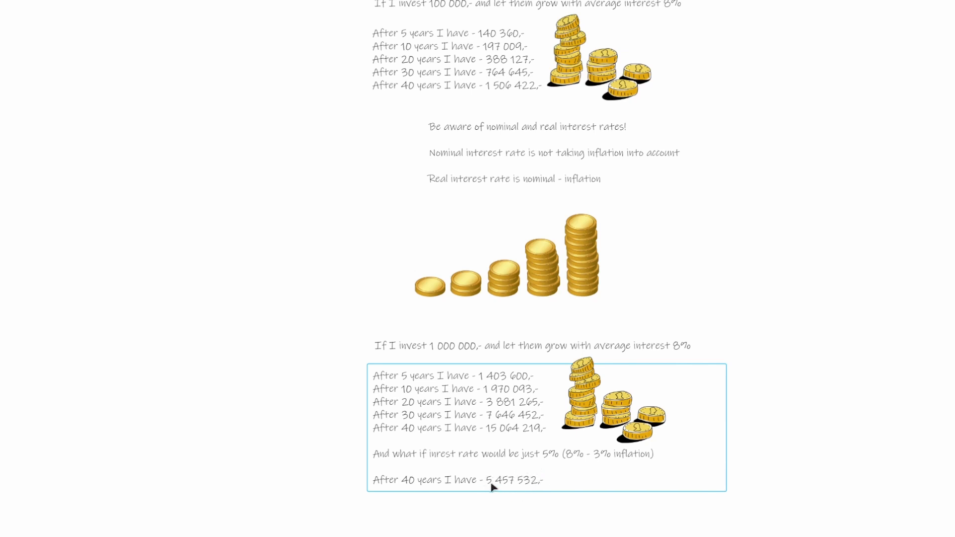
mouse_move(507, 489)
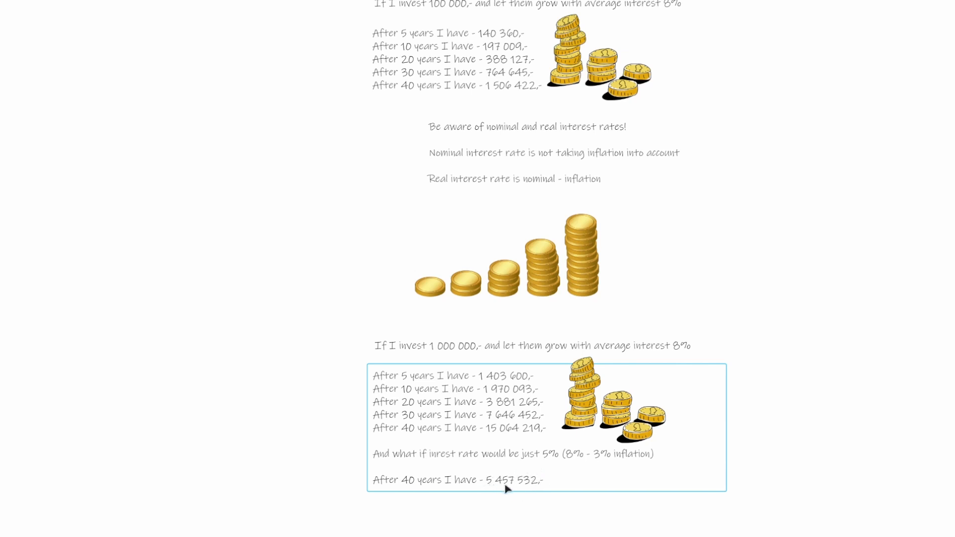
mouse_move(550, 481)
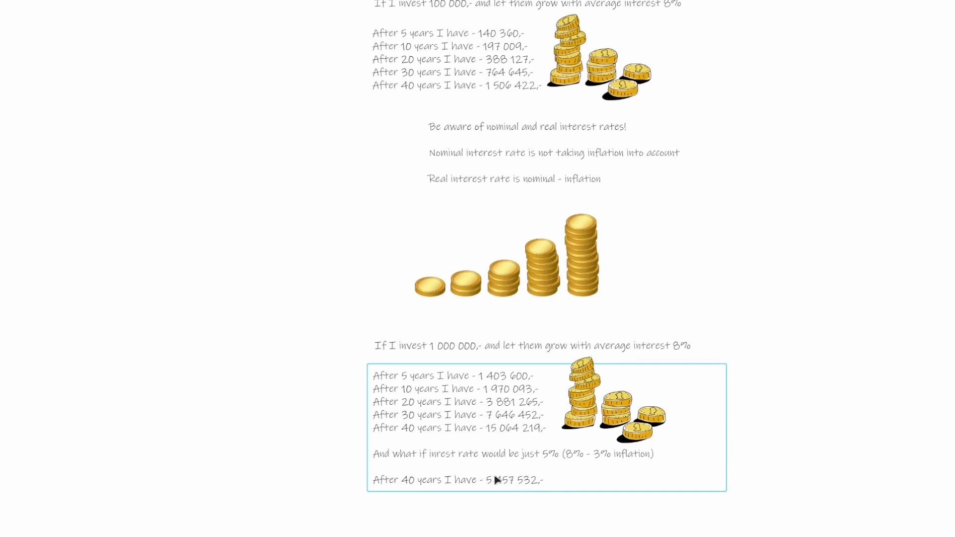
mouse_move(523, 484)
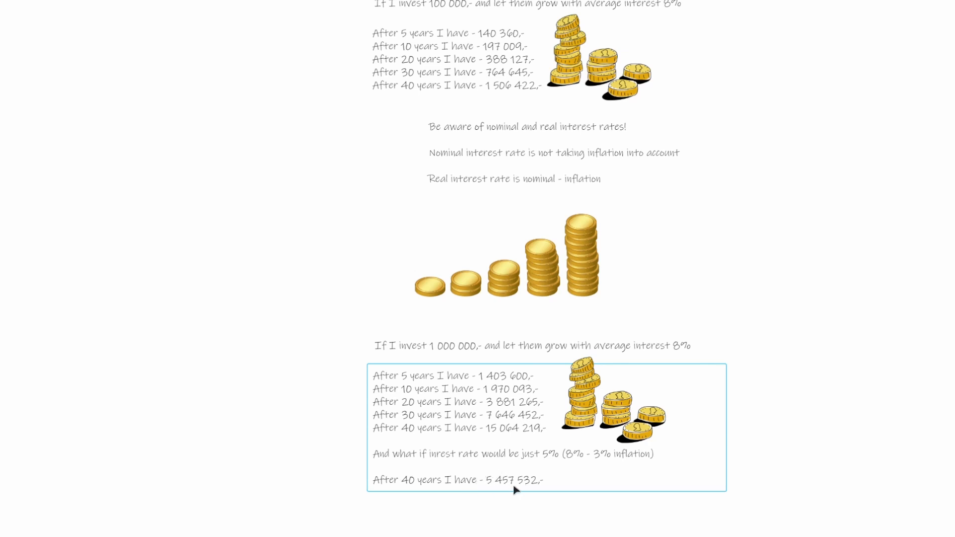
mouse_move(538, 479)
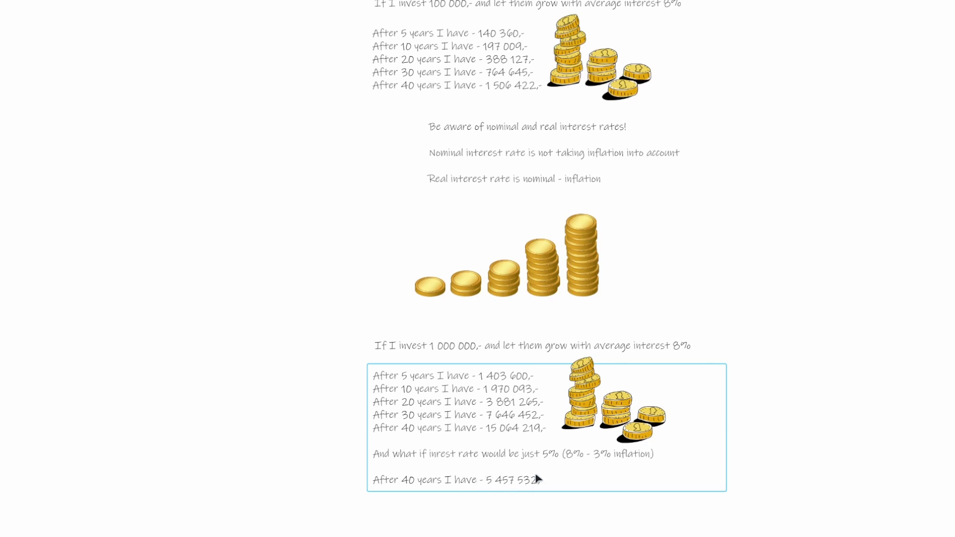
mouse_move(513, 490)
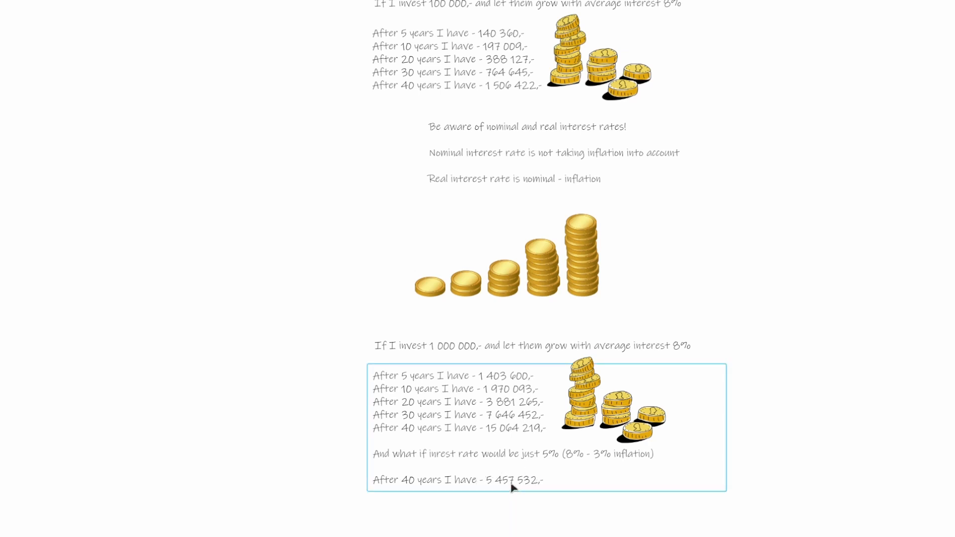
mouse_move(522, 472)
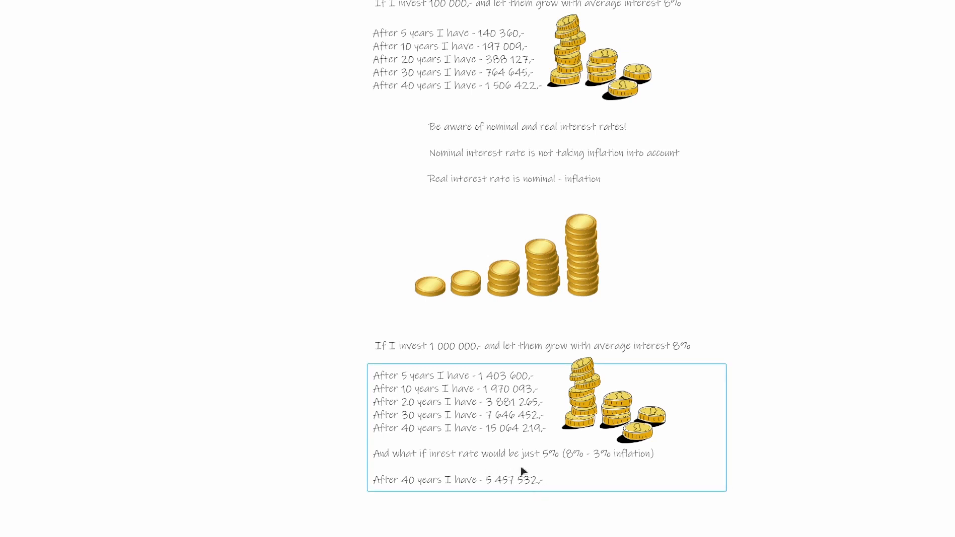
mouse_move(538, 474)
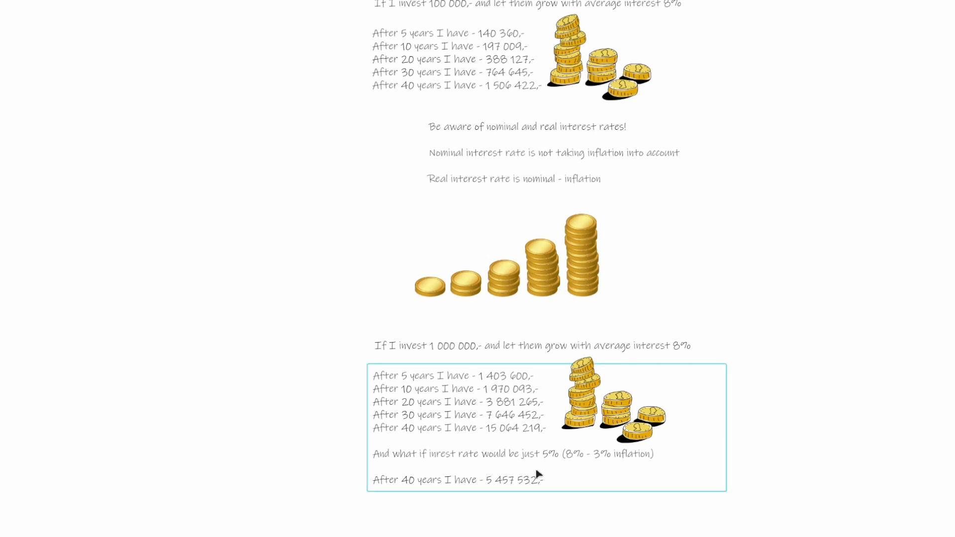
mouse_move(423, 441)
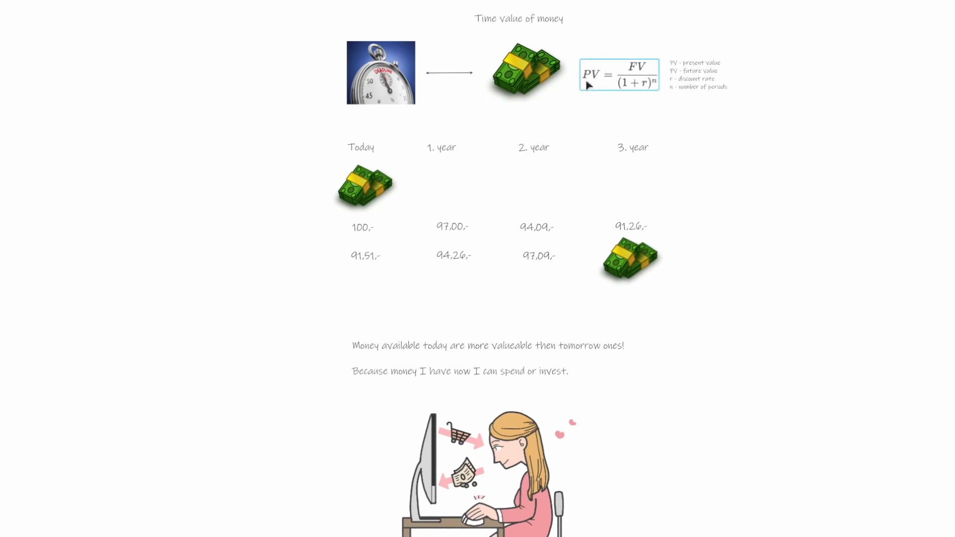
mouse_move(659, 85)
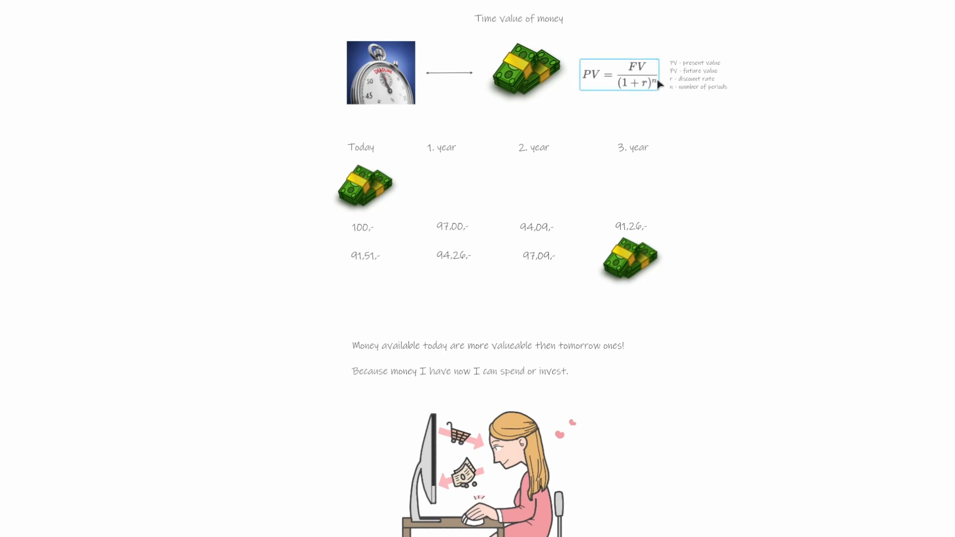
mouse_move(652, 89)
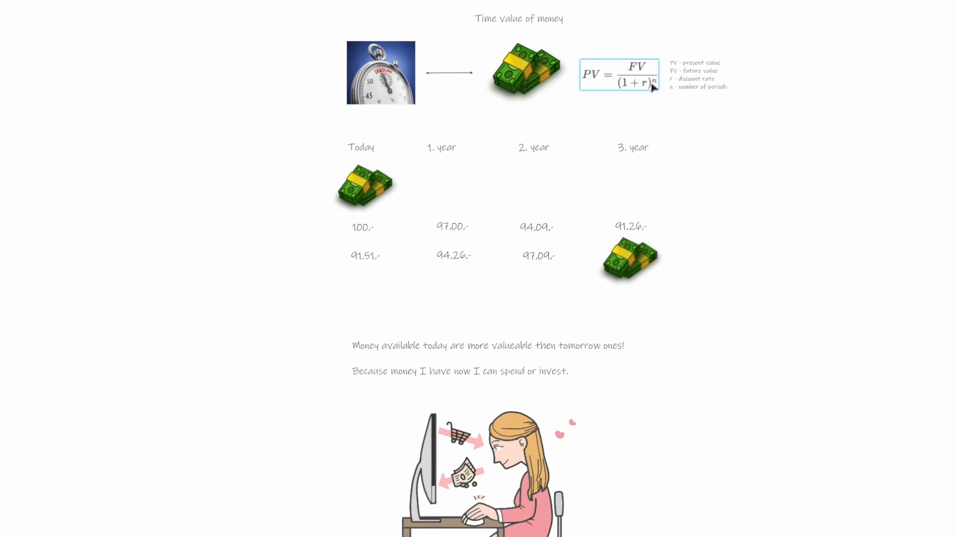
left_click(366, 256)
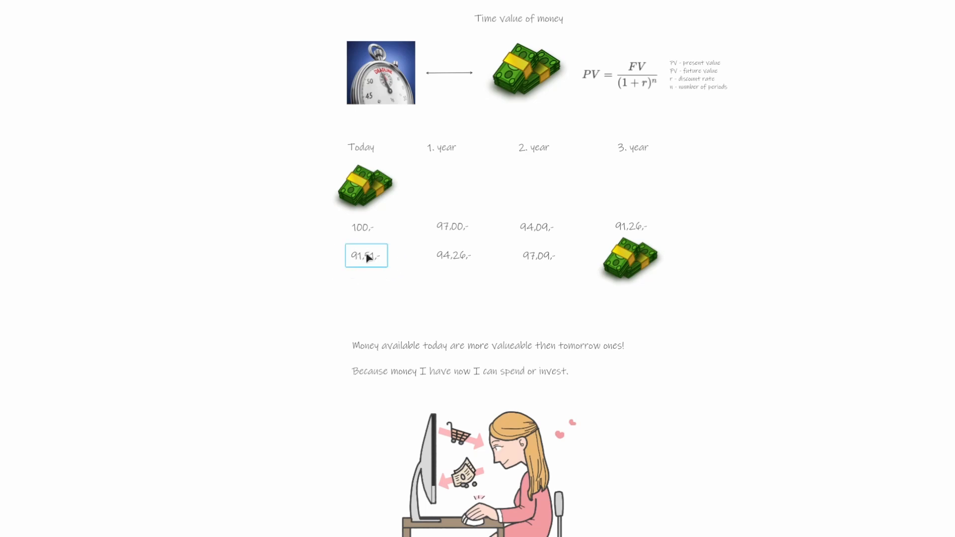
Select the text block and scroll down to the 50,000 tools investment example
left_click(454, 255)
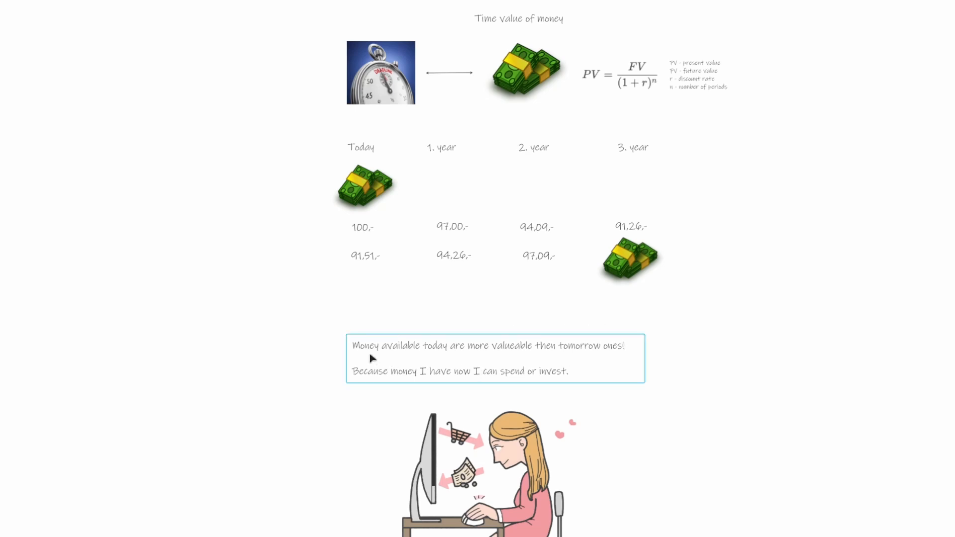
scroll("down", 3)
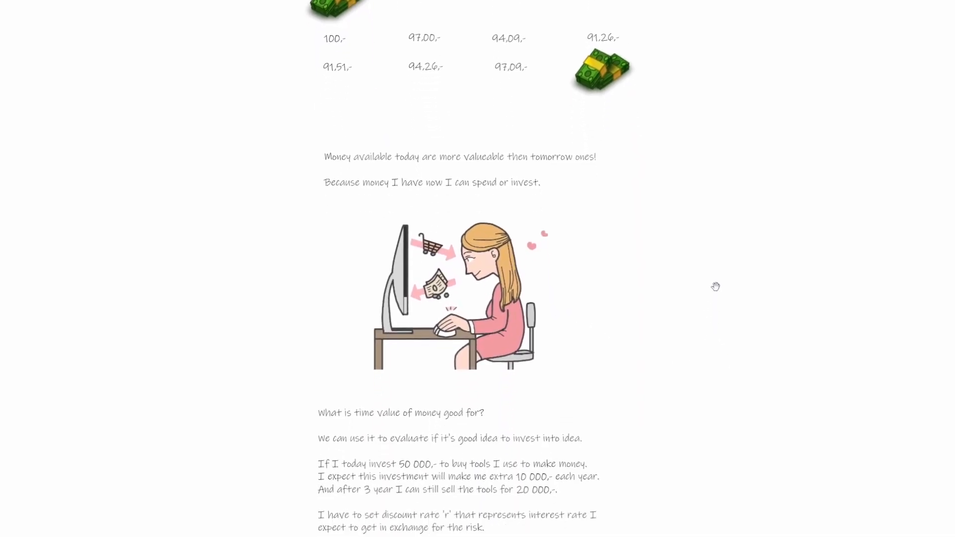
scroll("down", 3)
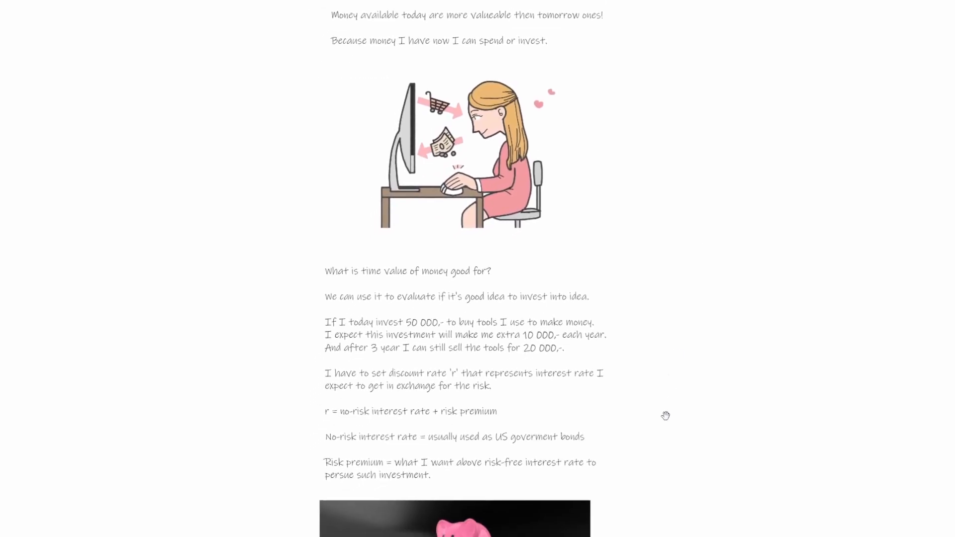
scroll("down", 3)
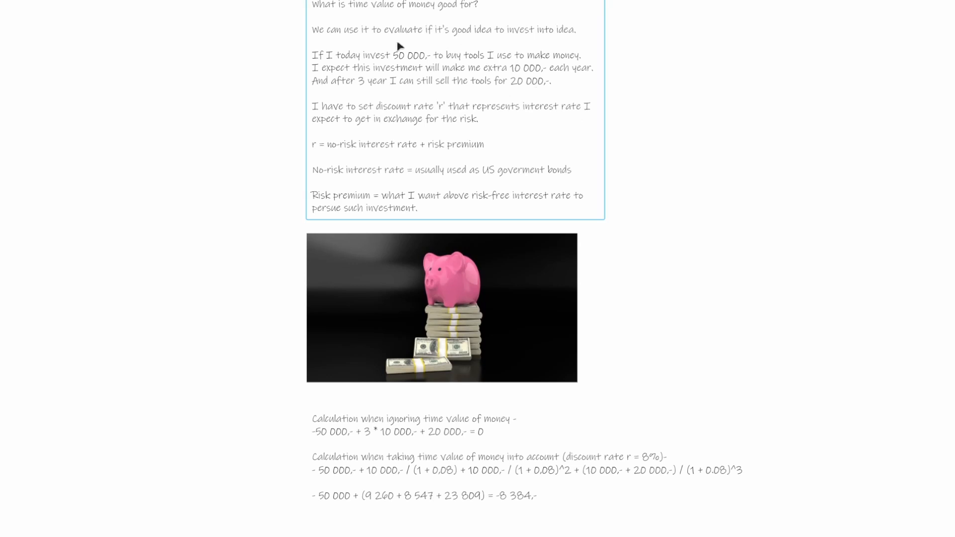
mouse_move(475, 36)
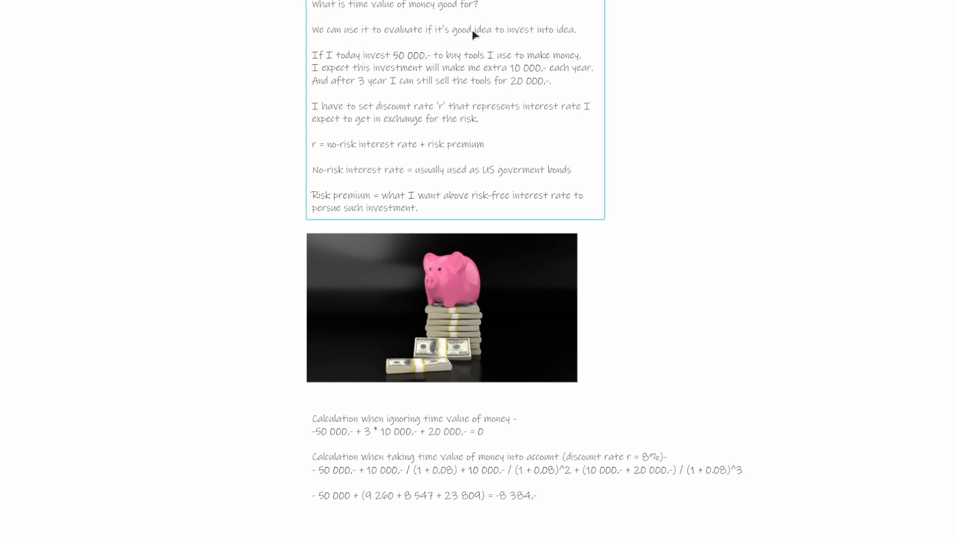
mouse_move(465, 58)
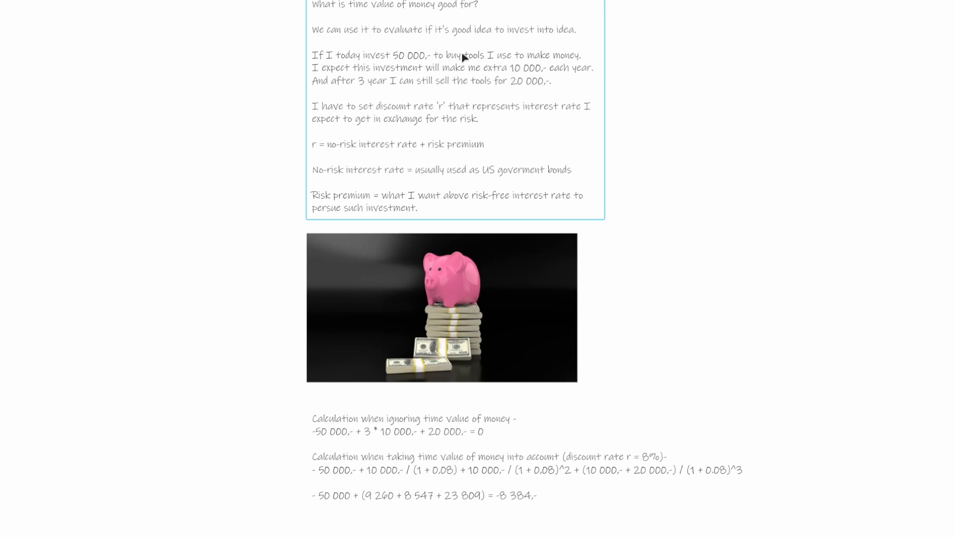
mouse_move(499, 41)
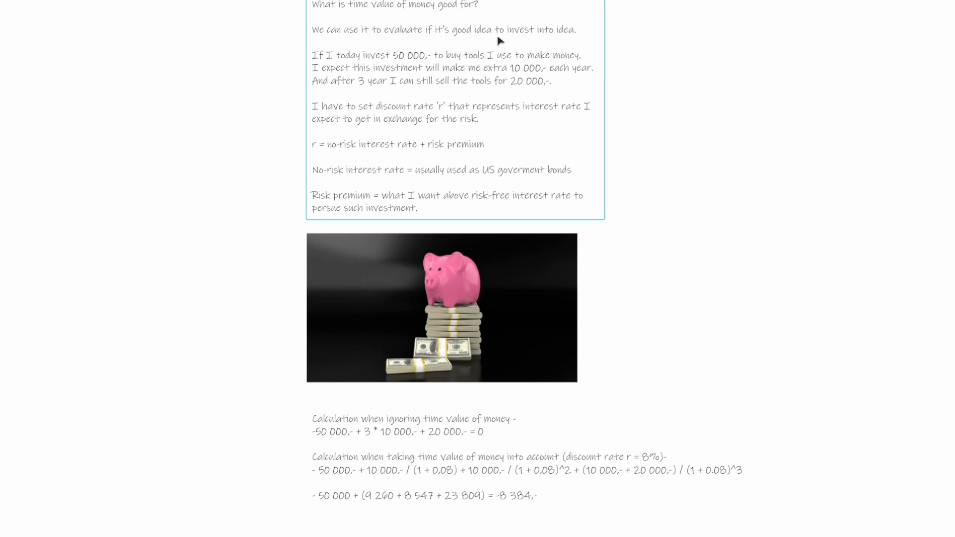
mouse_move(458, 82)
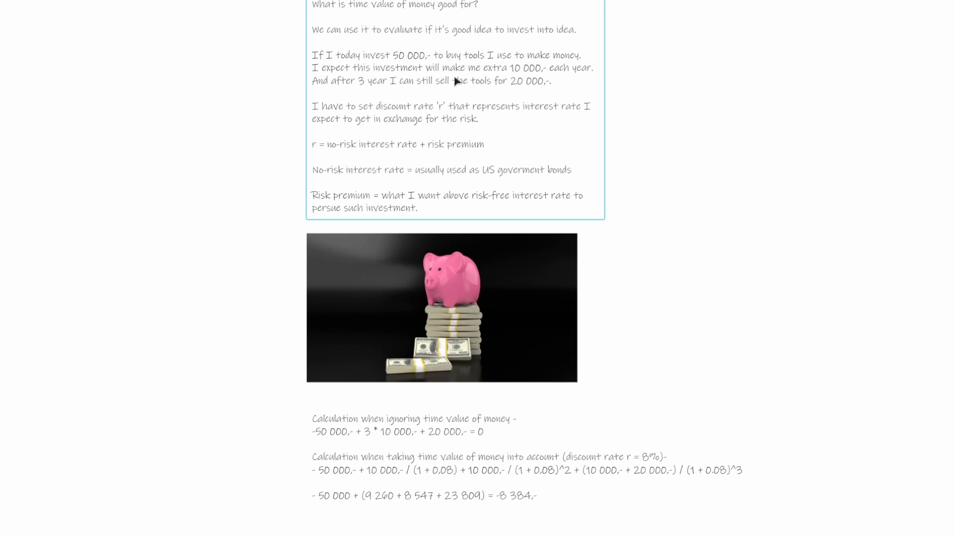
mouse_move(489, 82)
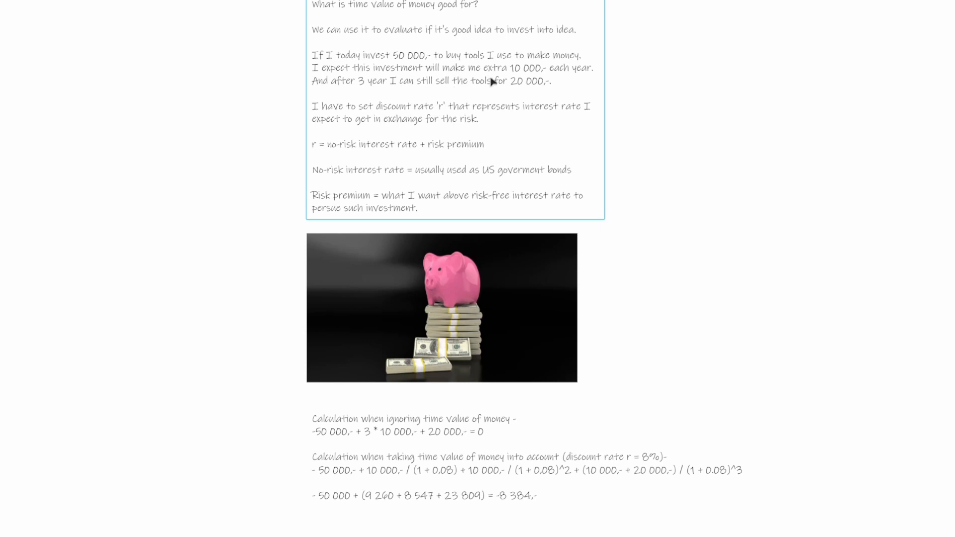
mouse_move(418, 54)
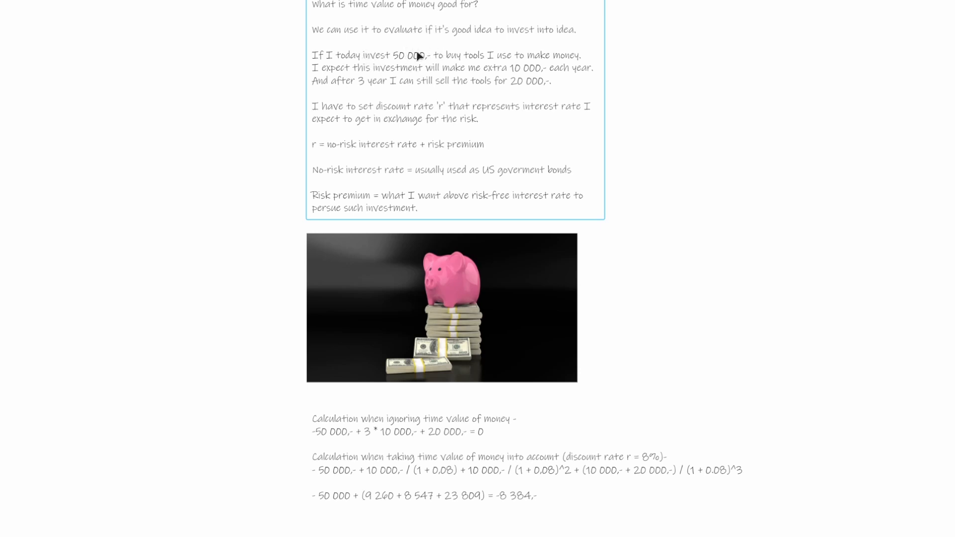
mouse_move(527, 76)
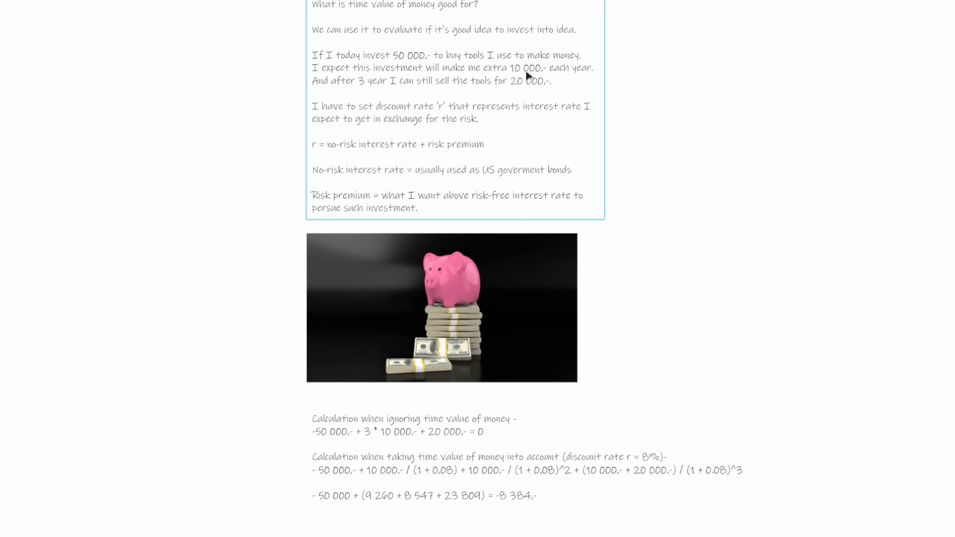
mouse_move(594, 78)
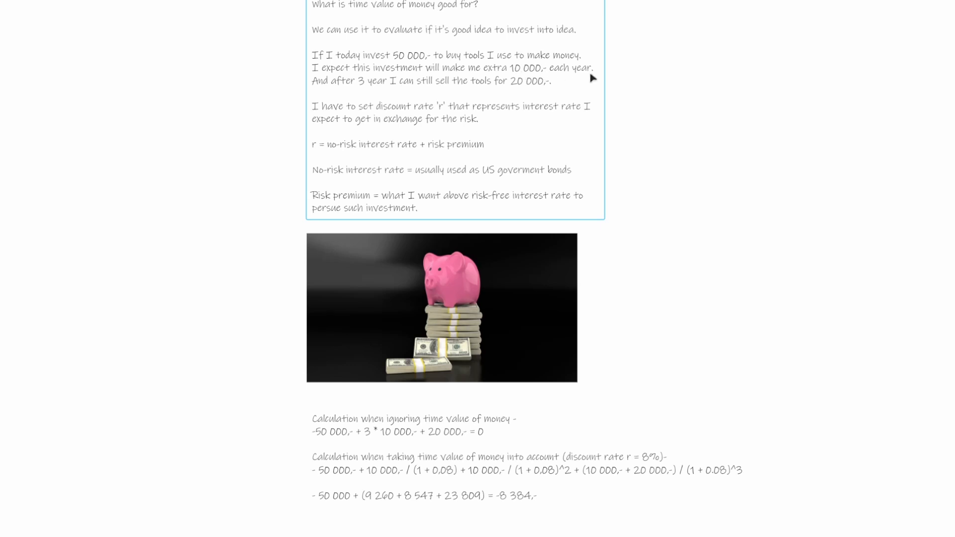
mouse_move(372, 93)
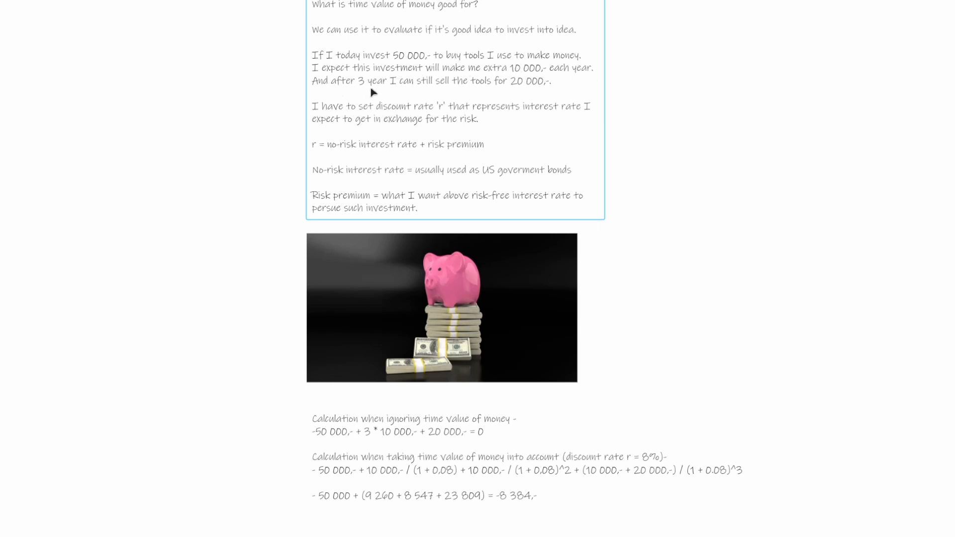
mouse_move(448, 89)
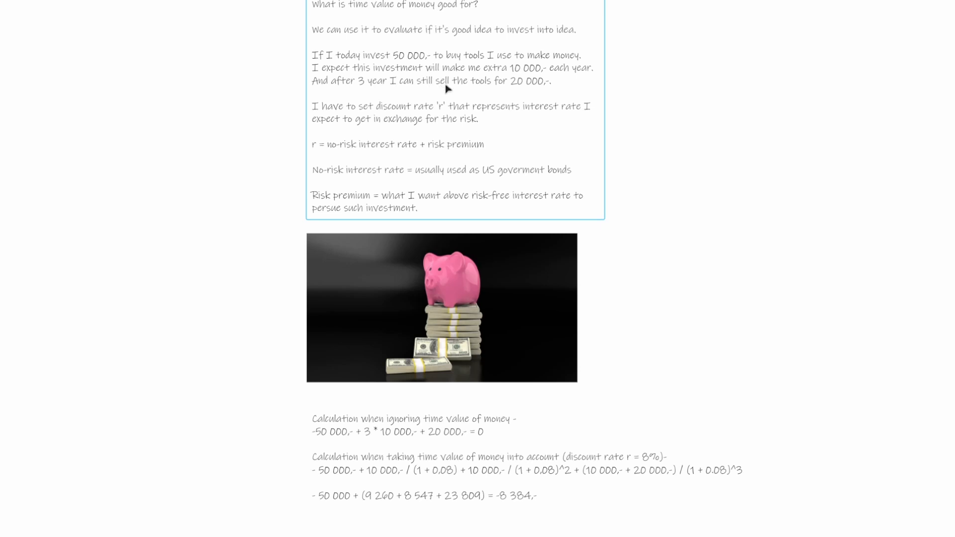
mouse_move(496, 90)
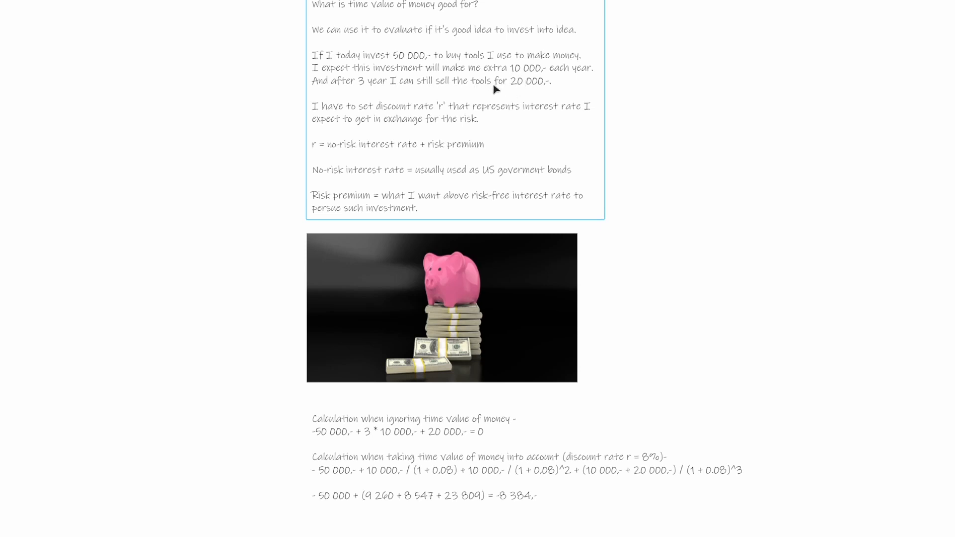
mouse_move(527, 93)
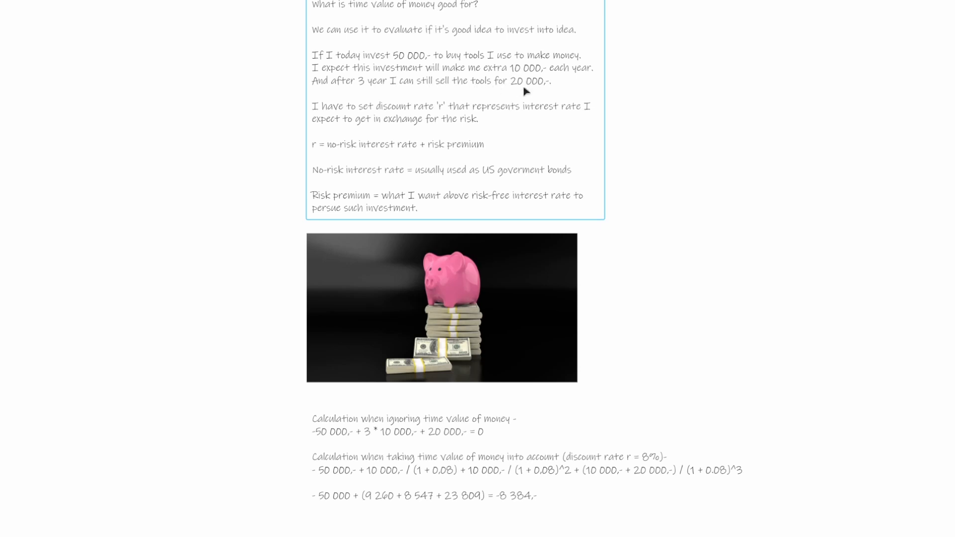
mouse_move(426, 44)
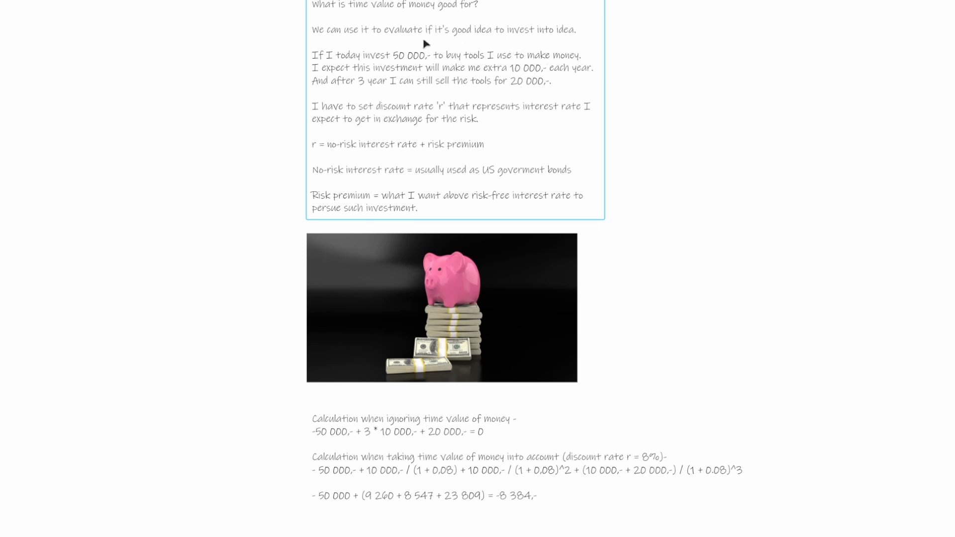
mouse_move(375, 45)
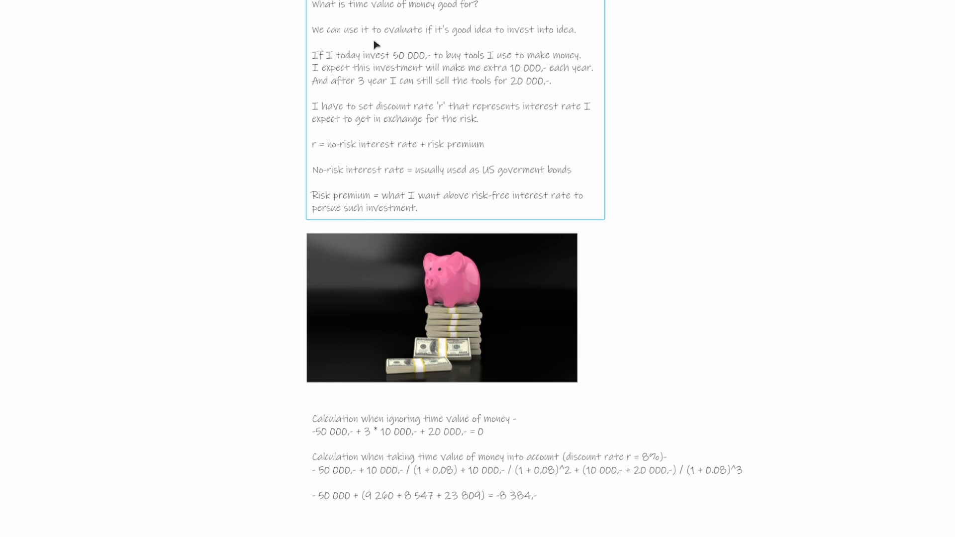
mouse_move(431, 130)
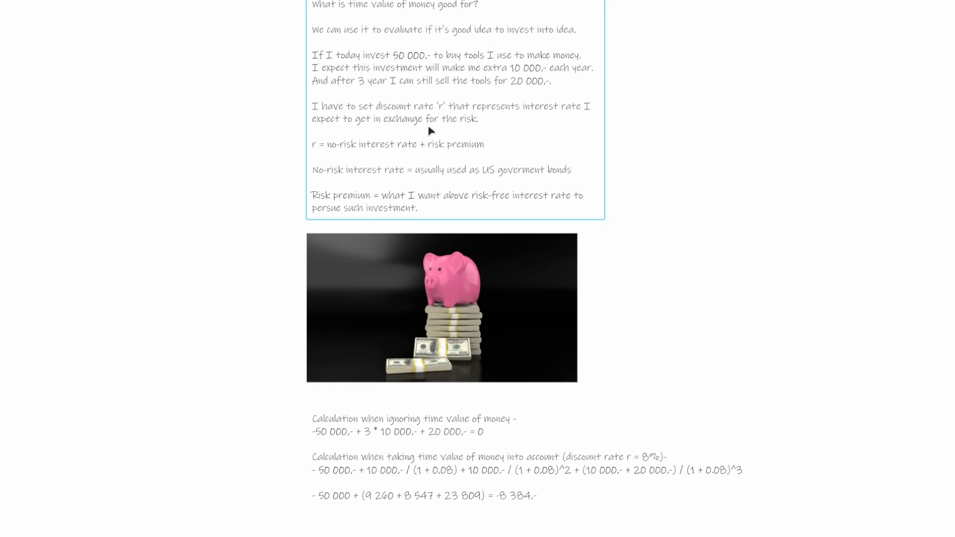
mouse_move(371, 155)
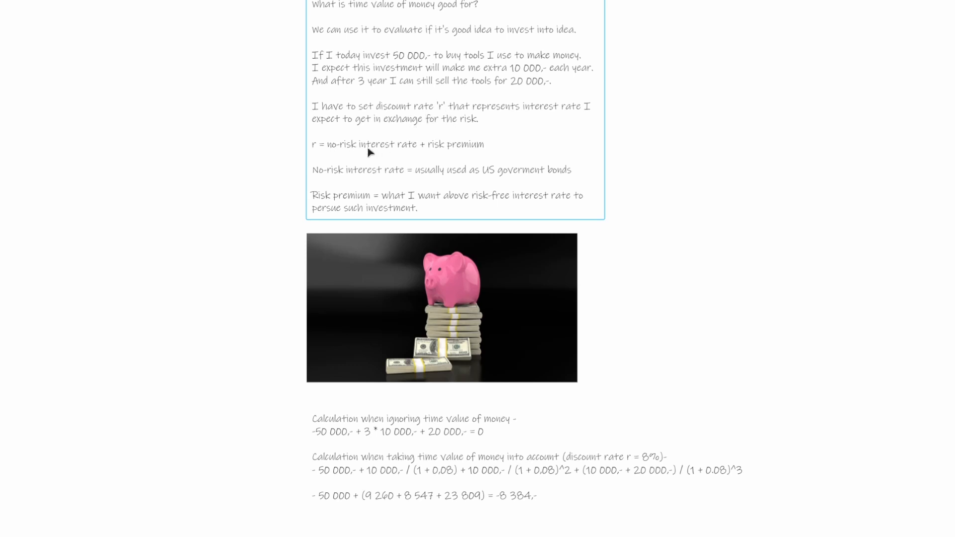
mouse_move(435, 108)
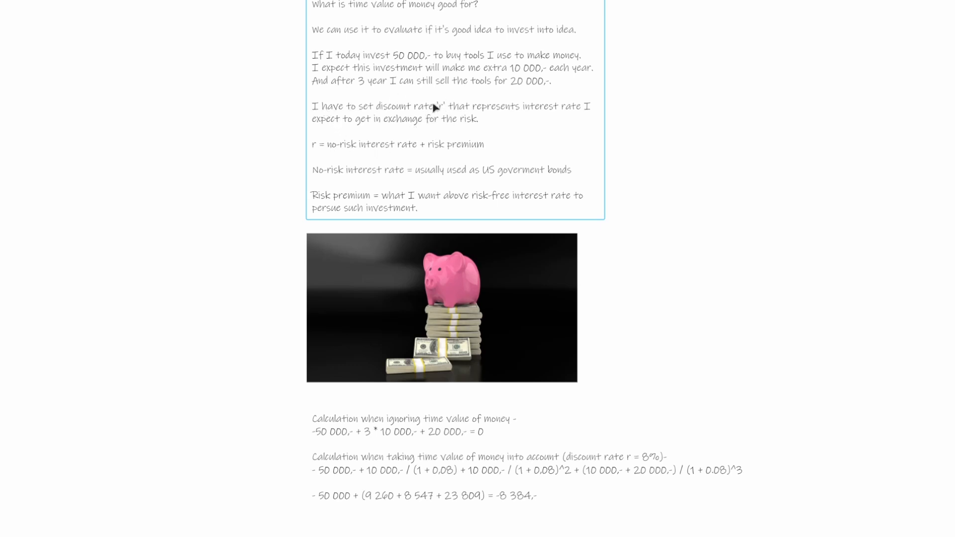
mouse_move(466, 110)
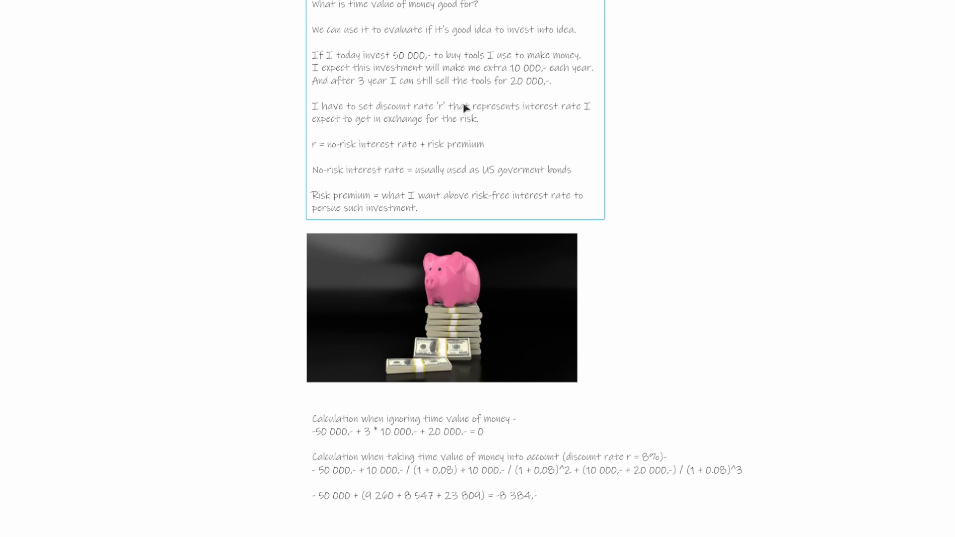
mouse_move(478, 128)
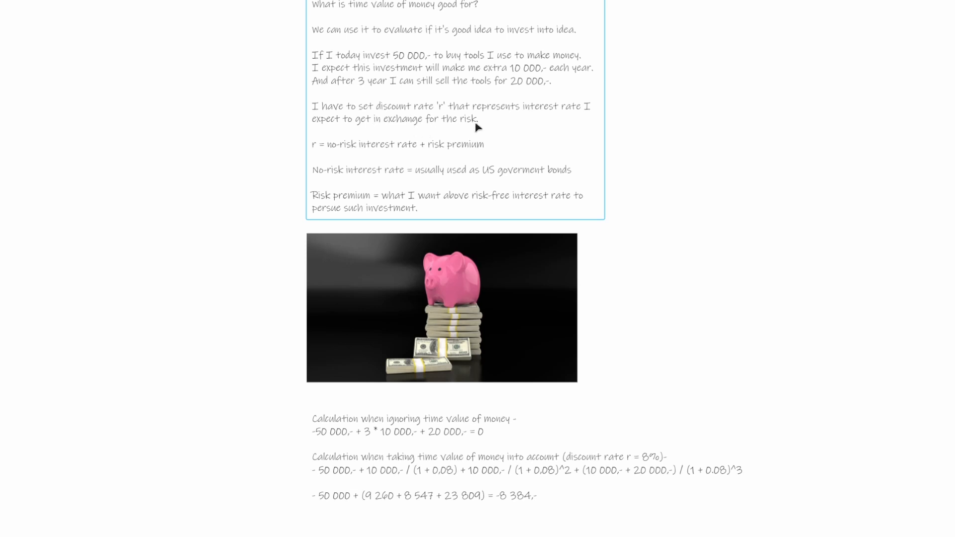
mouse_move(337, 157)
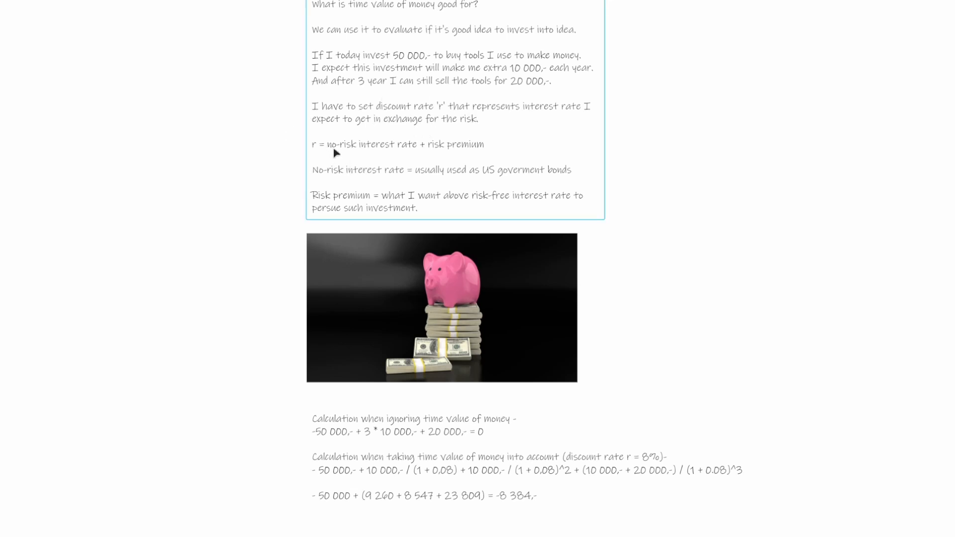
mouse_move(376, 146)
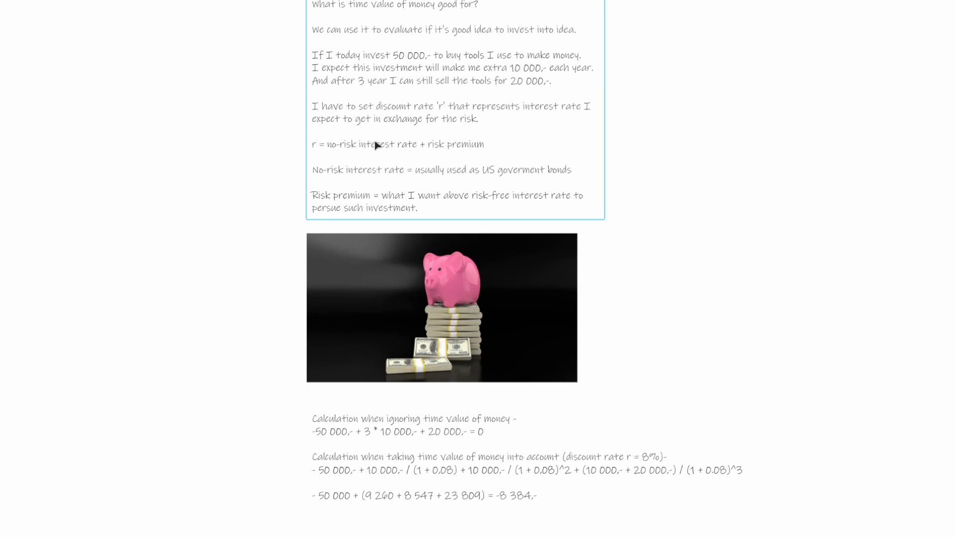
mouse_move(493, 138)
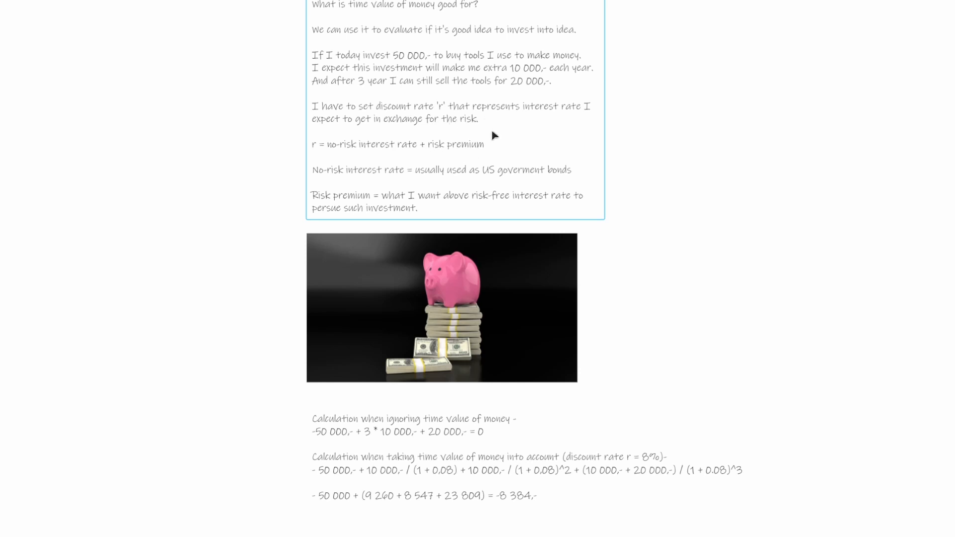
mouse_move(459, 170)
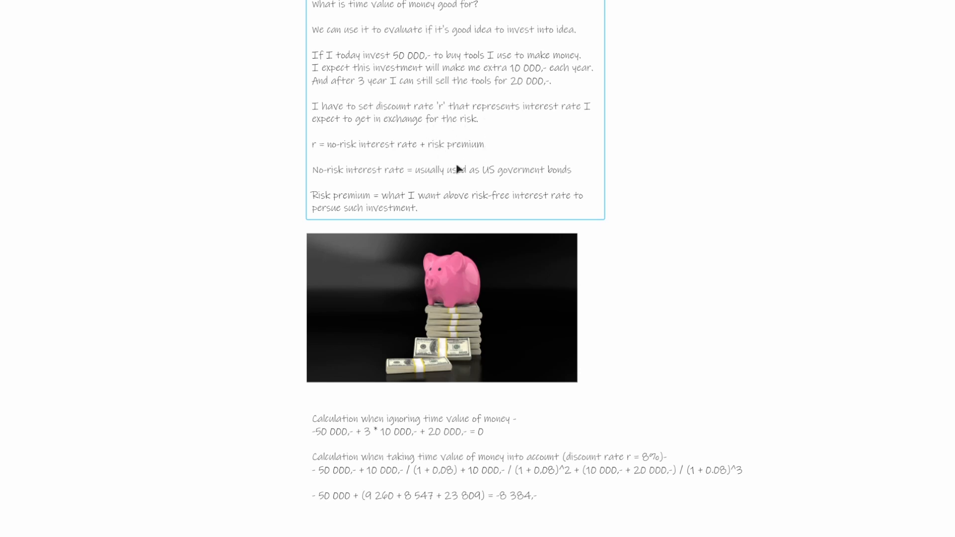
mouse_move(420, 168)
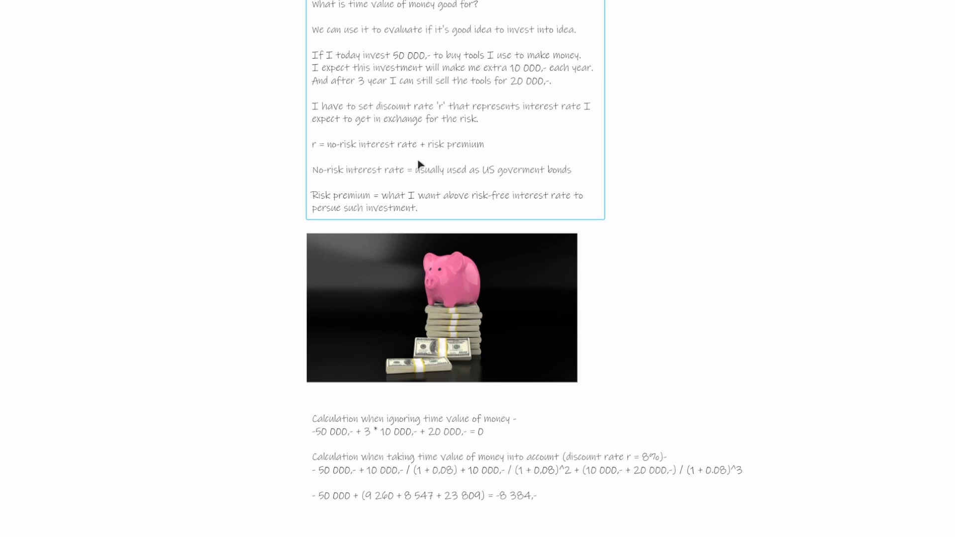
mouse_move(435, 188)
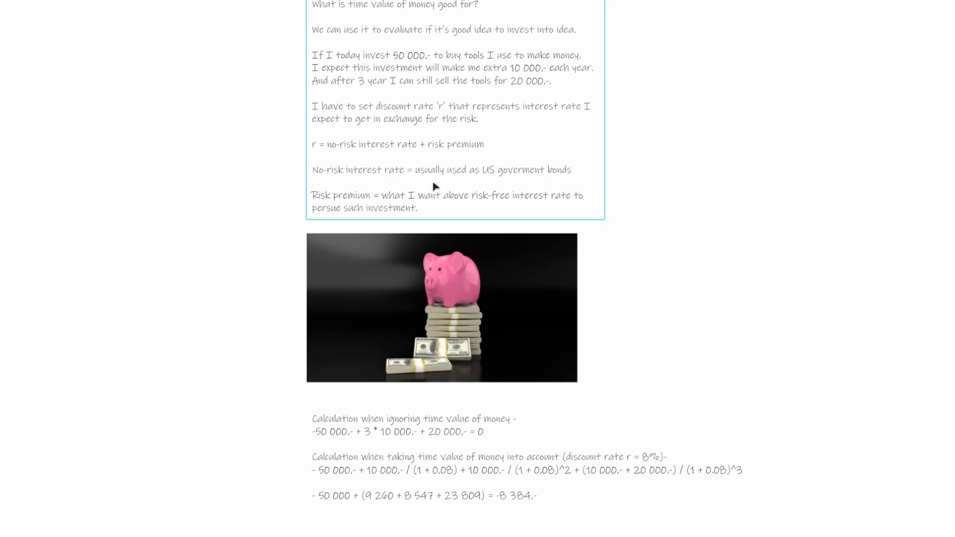
mouse_move(501, 192)
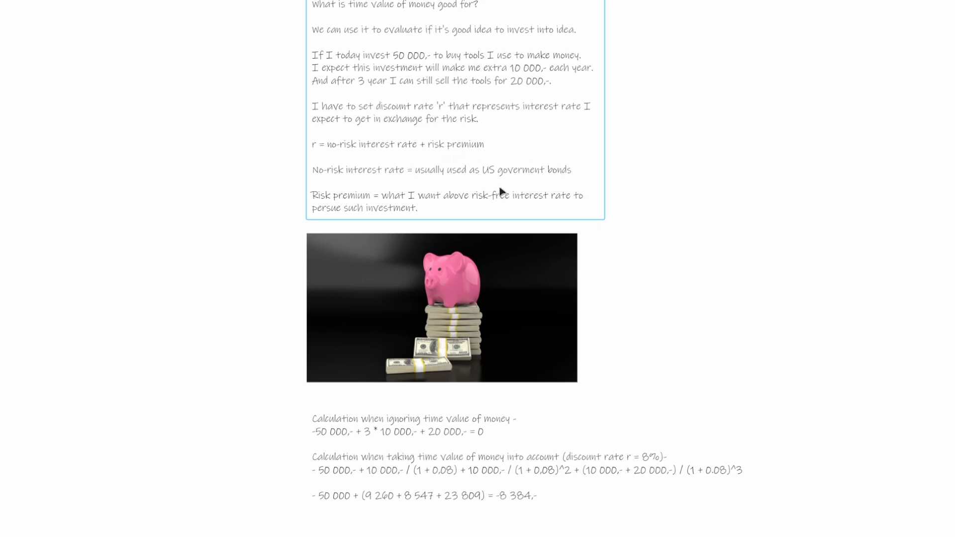
mouse_move(444, 136)
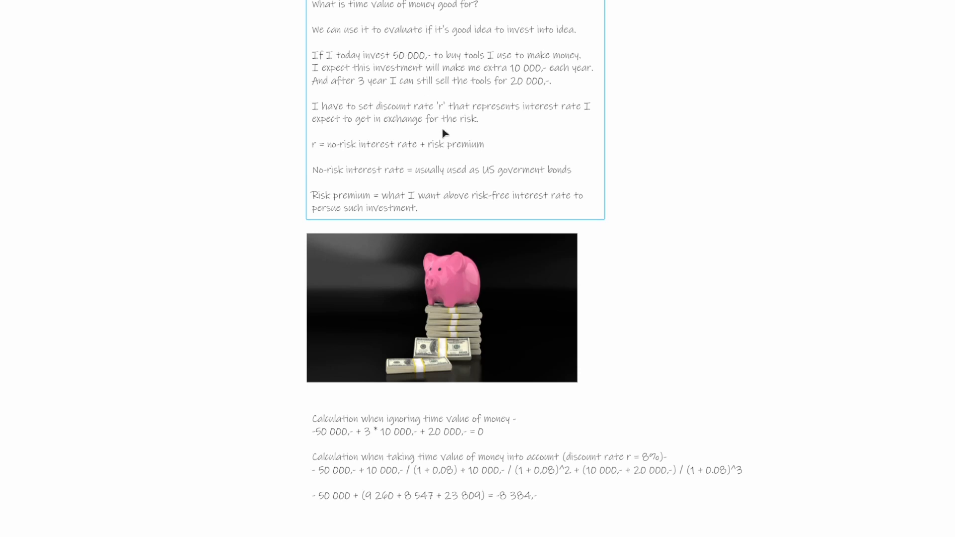
mouse_move(508, 182)
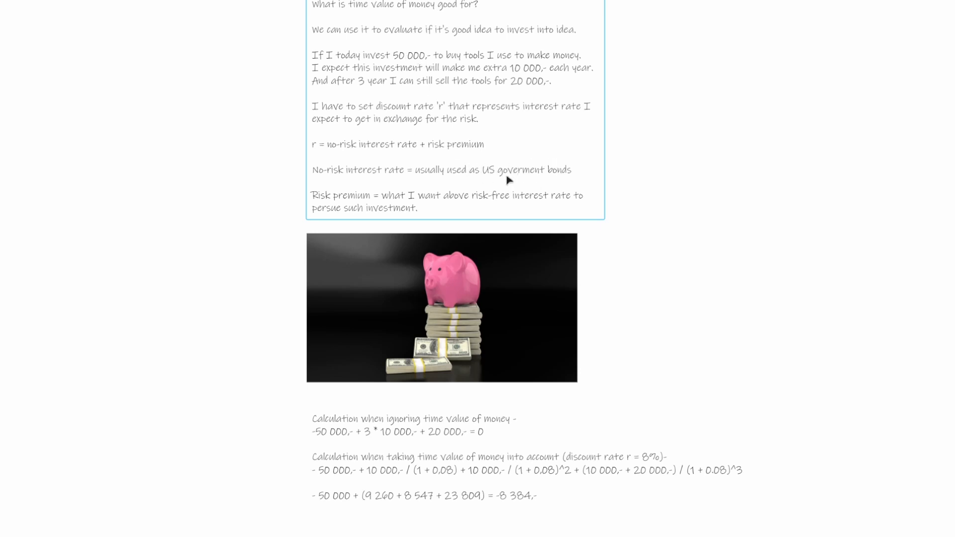
mouse_move(533, 177)
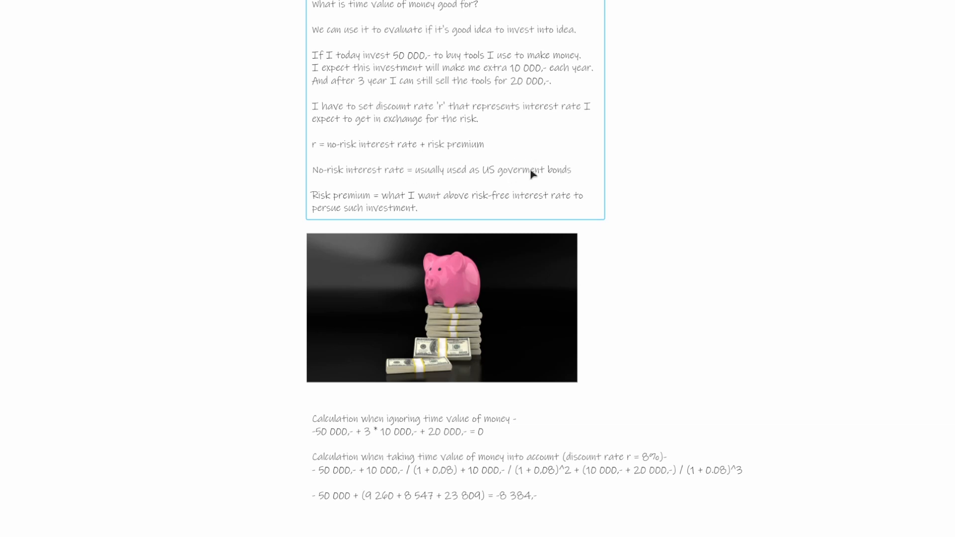
mouse_move(561, 184)
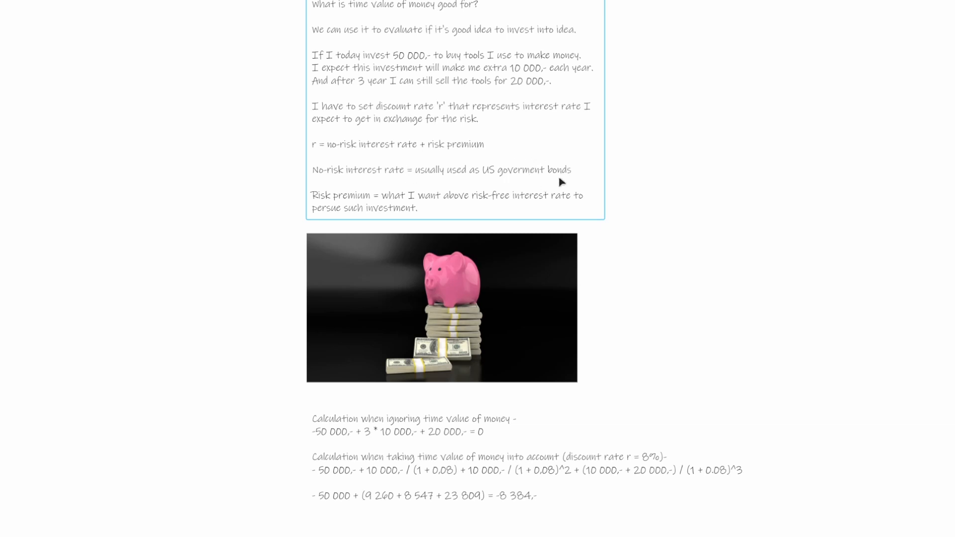
mouse_move(522, 178)
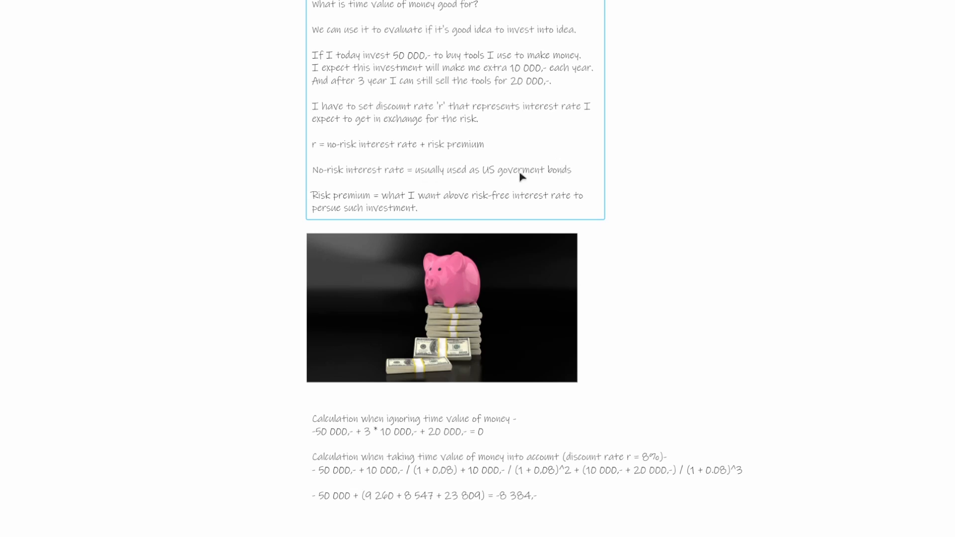
mouse_move(440, 135)
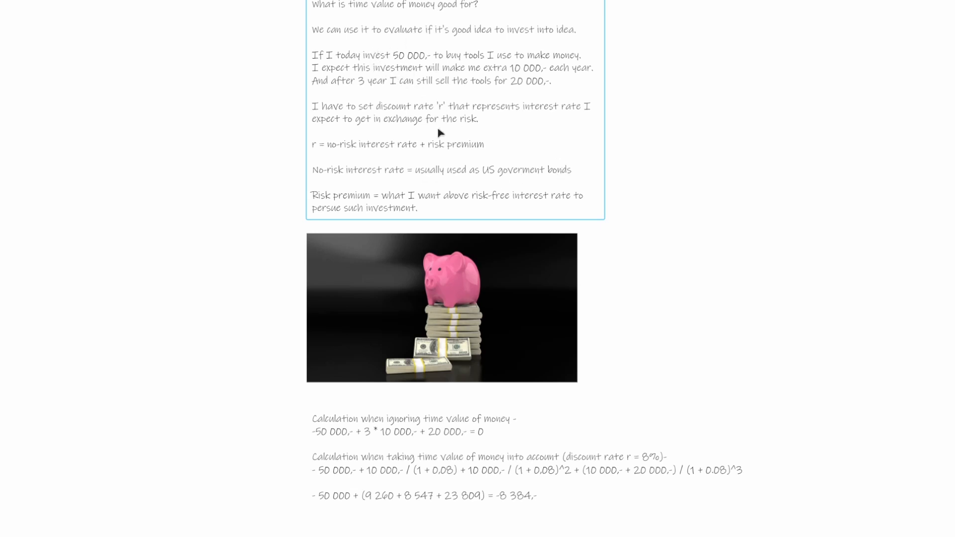
mouse_move(510, 186)
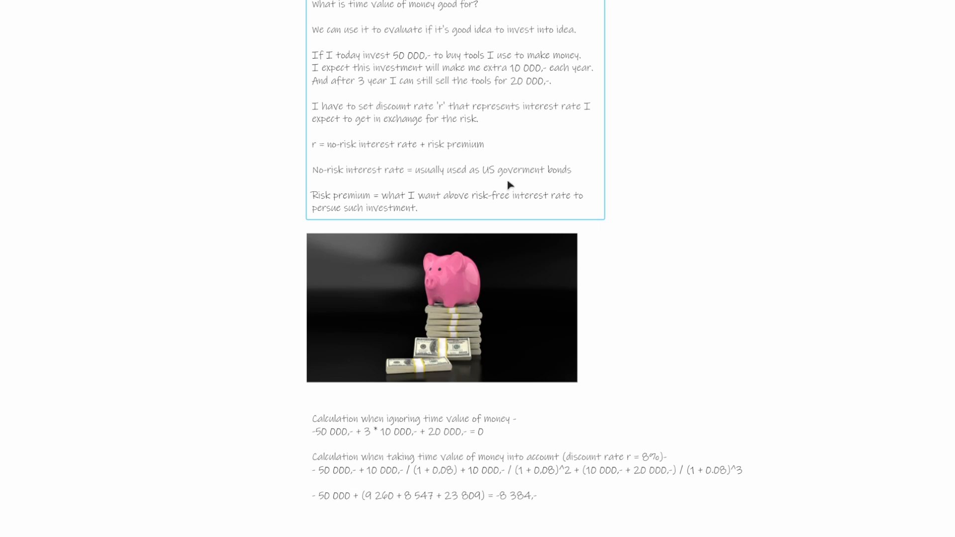
mouse_move(472, 177)
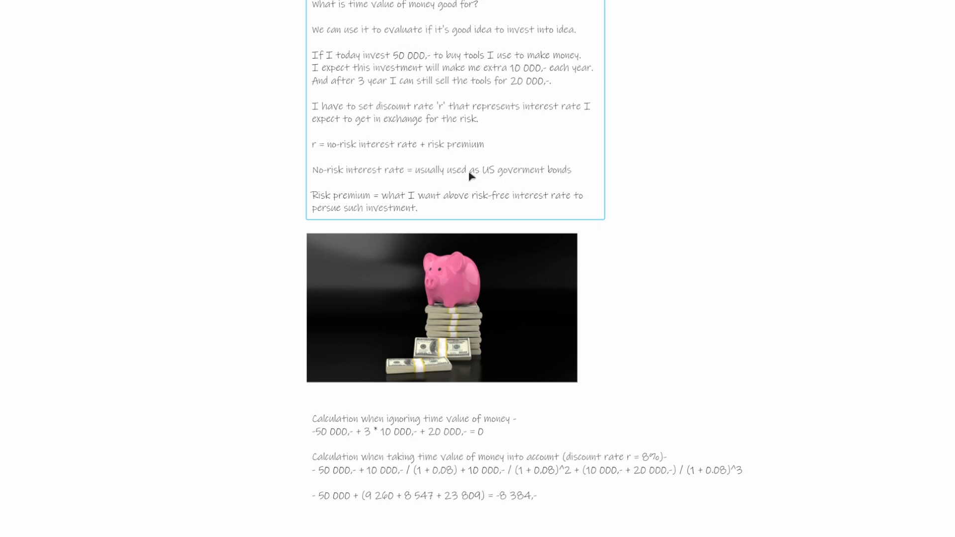
mouse_move(504, 182)
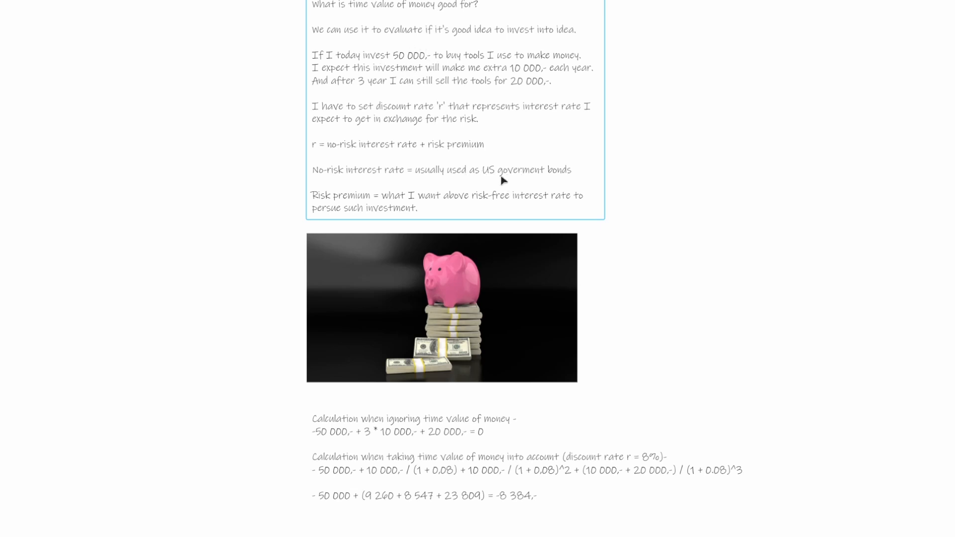
mouse_move(454, 144)
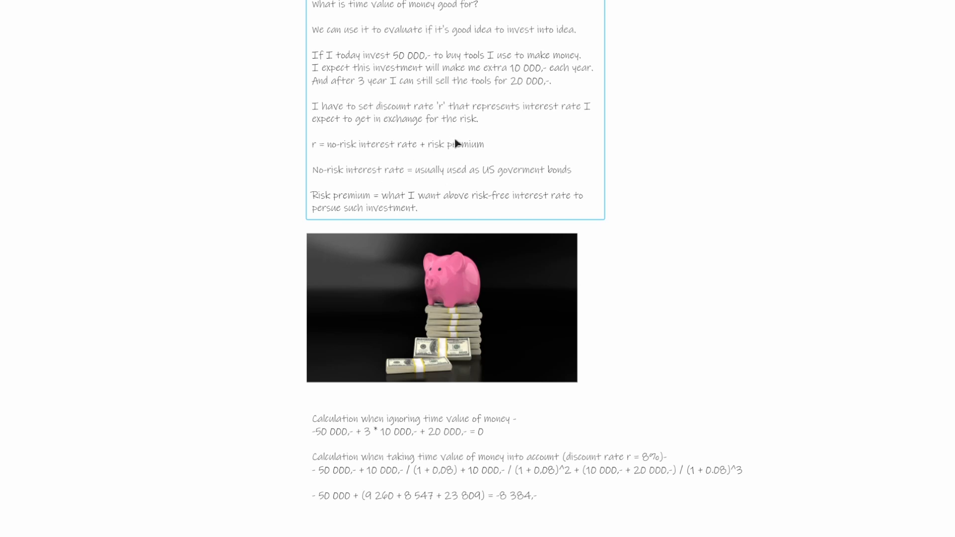
mouse_move(364, 202)
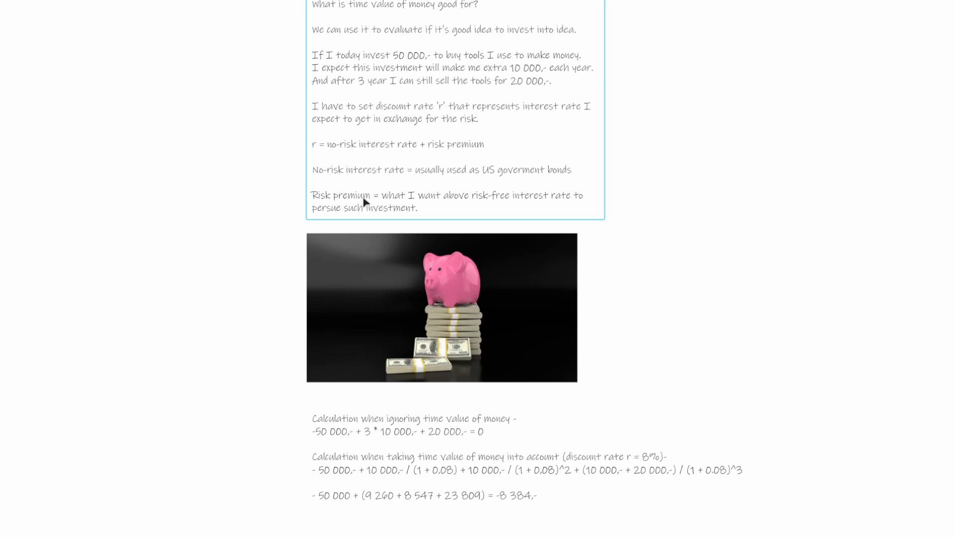
mouse_move(500, 207)
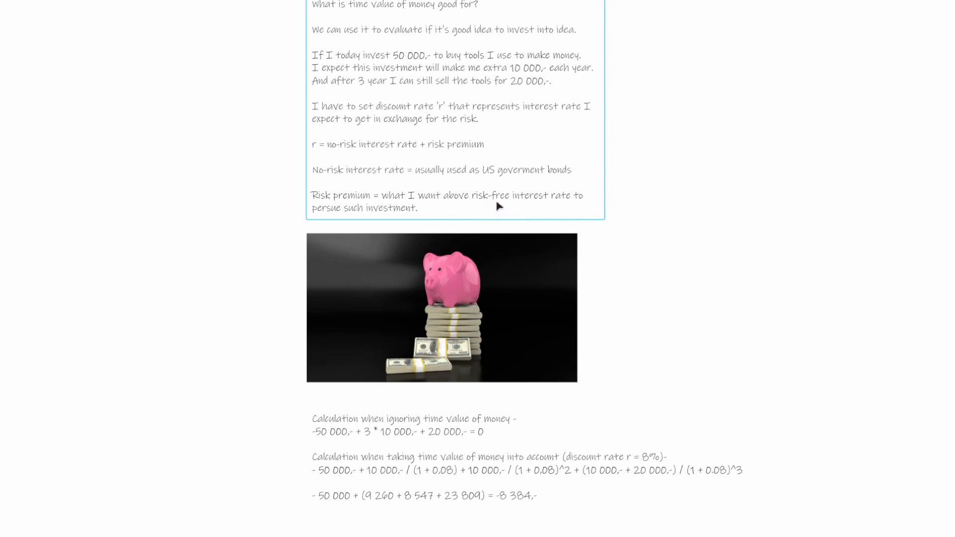
mouse_move(425, 214)
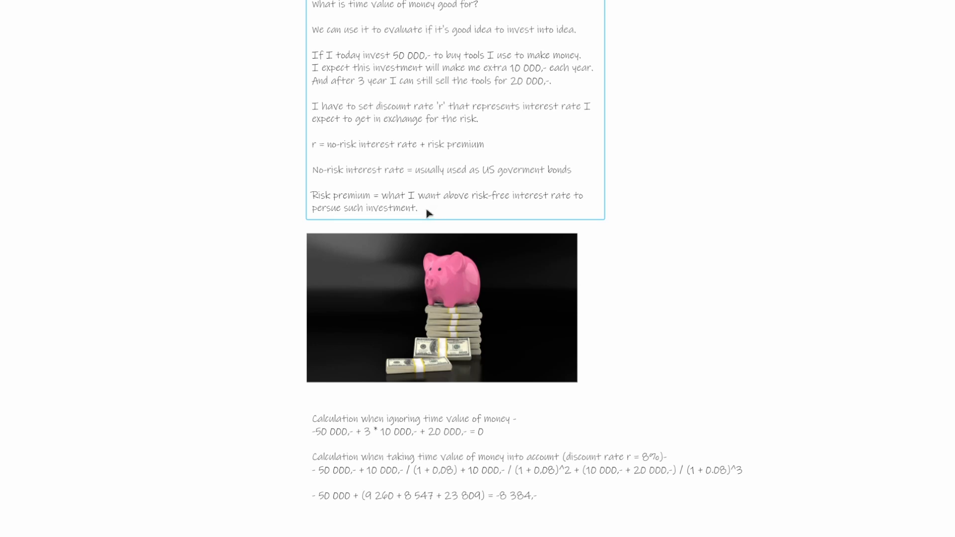
mouse_move(432, 211)
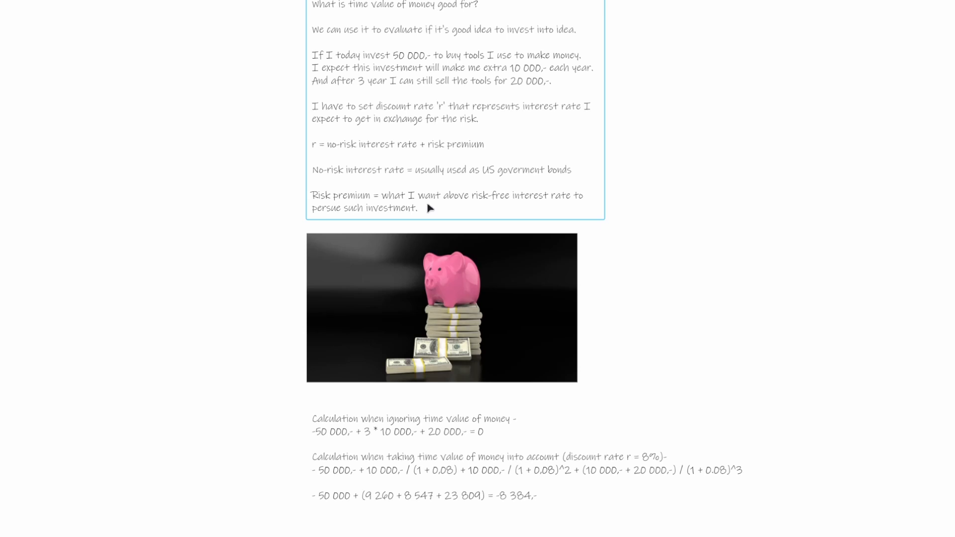
mouse_move(469, 223)
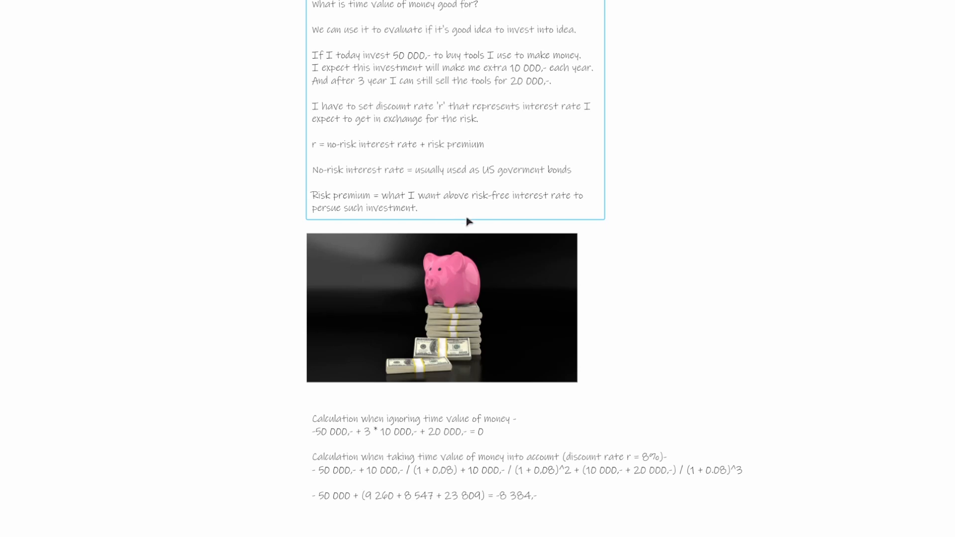
mouse_move(448, 214)
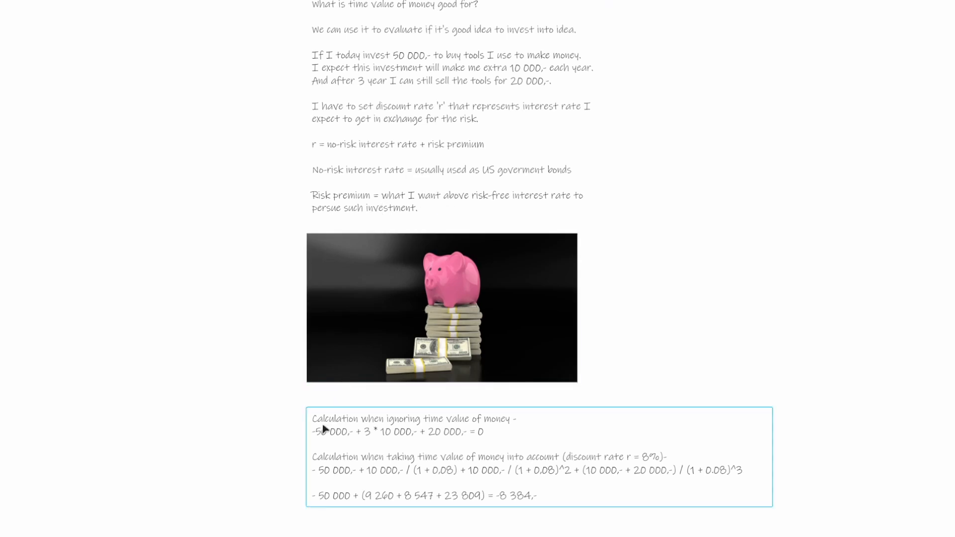
mouse_move(420, 454)
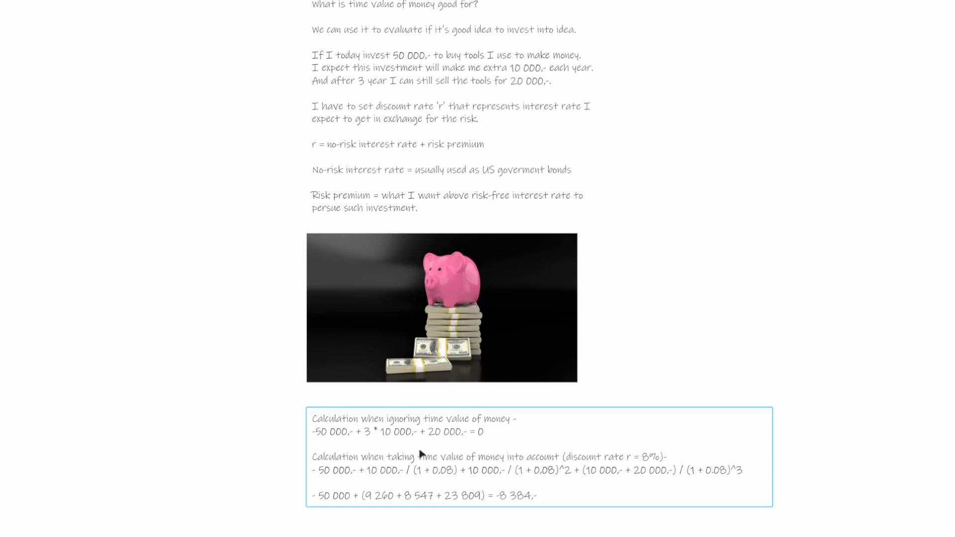
mouse_move(346, 446)
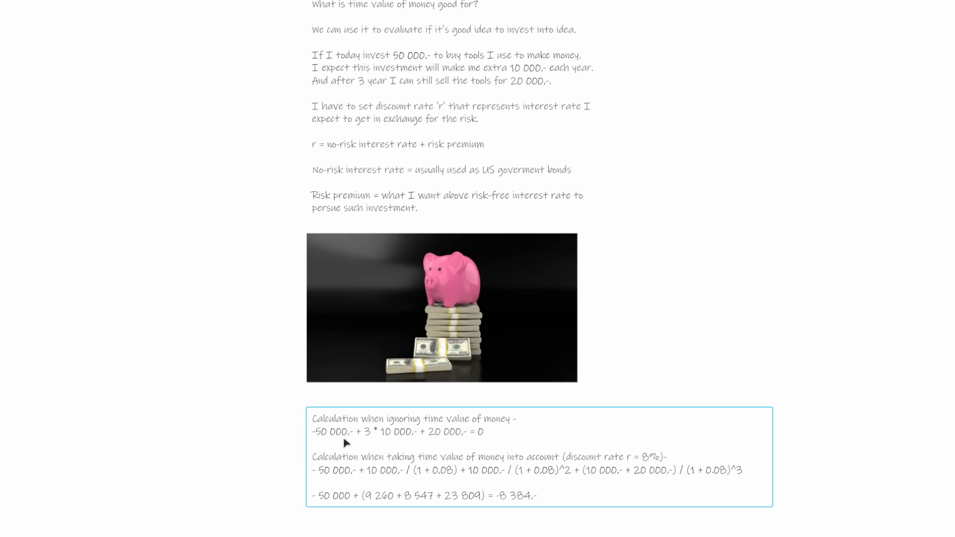
mouse_move(361, 429)
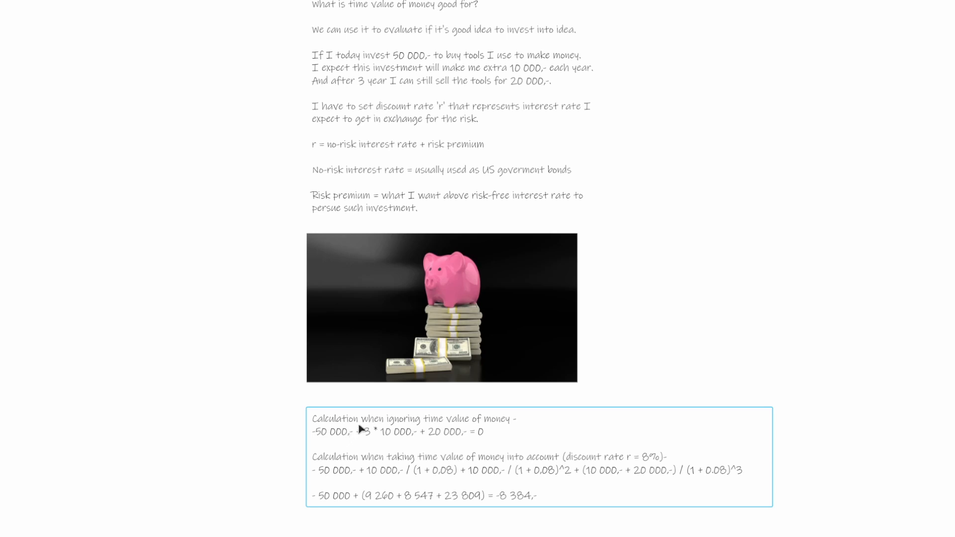
mouse_move(388, 429)
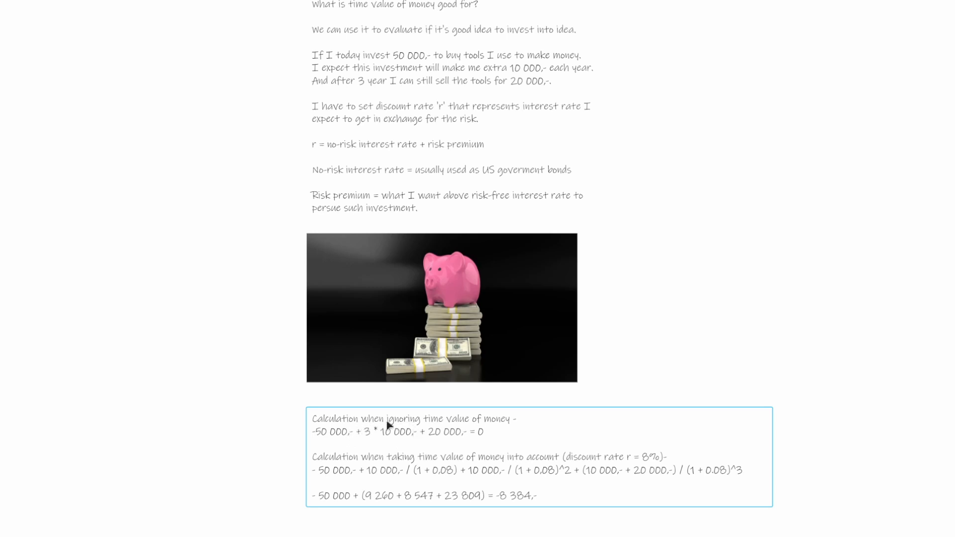
mouse_move(389, 439)
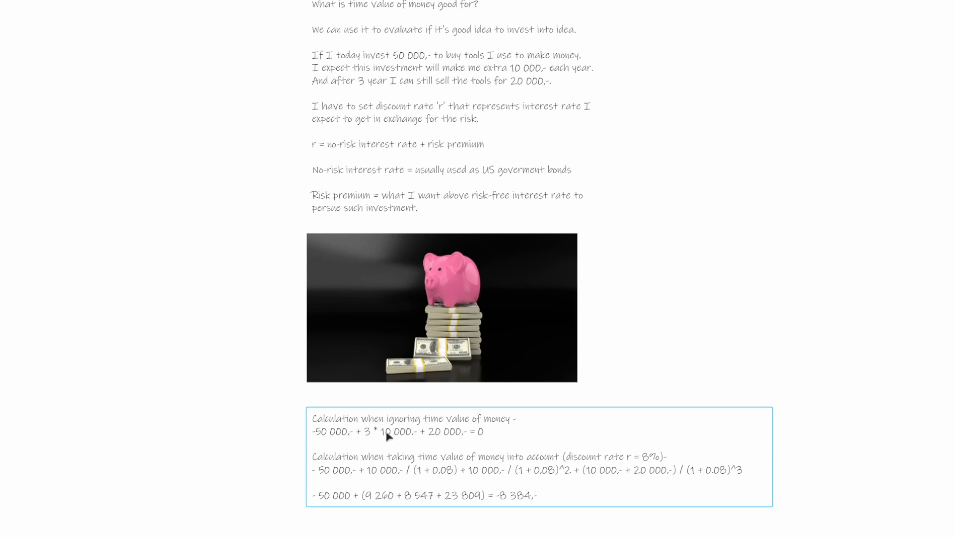
mouse_move(421, 447)
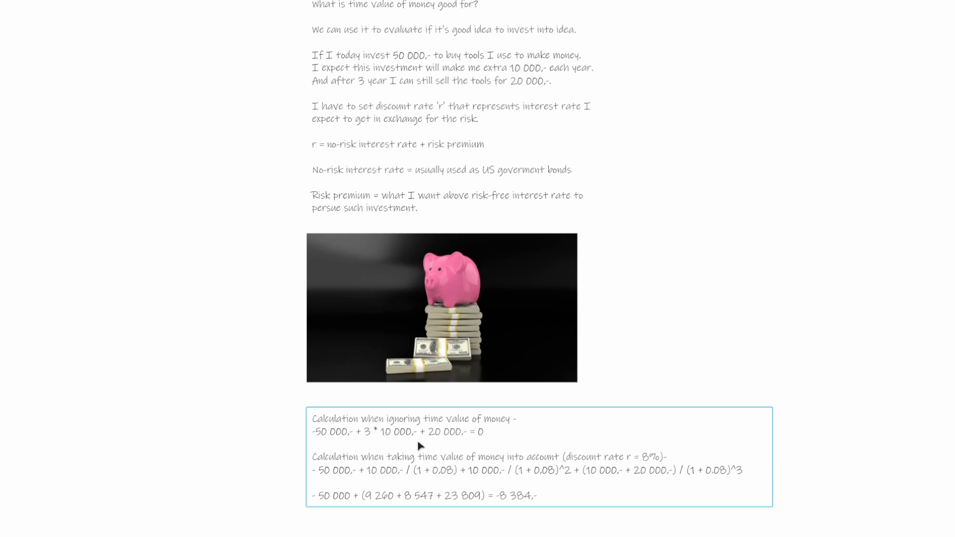
mouse_move(453, 446)
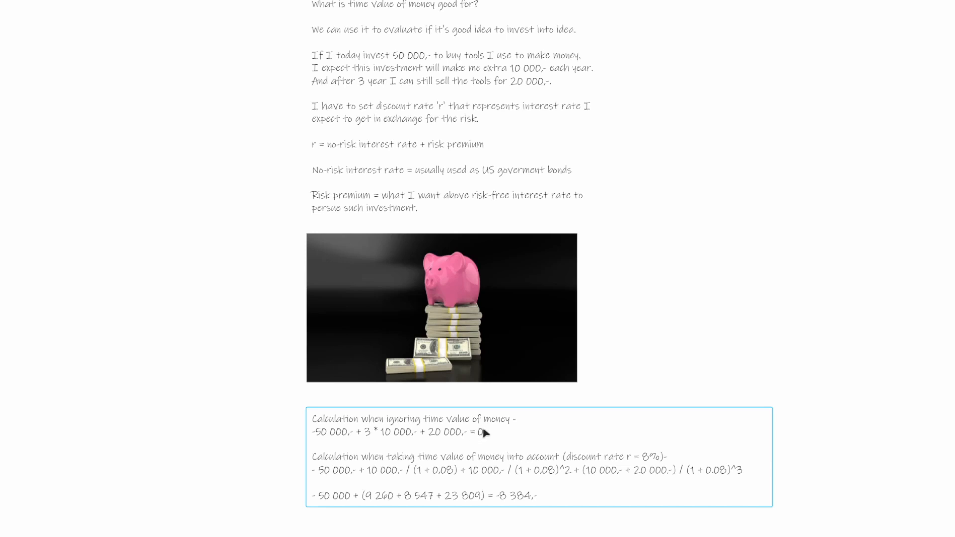
mouse_move(487, 433)
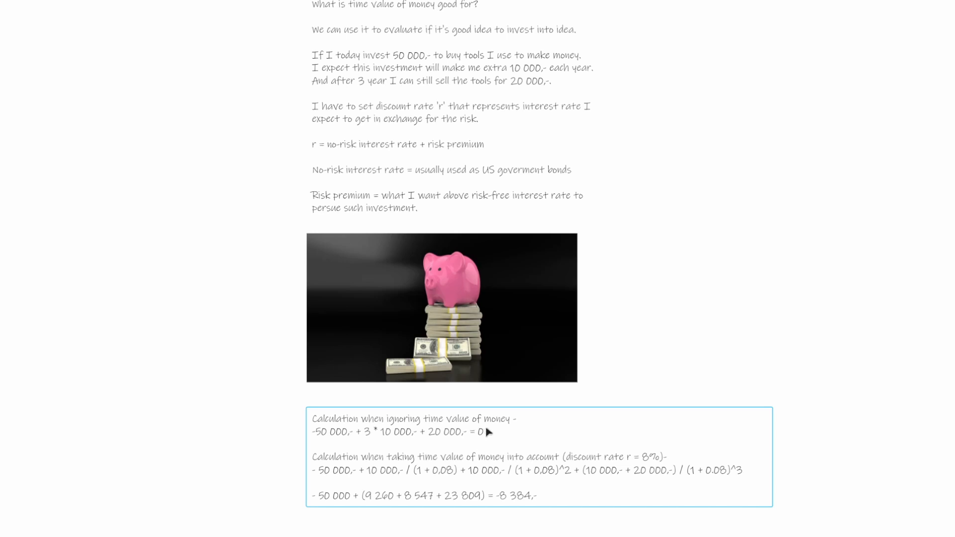
mouse_move(408, 471)
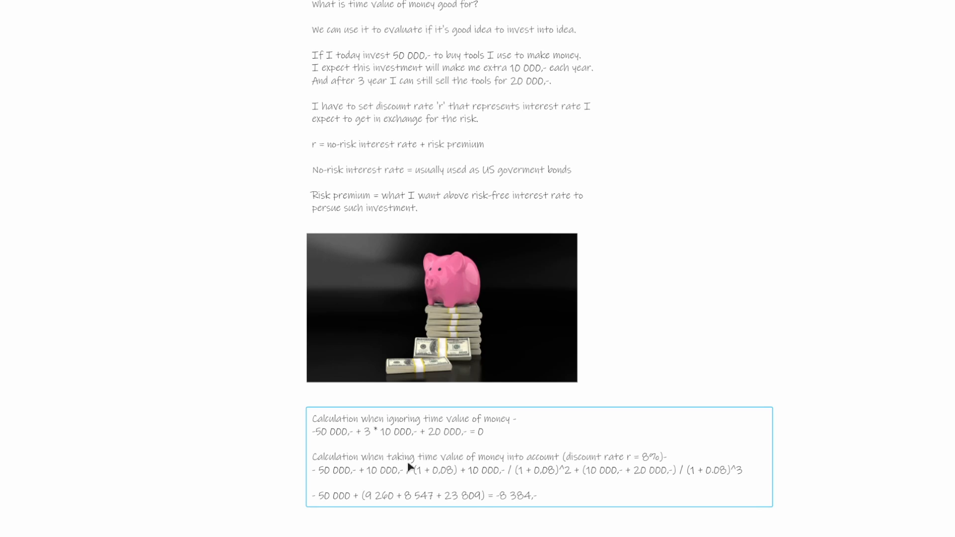
mouse_move(512, 456)
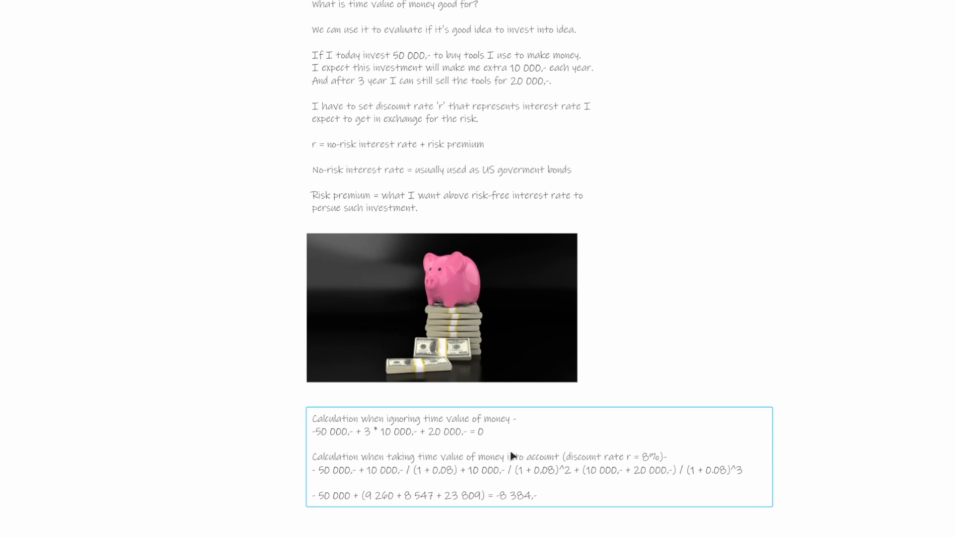
mouse_move(644, 476)
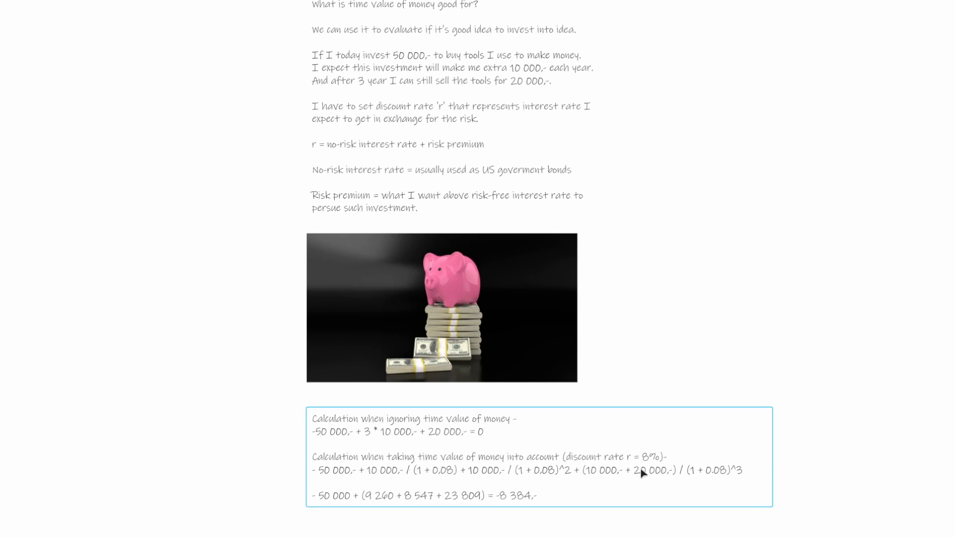
mouse_move(648, 469)
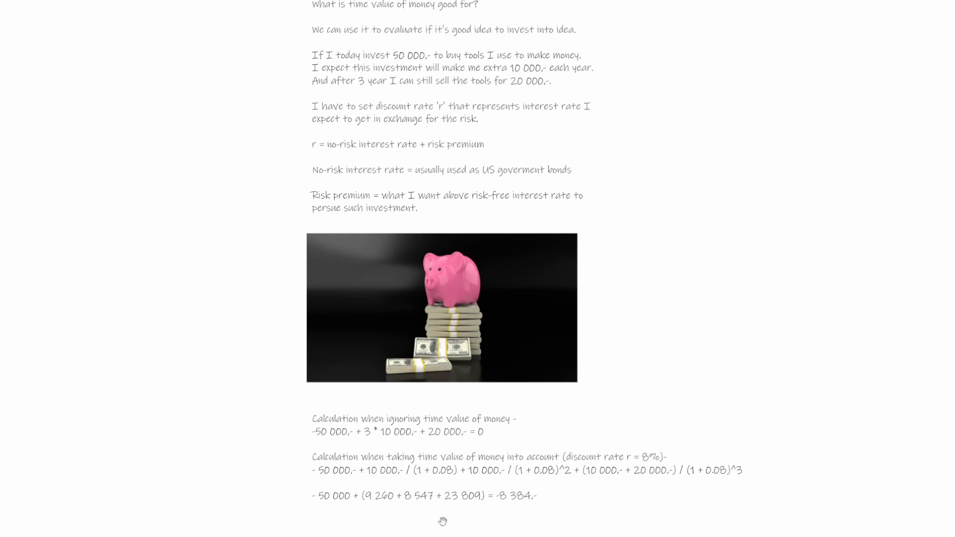
left_click(503, 502)
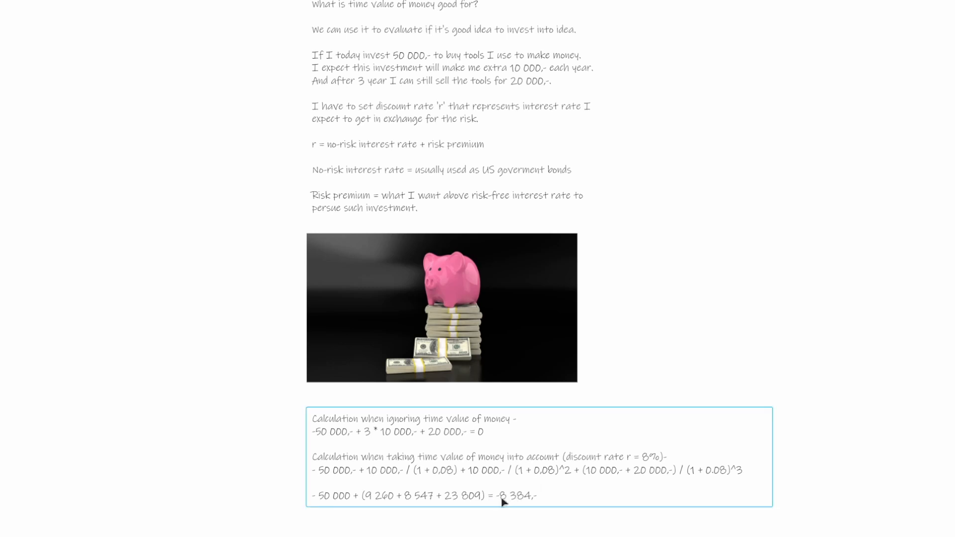
mouse_move(518, 504)
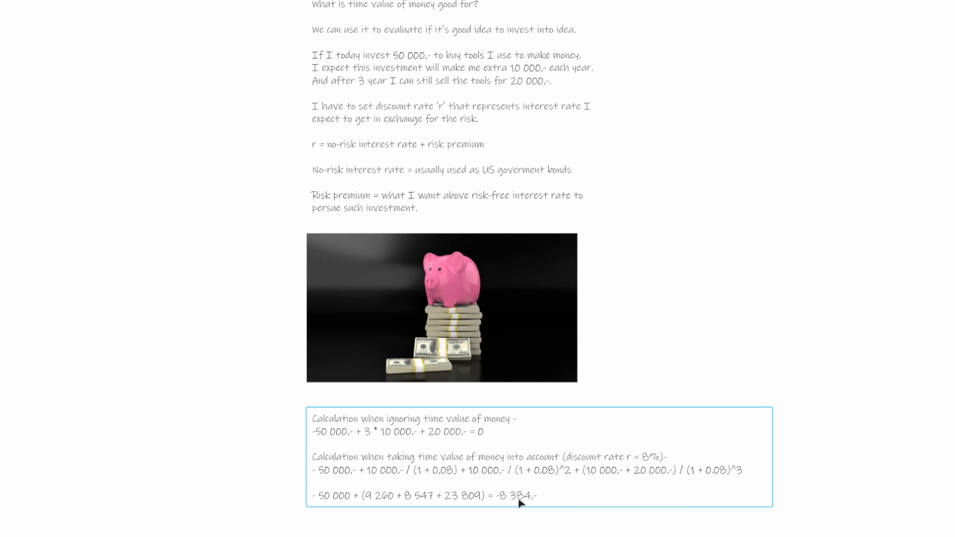
mouse_move(504, 505)
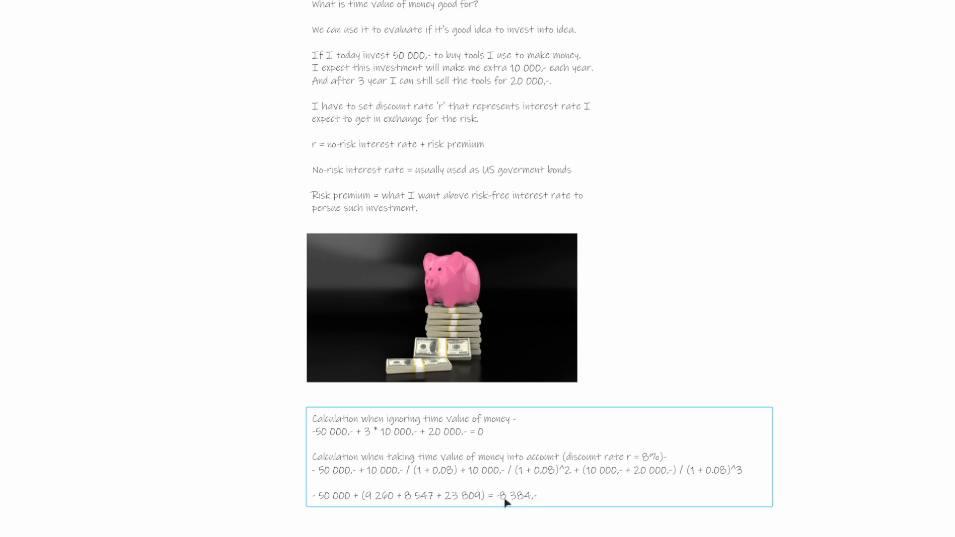
mouse_move(494, 492)
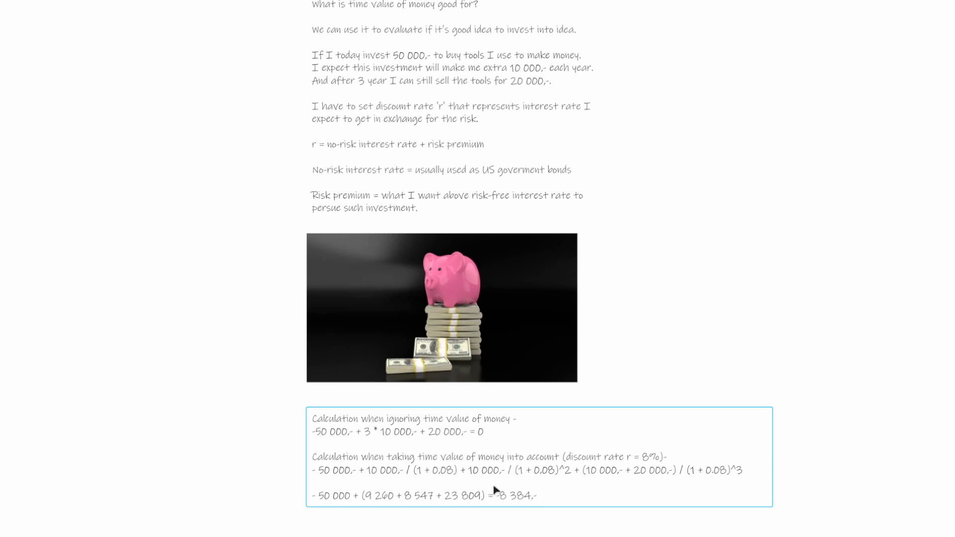
mouse_move(661, 464)
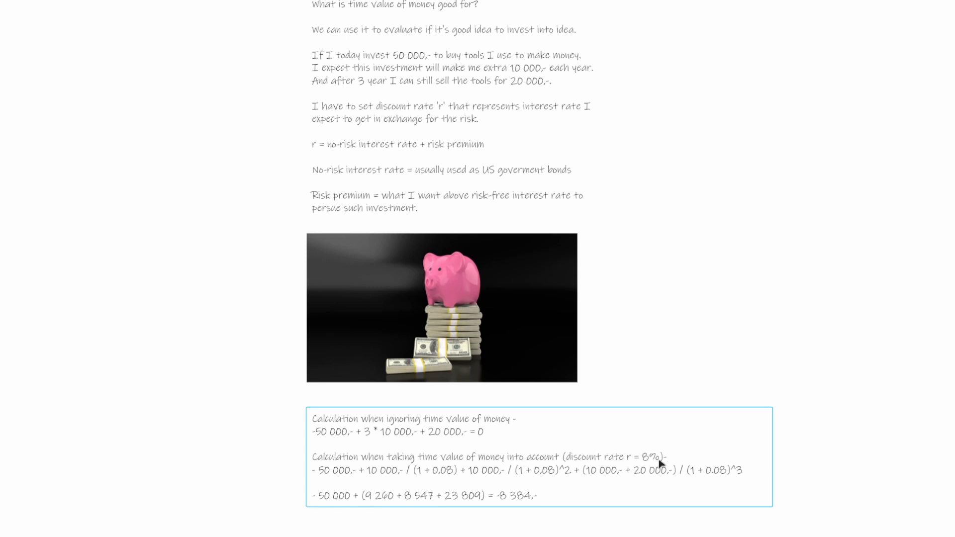
mouse_move(632, 467)
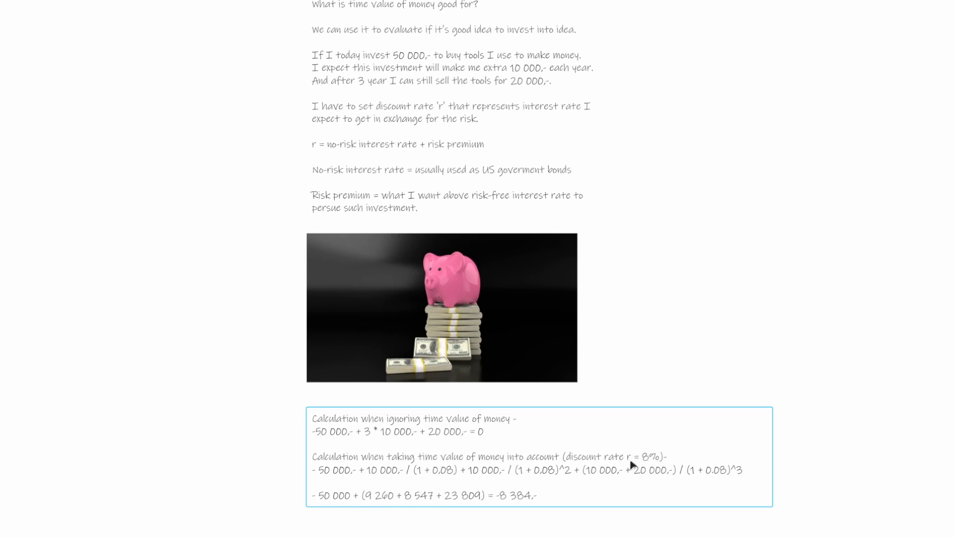
mouse_move(497, 505)
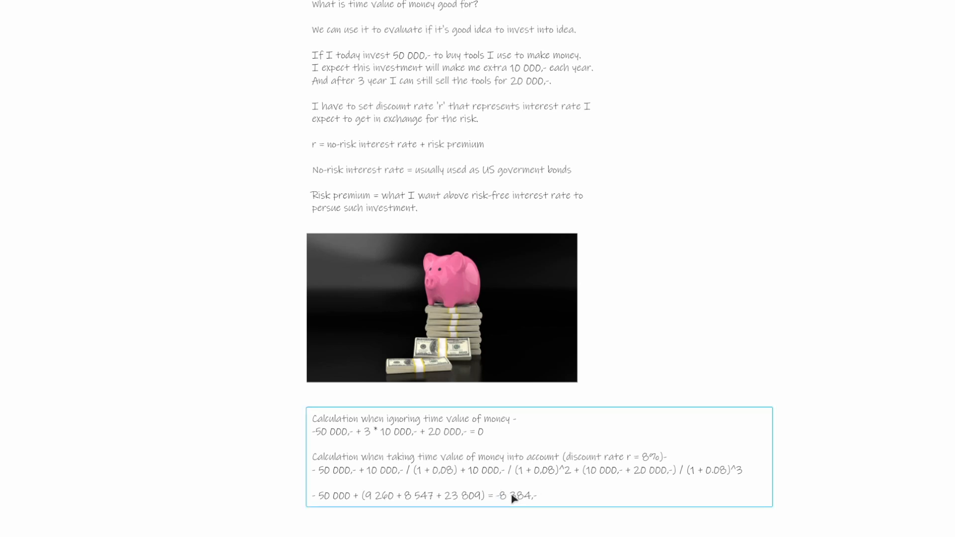
mouse_move(498, 507)
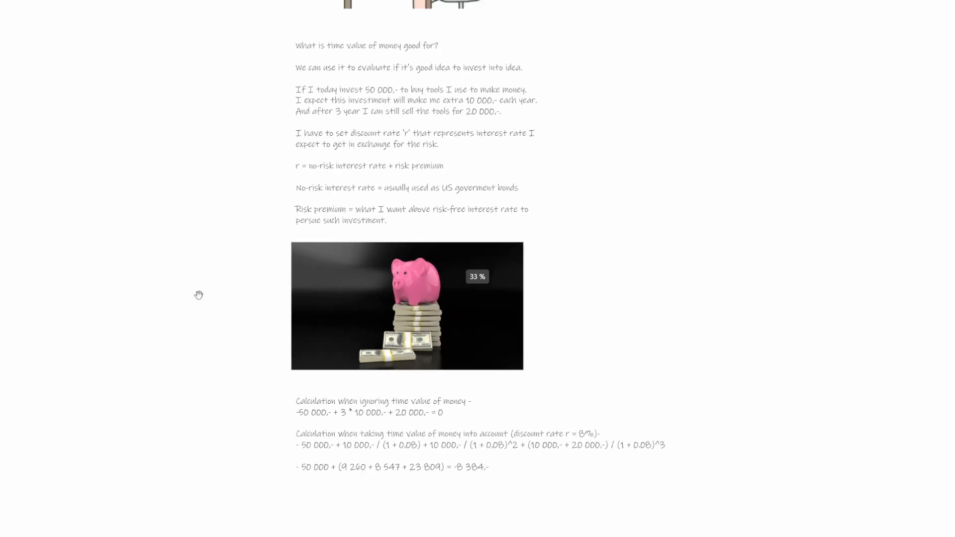
Zoom out to show the 'Investing - Does it make any sense?' title above all three sections
scroll("down", 3)
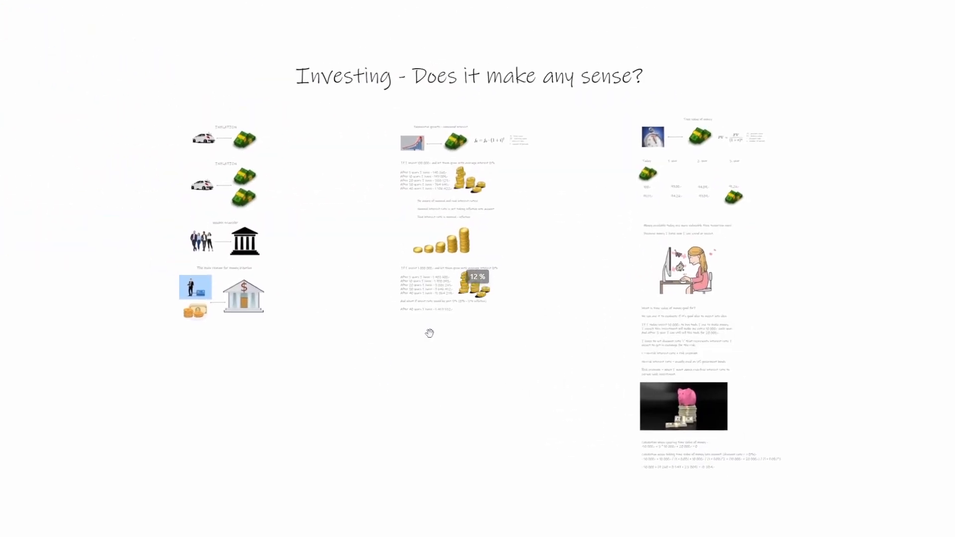